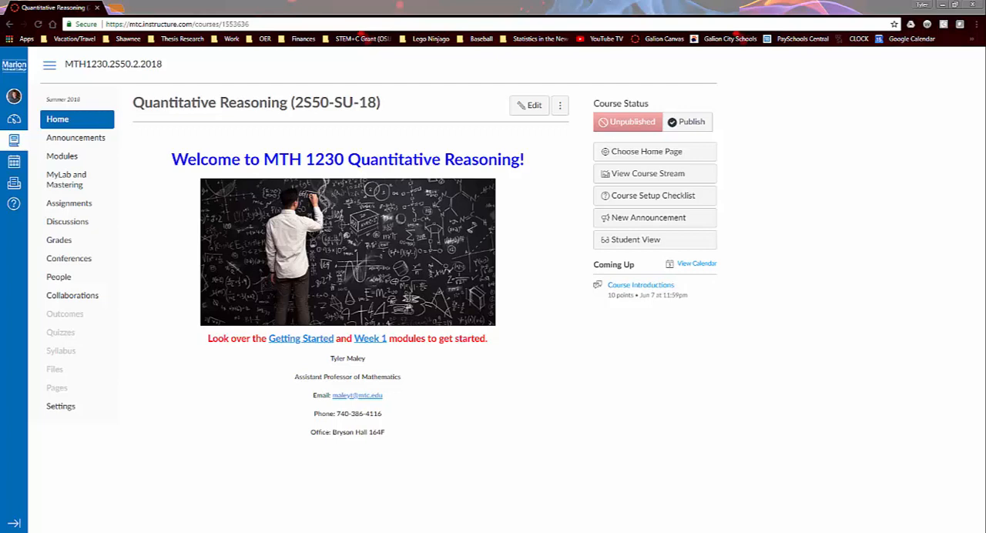
mouse_move(829, 390)
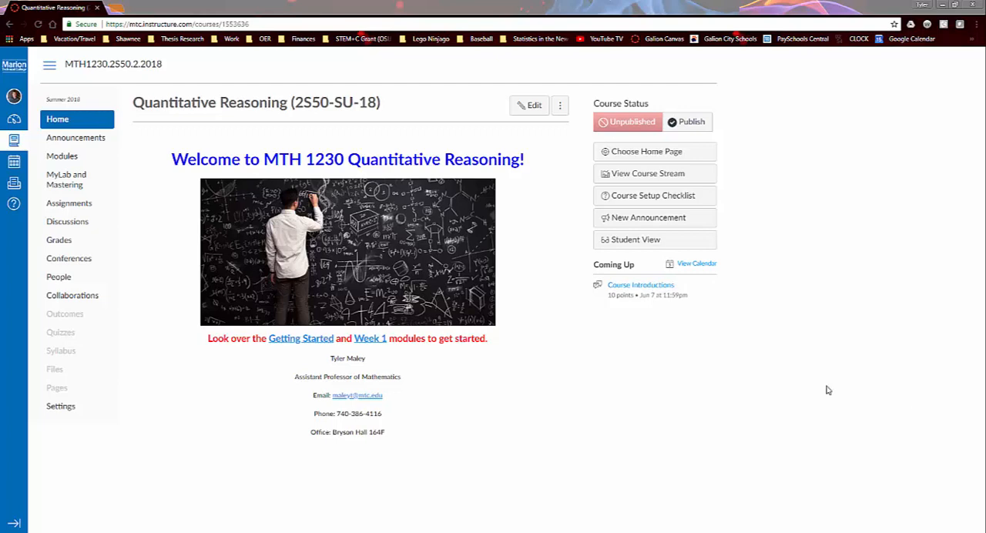
mouse_move(216, 120)
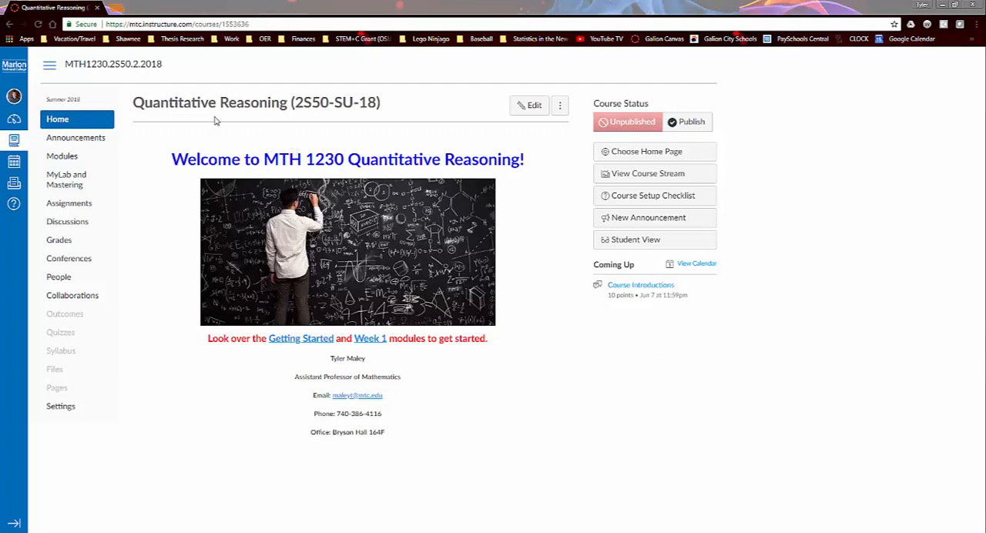
mouse_move(239, 108)
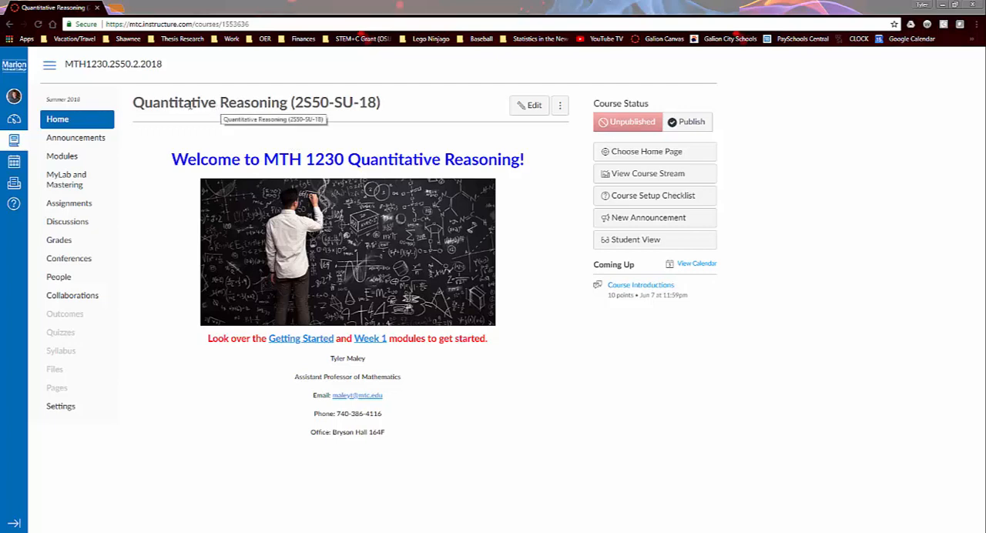
mouse_move(228, 120)
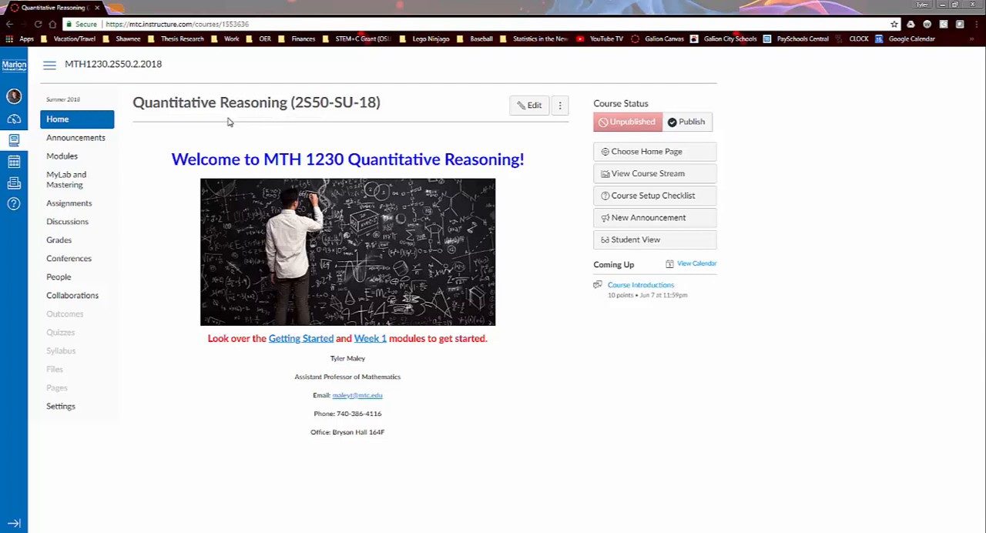
mouse_move(182, 118)
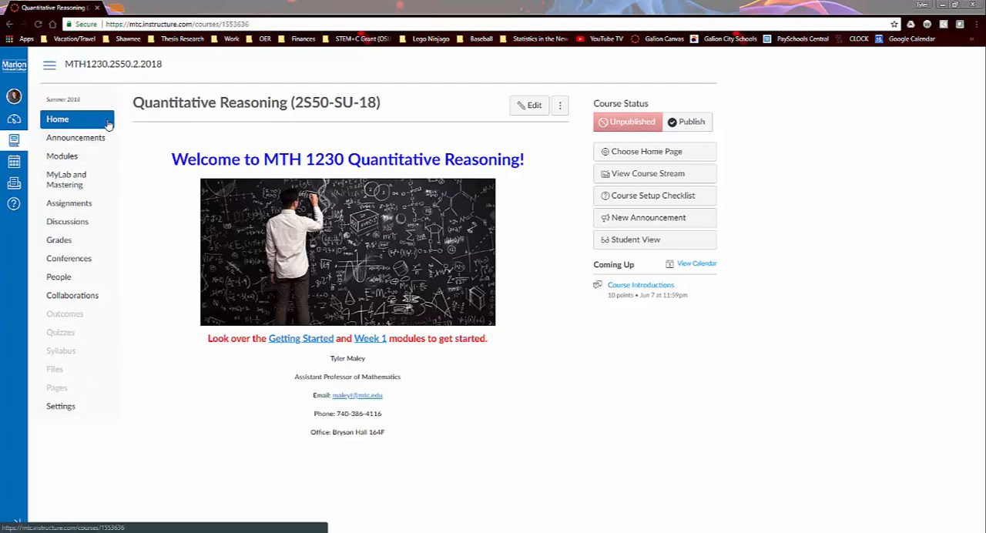
mouse_move(103, 120)
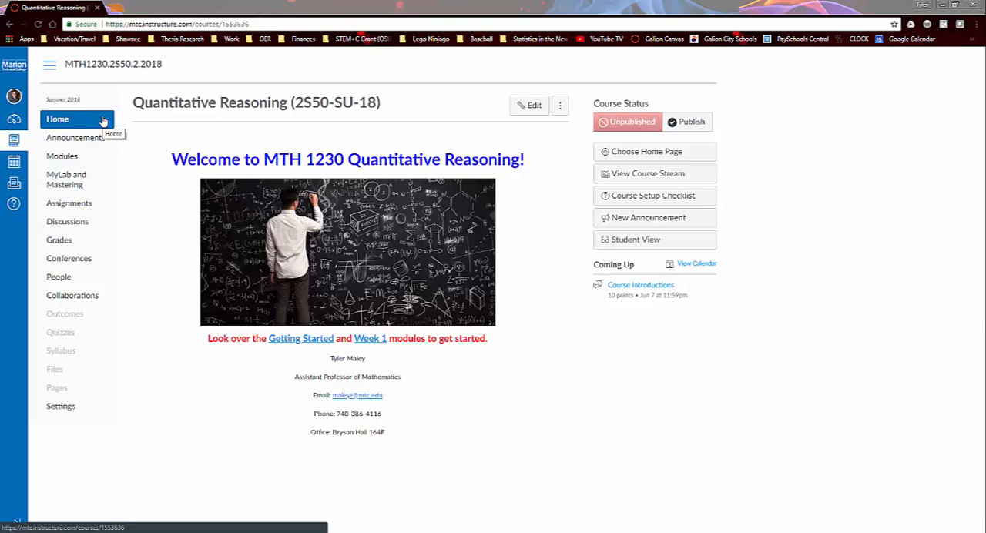
mouse_move(75, 137)
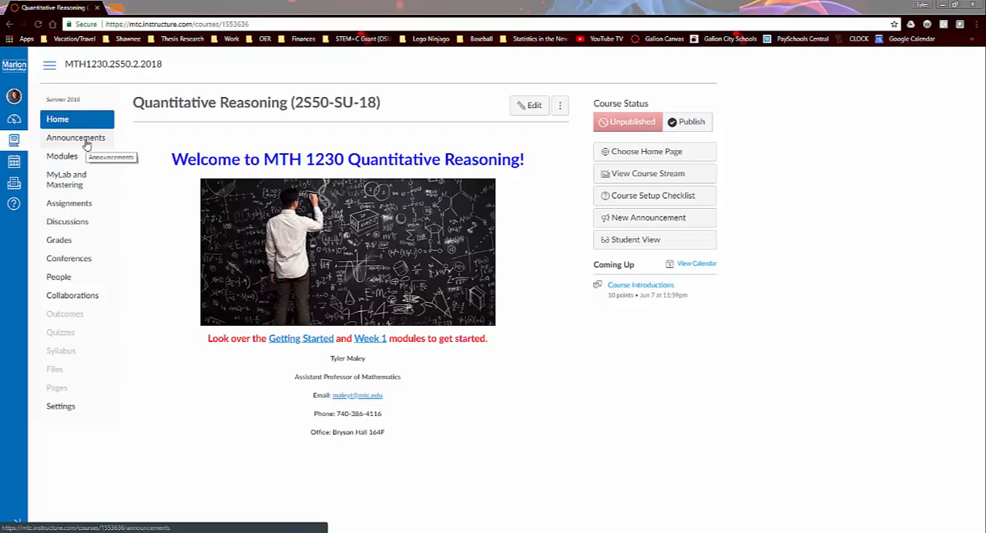
Show the course announcements, then bring up the personal account panel over them.
left_click(76, 137)
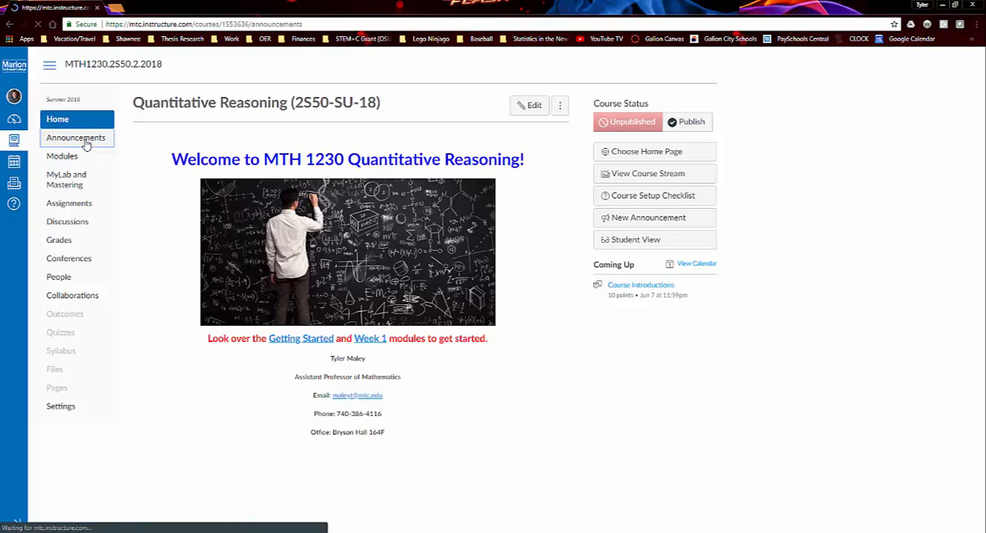
left_click(75, 137)
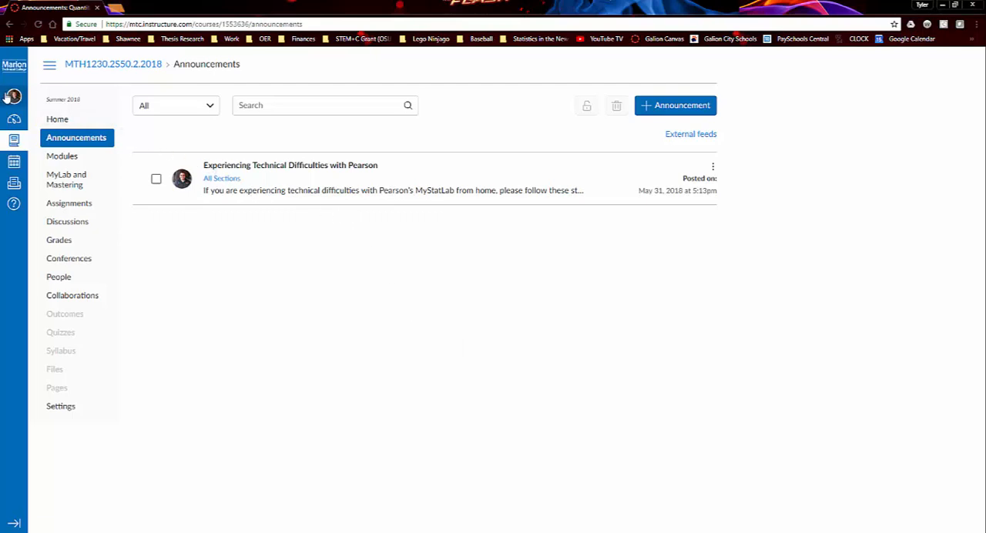
left_click(12, 95)
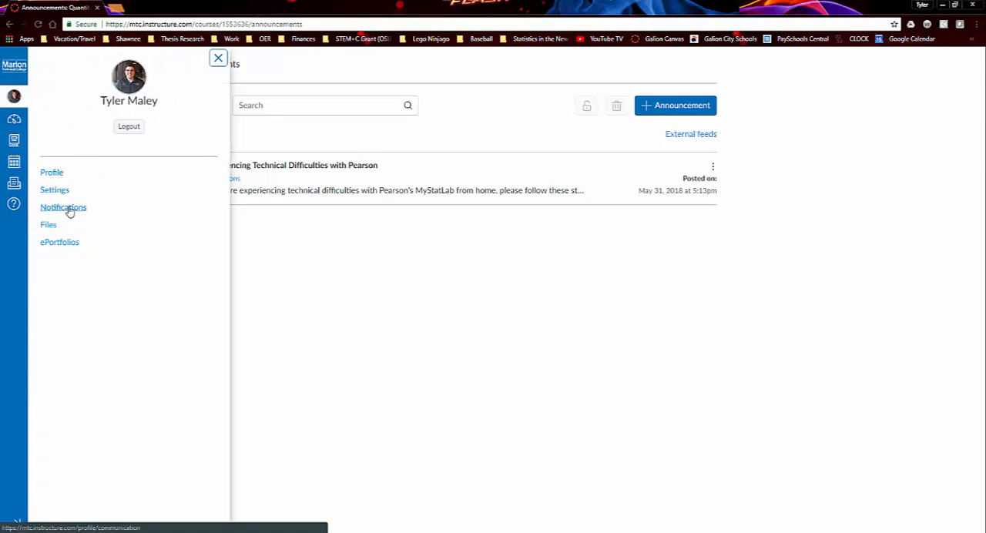
left_click(63, 207)
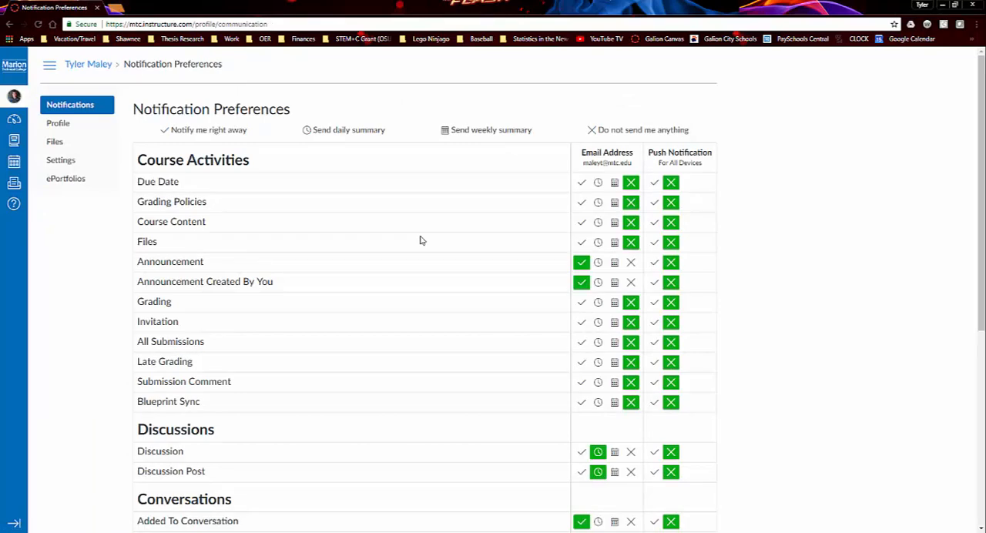
mouse_move(418, 237)
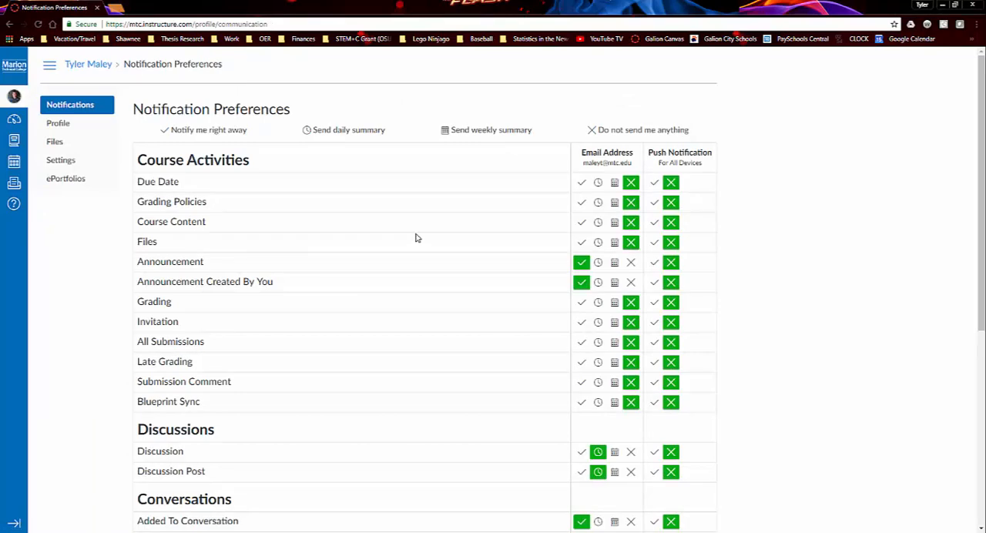
scroll("down", 3)
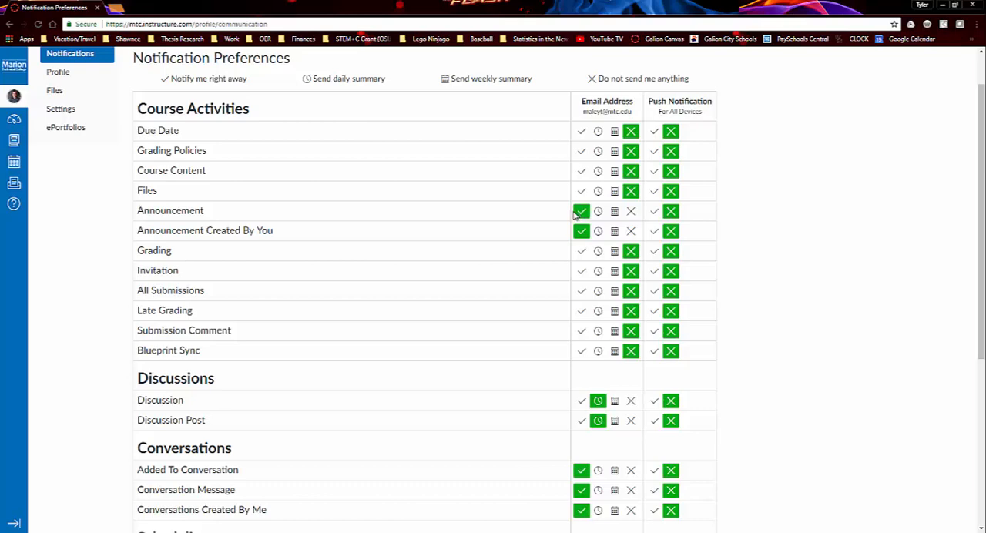
left_click(583, 210)
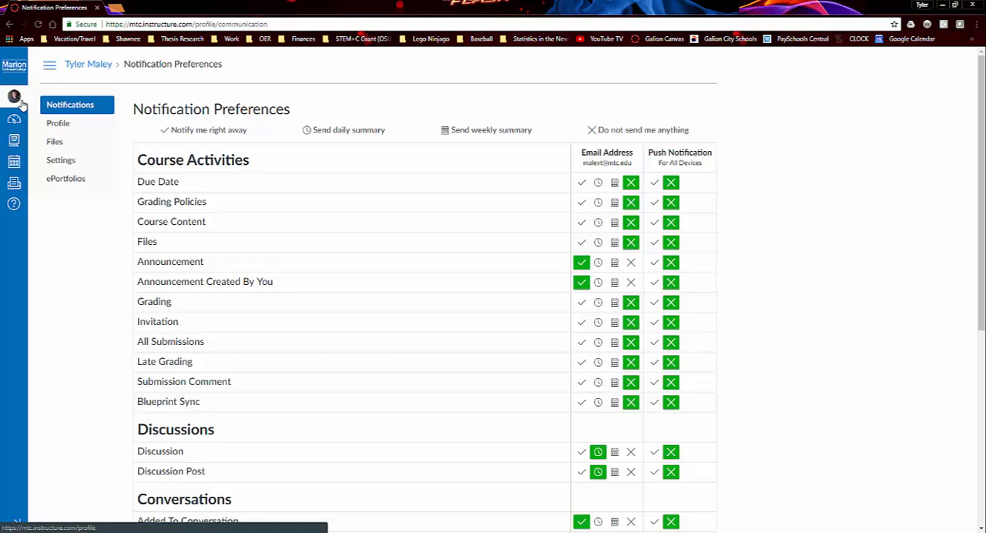
mouse_move(14, 139)
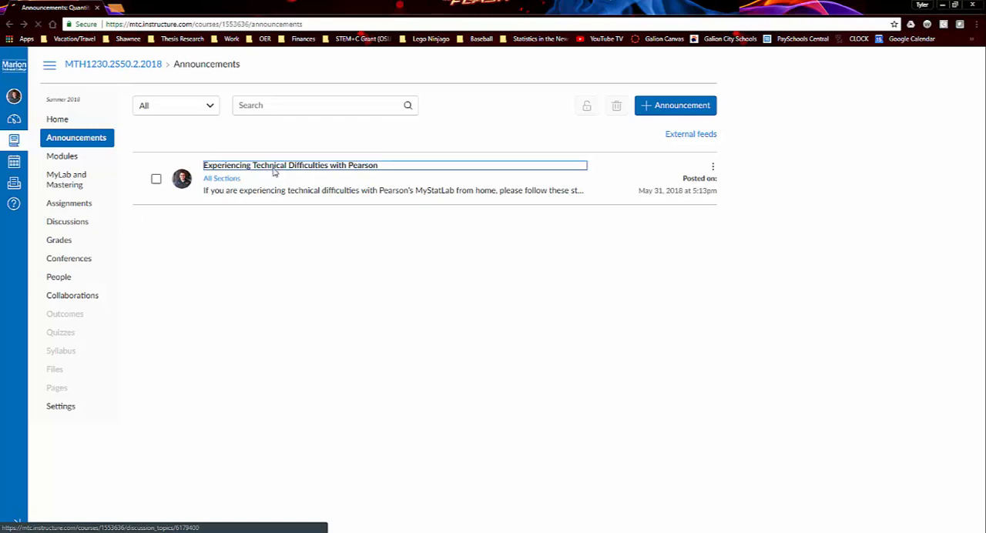
Read the Pearson technical-difficulties announcement, go to Modules and choose the Getting Started Agenda.
left_click(290, 165)
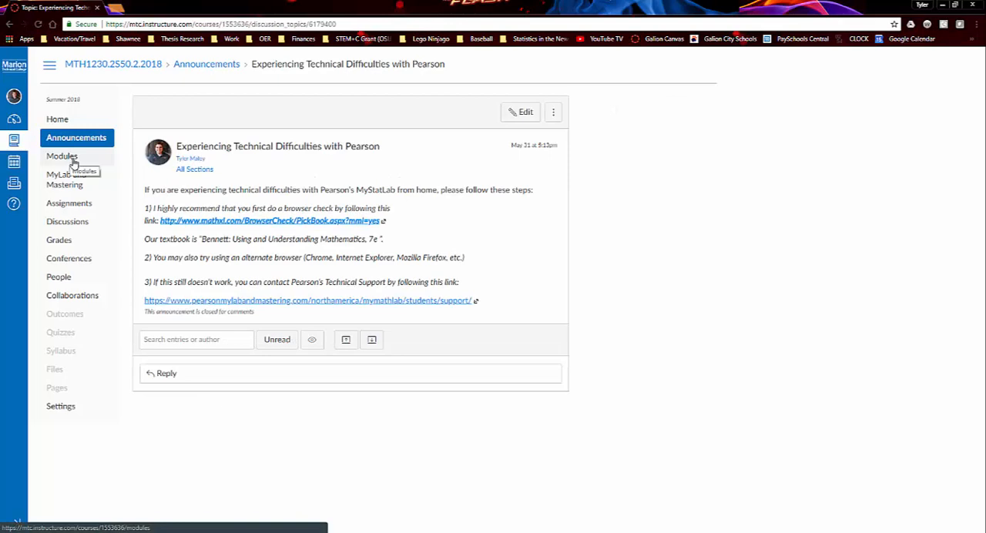
left_click(62, 156)
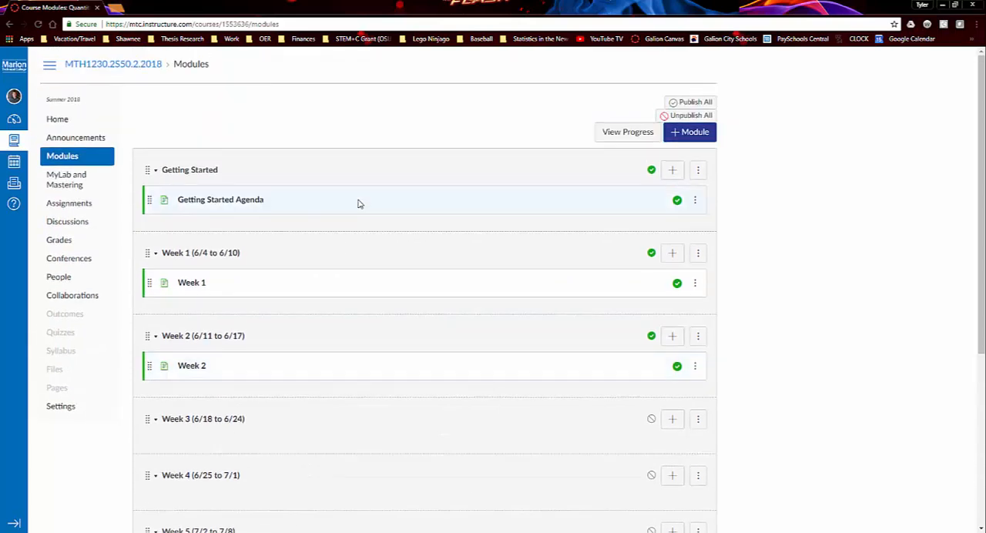
scroll("down", 3)
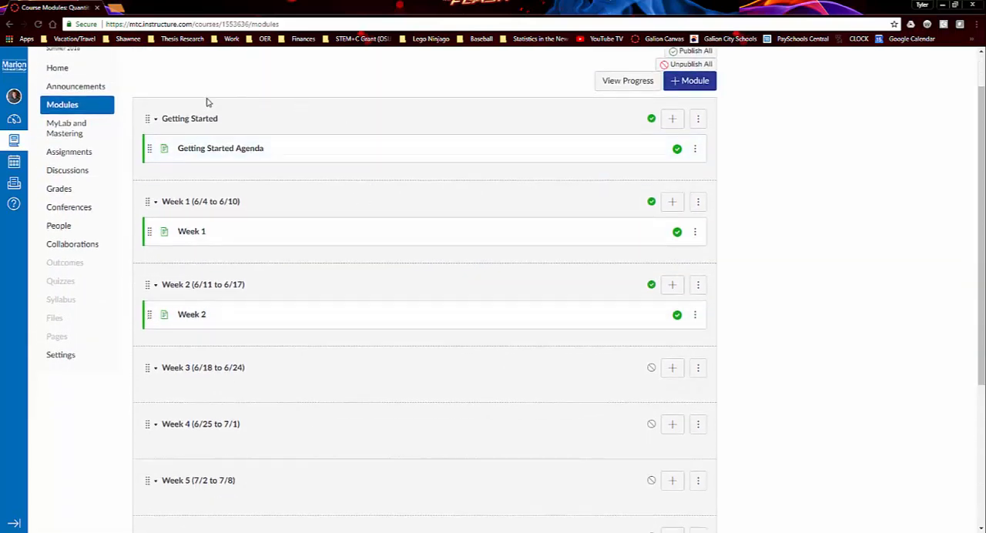
mouse_move(219, 148)
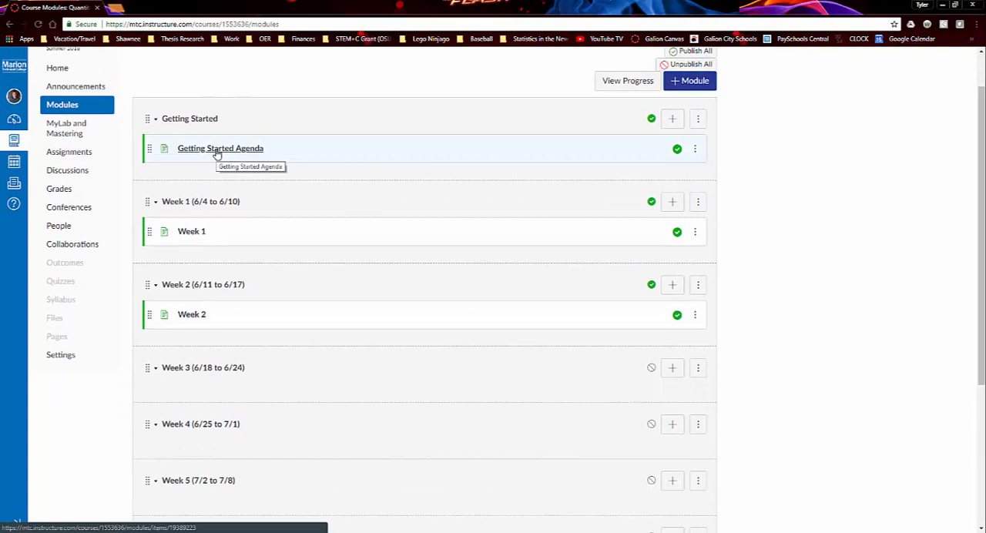
left_click(219, 148)
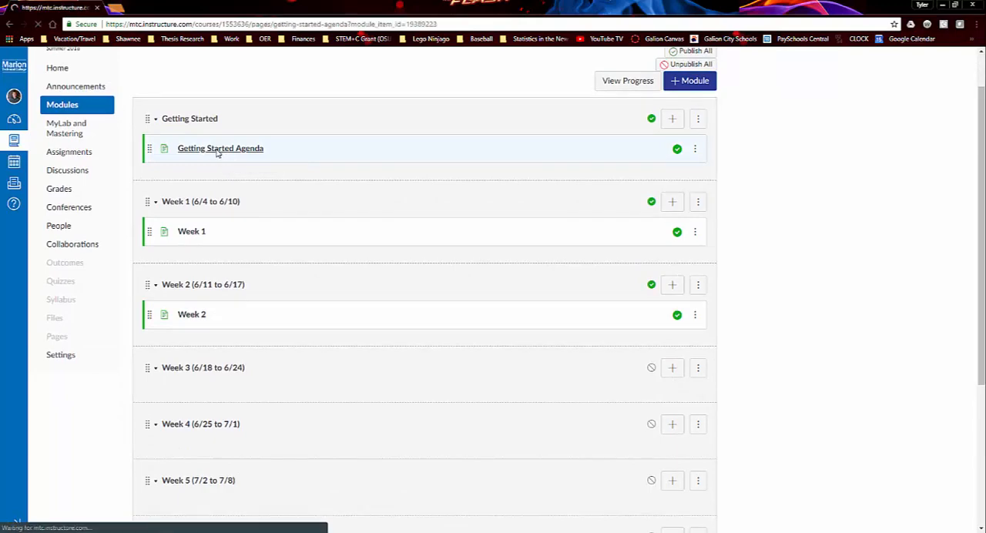
Load the Getting Started Agenda page and review its first steps, access code and registration video.
left_click(219, 148)
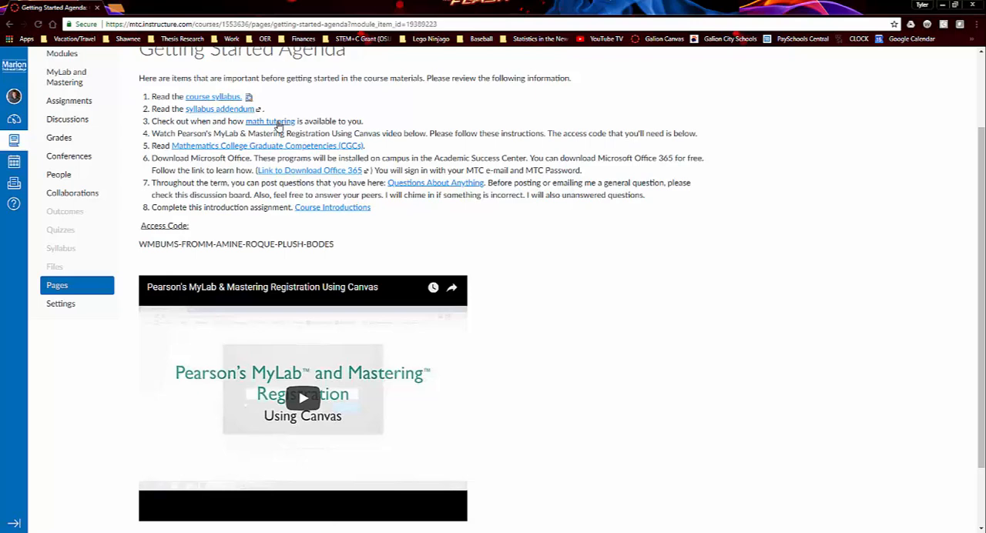
mouse_move(270, 120)
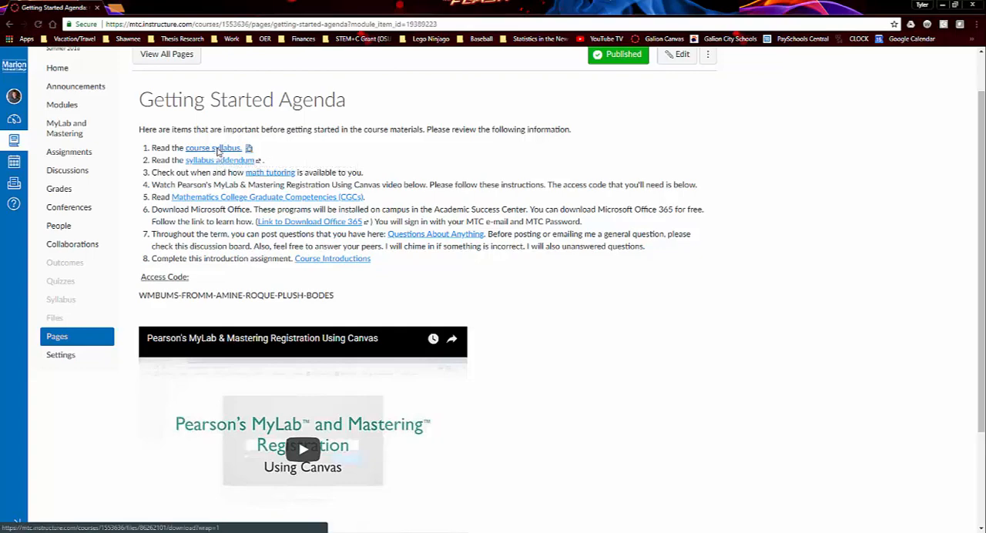
Download the course syllabus to Downloads and open it in Word.
left_click(212, 148)
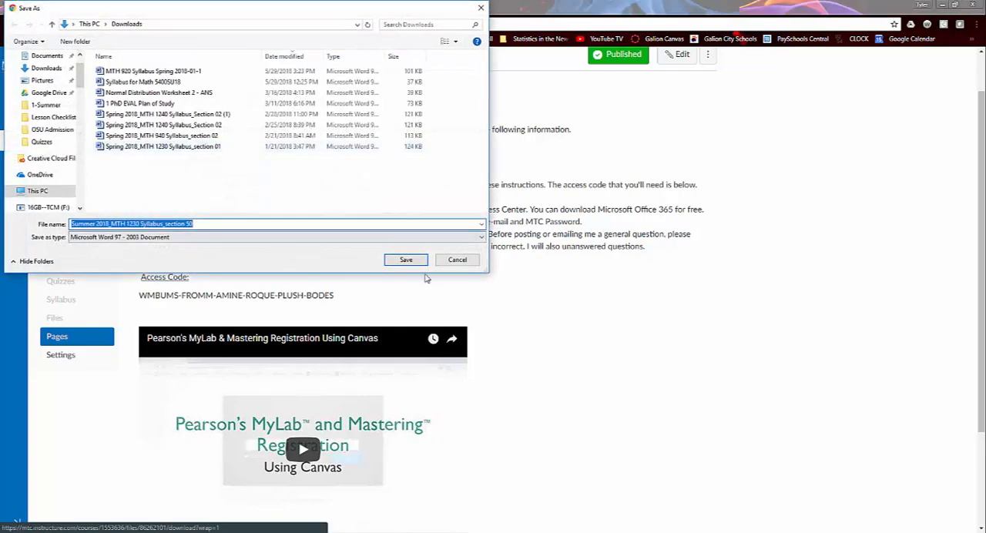
left_click(405, 259)
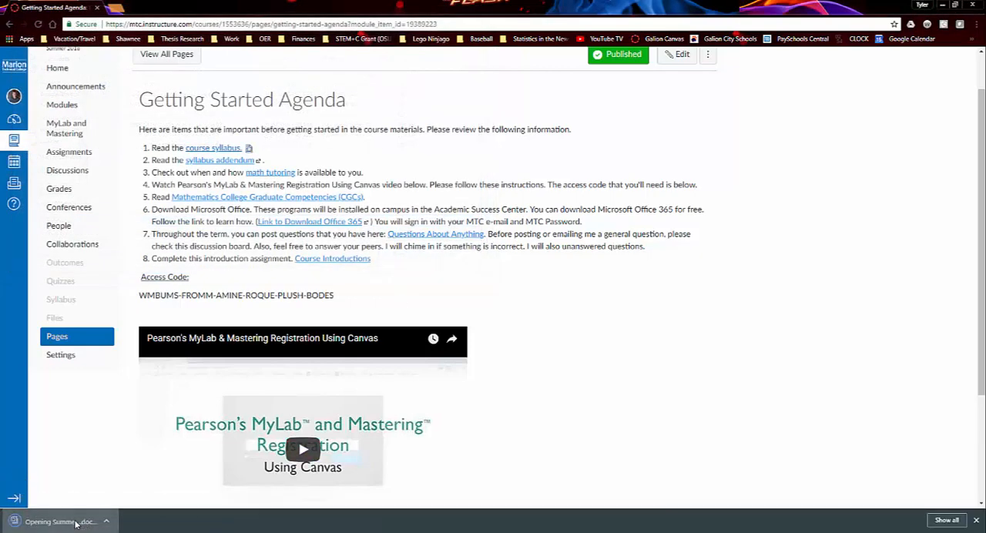
mouse_move(826, 191)
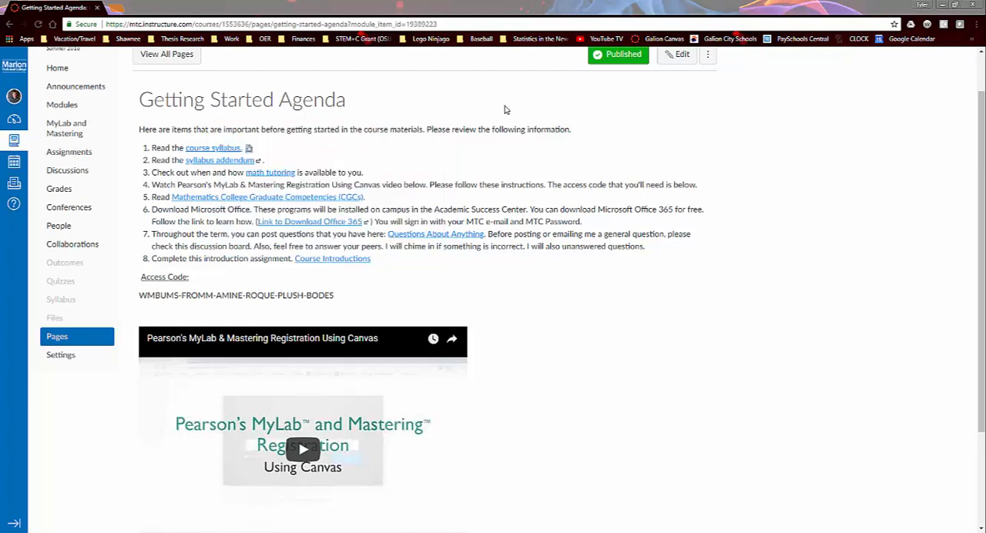
left_click(213, 148)
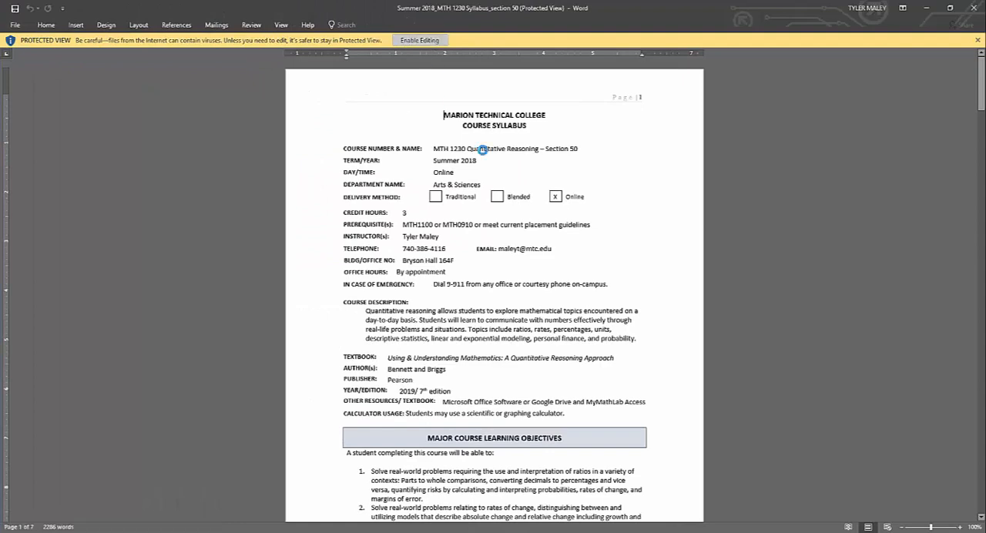
Enable editing on the syllabus and read down through the course information details.
left_click(419, 40)
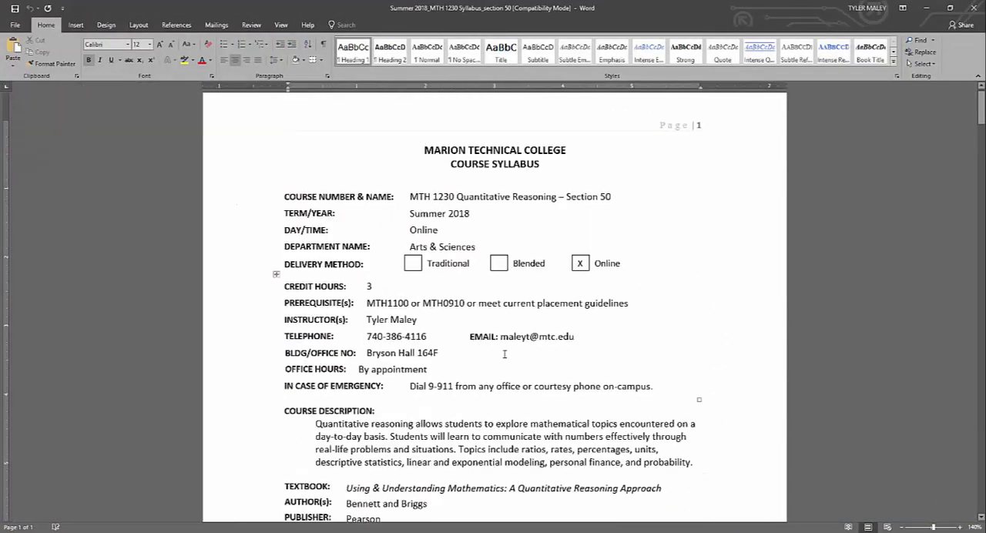
scroll("down", 3)
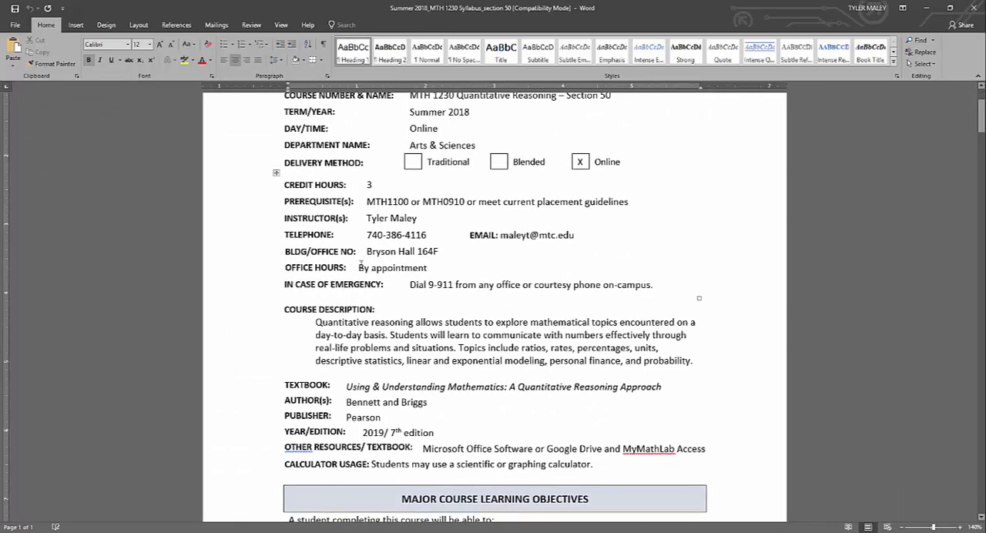
double_click(391, 266)
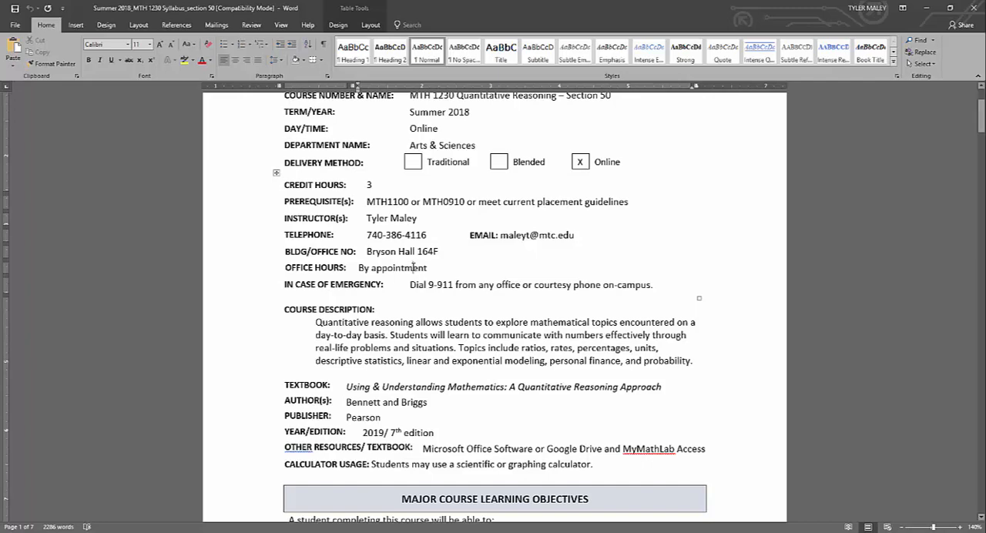
scroll("down", 3)
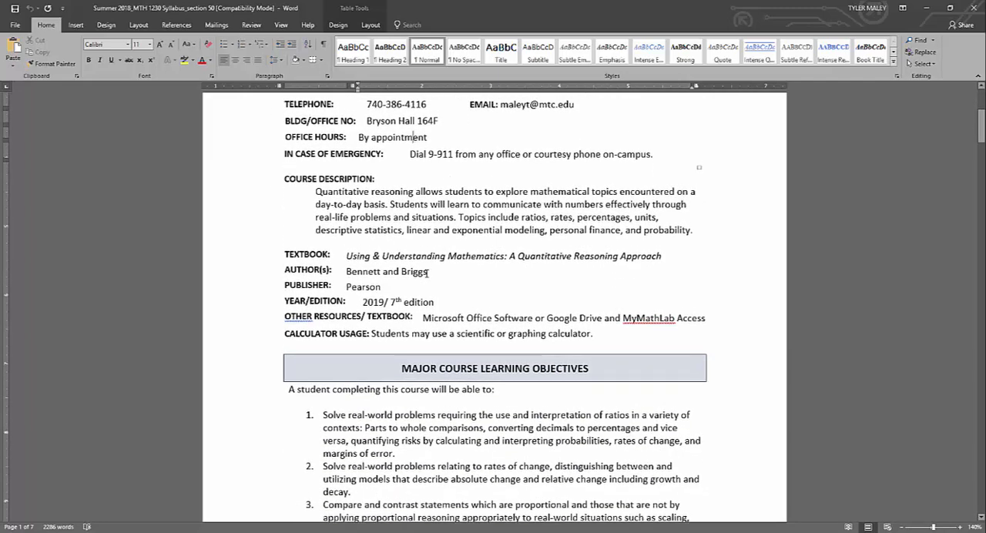
scroll("down", 3)
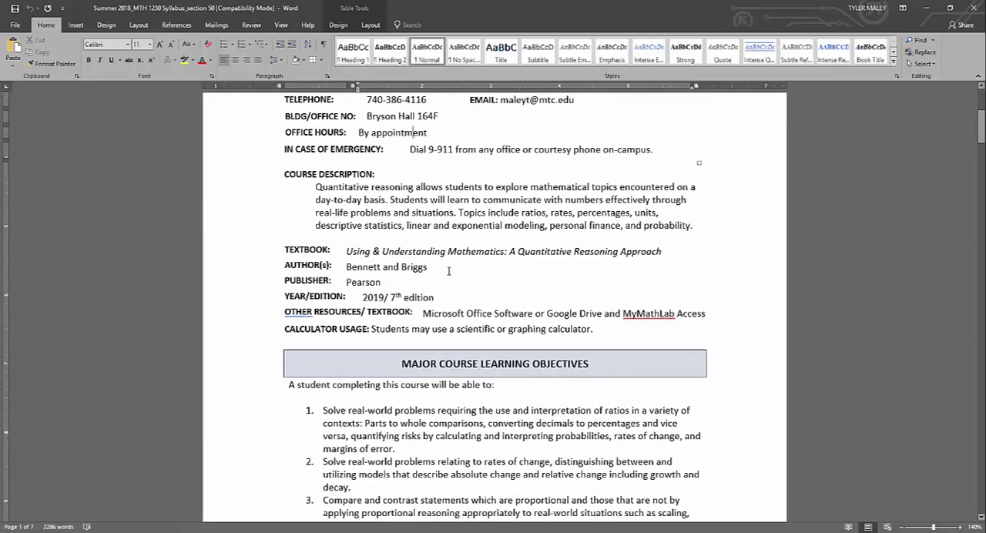
mouse_move(373, 252)
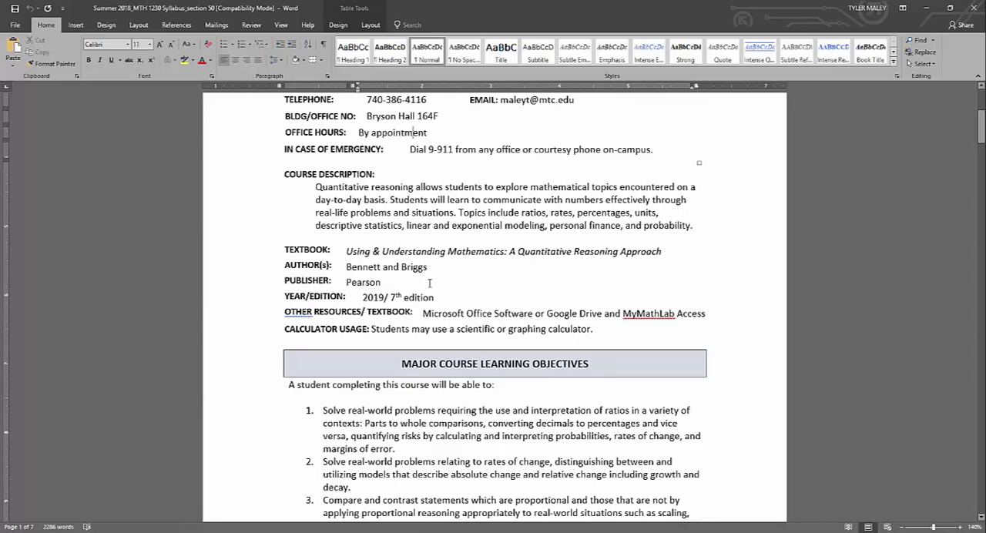
Continue down to the textbook details and the four major course learning objectives.
scroll("down", 3)
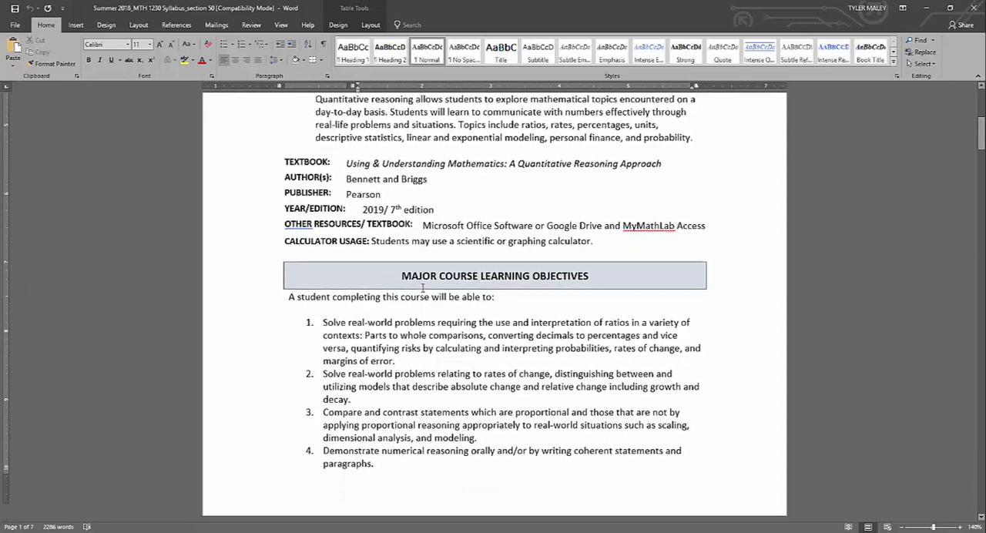
scroll("down", 3)
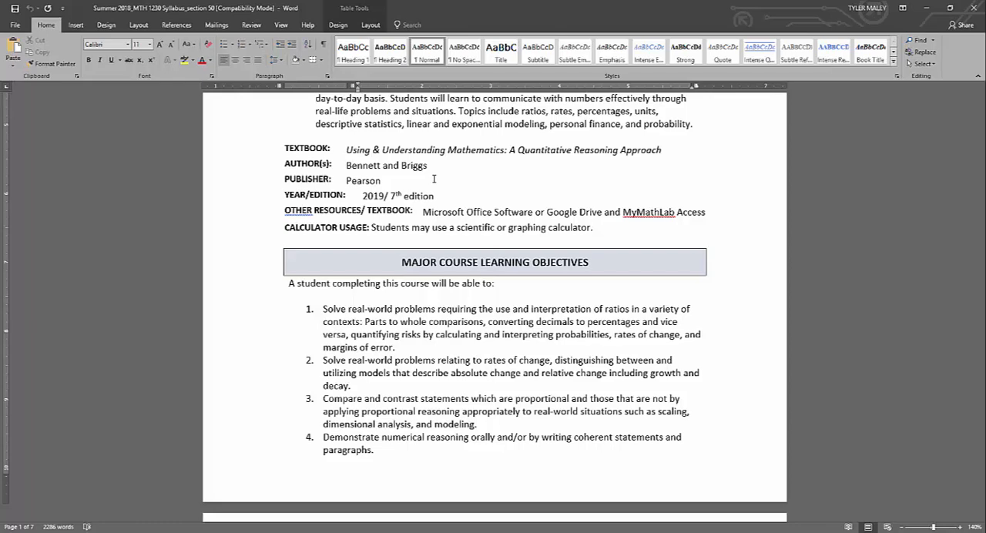
scroll("down", 3)
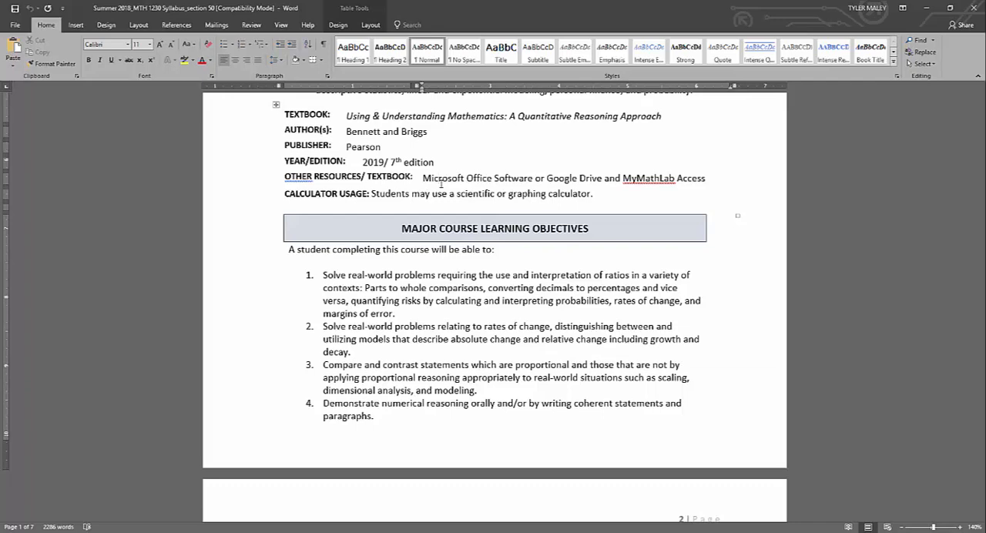
left_click(439, 178)
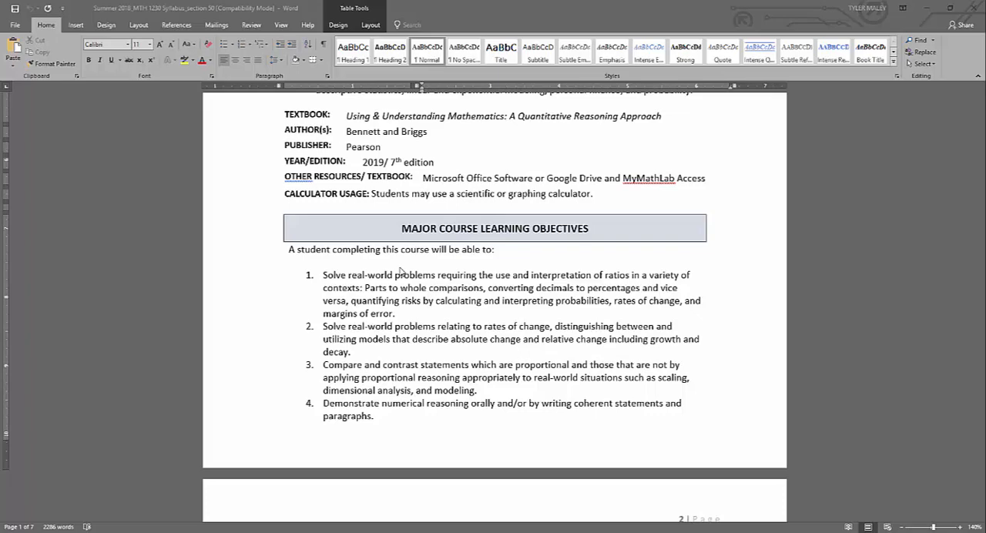
scroll("down", 3)
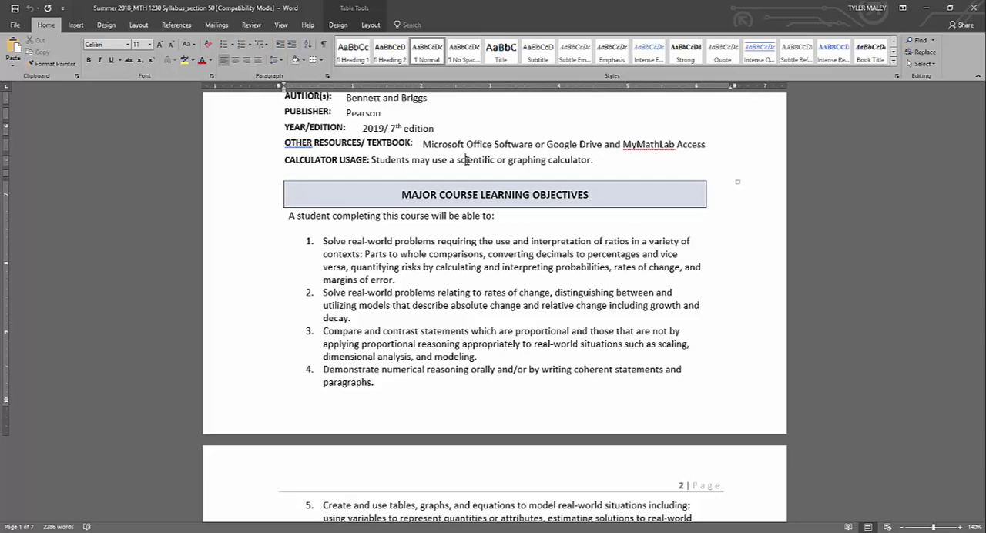
Move onto page two through learning objectives five to fourteen and the Course Outline heading.
scroll("down", 3)
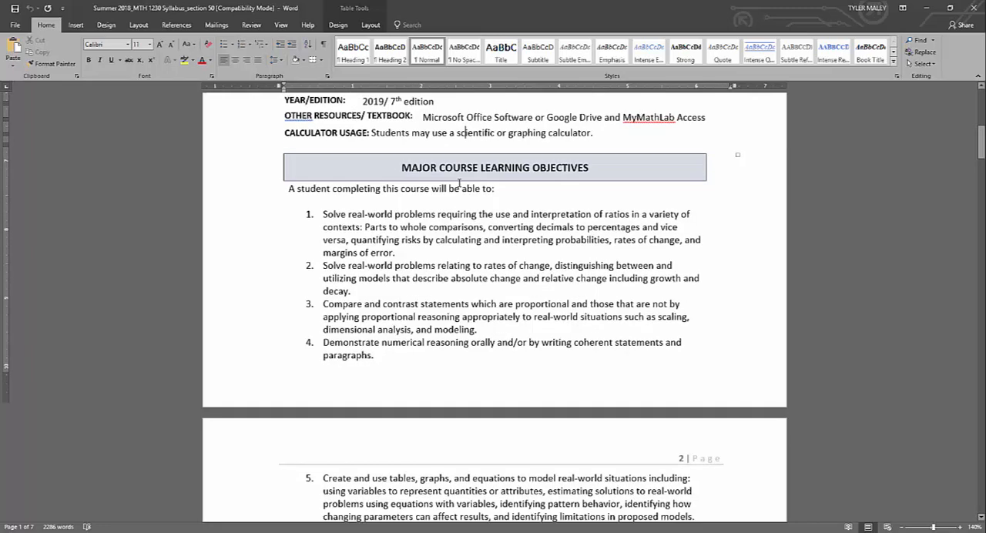
scroll("down", 3)
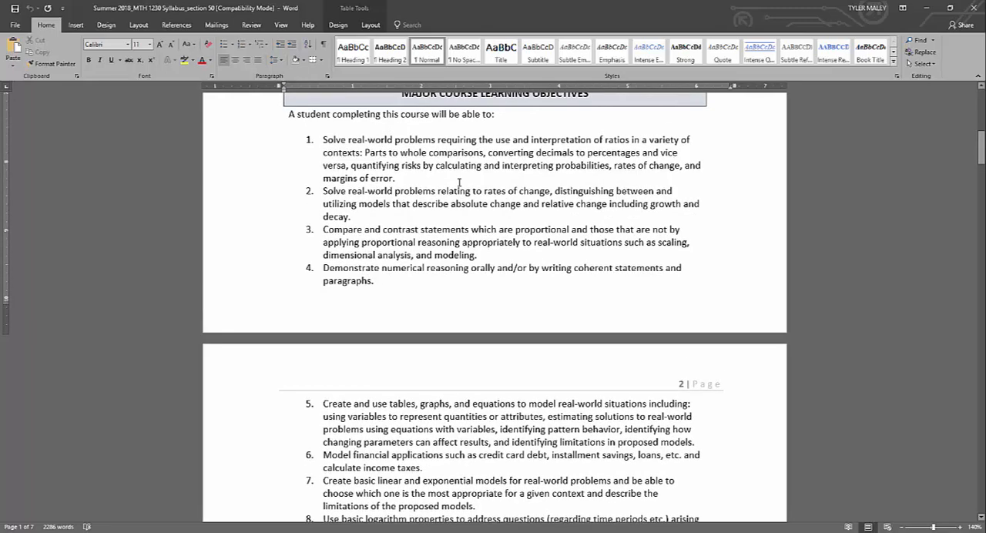
scroll("down", 3)
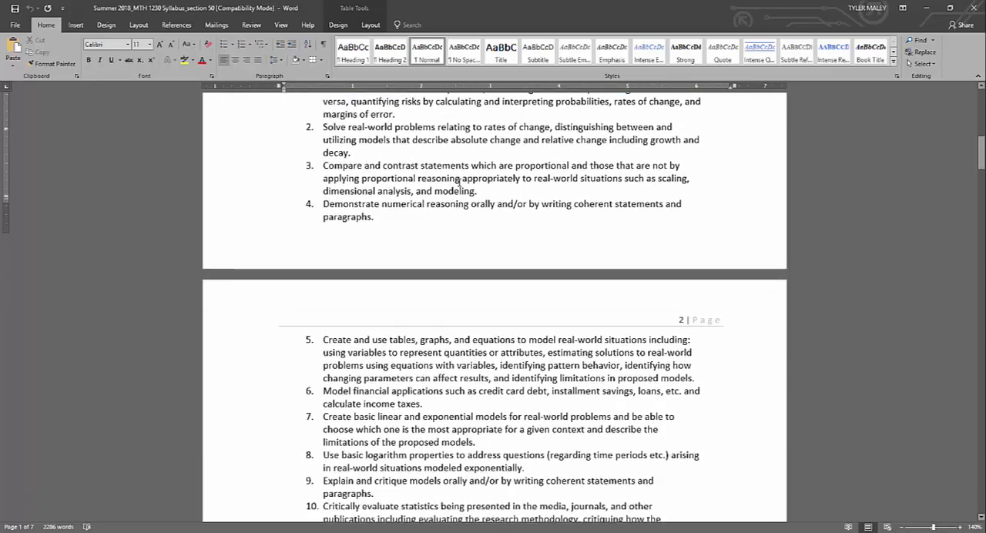
scroll("down", 3)
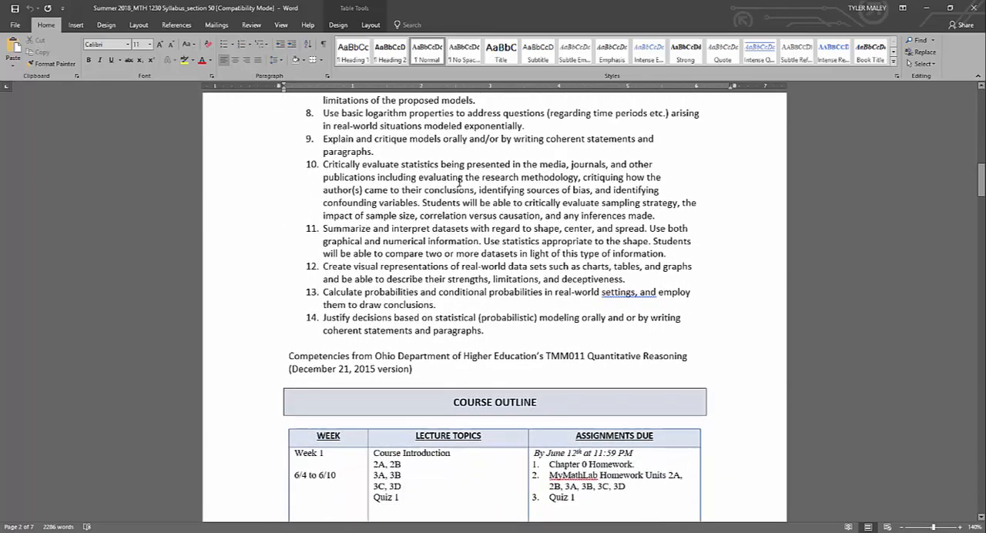
Read past the weekly course outline table to support services and Evaluation & Grading Procedures.
scroll("down", 3)
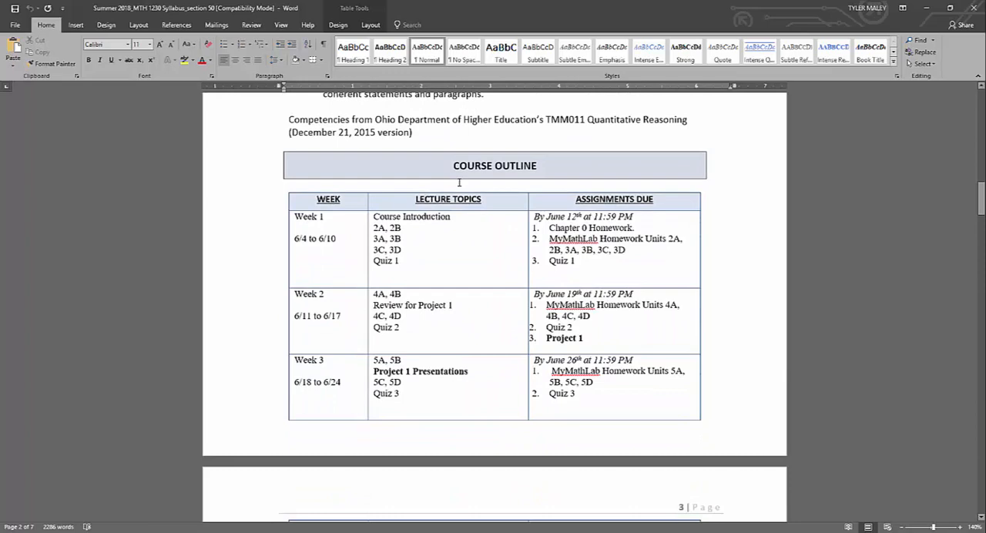
scroll("down", 3)
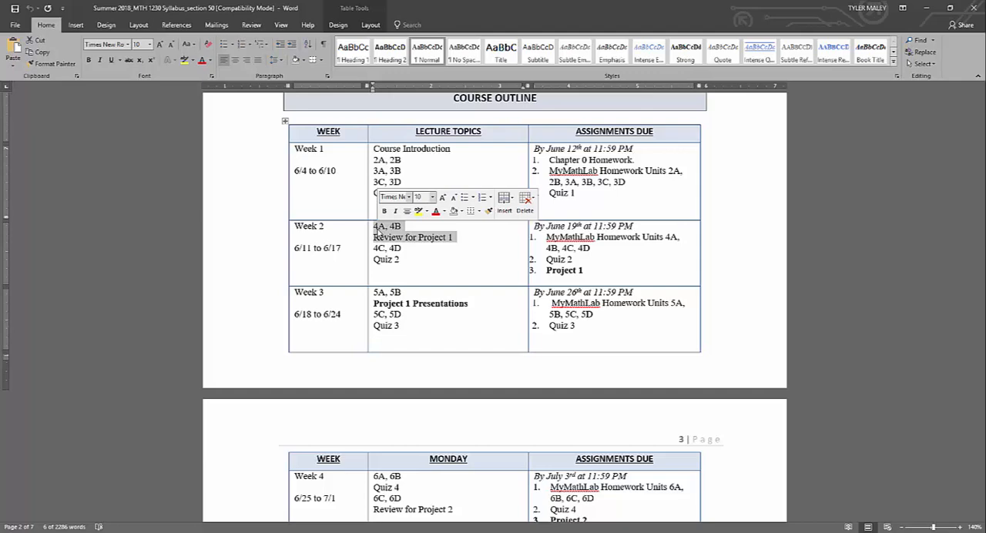
left_click(385, 160)
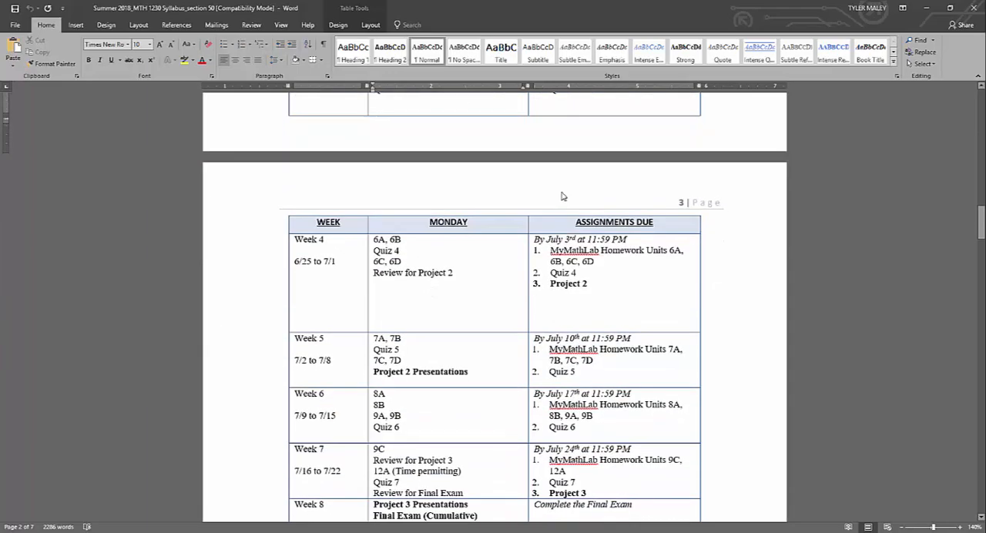
scroll("down", 3)
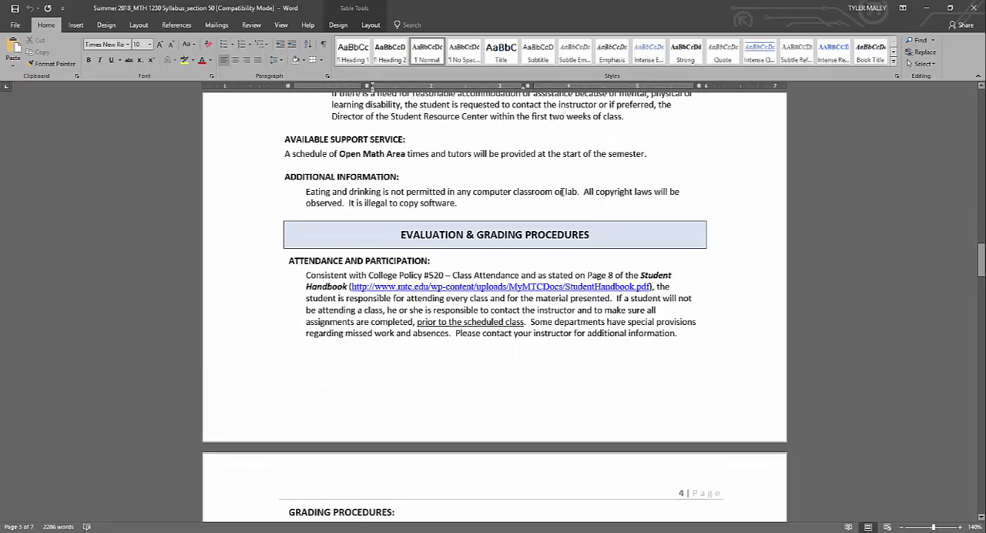
Review the Group Presentation criteria, Quizzes and Homework grading policies.
scroll("down", 3)
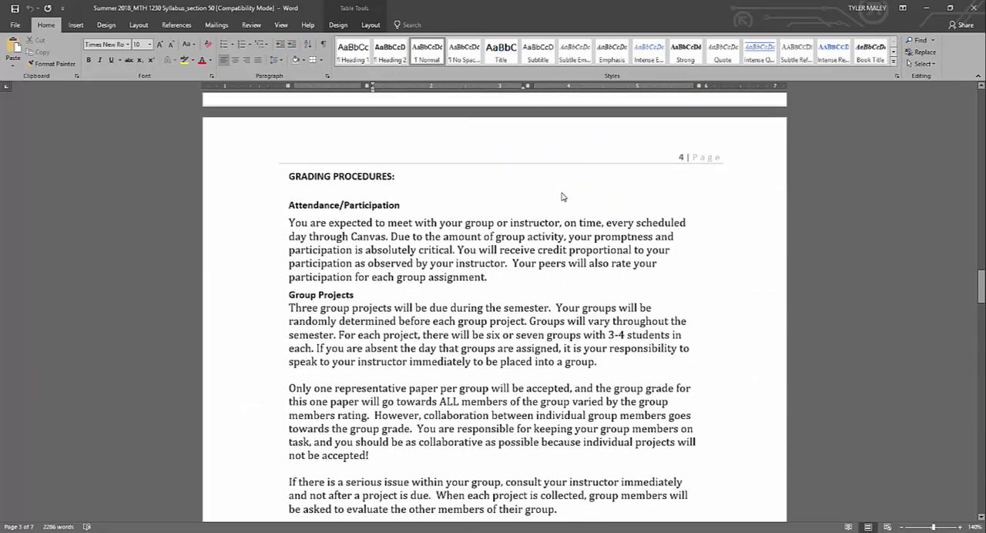
scroll("down", 3)
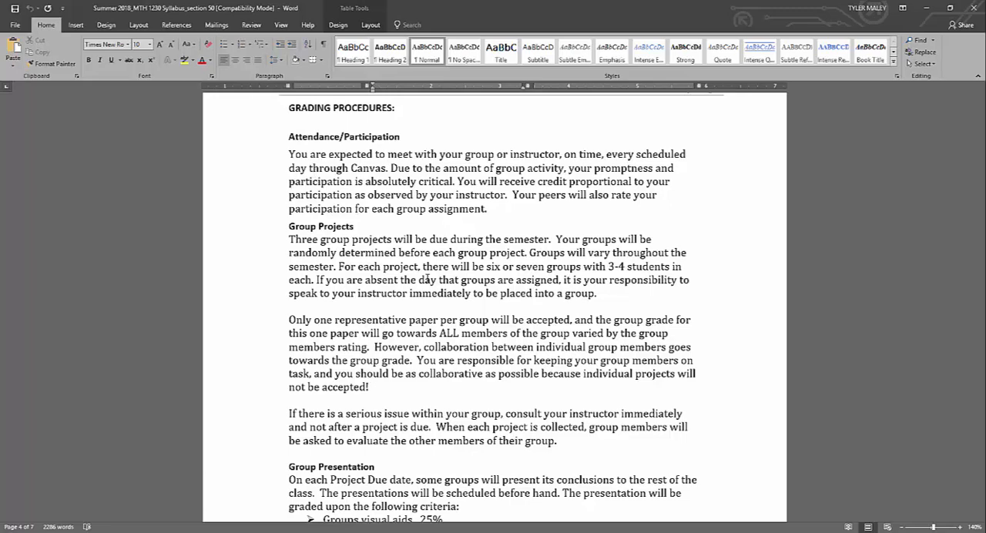
scroll("down", 3)
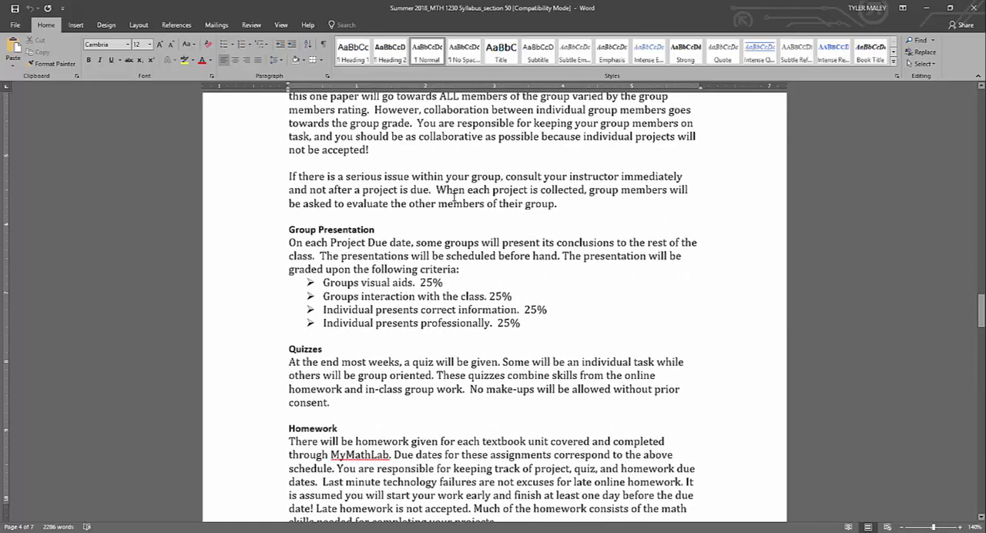
Finish the presentation and quiz policies, then return to weeks two through six of the outline table.
scroll("down", 3)
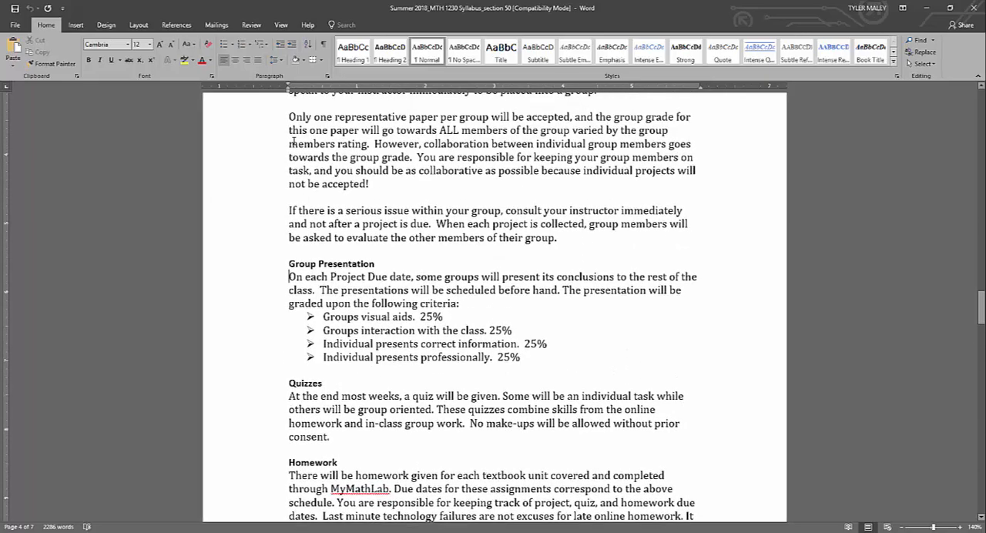
scroll("down", 3)
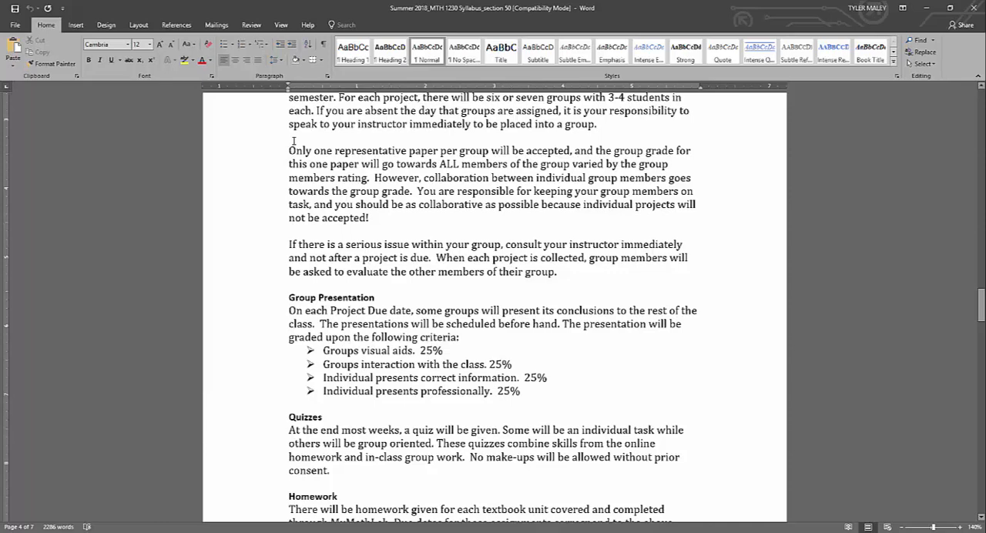
left_click(289, 311)
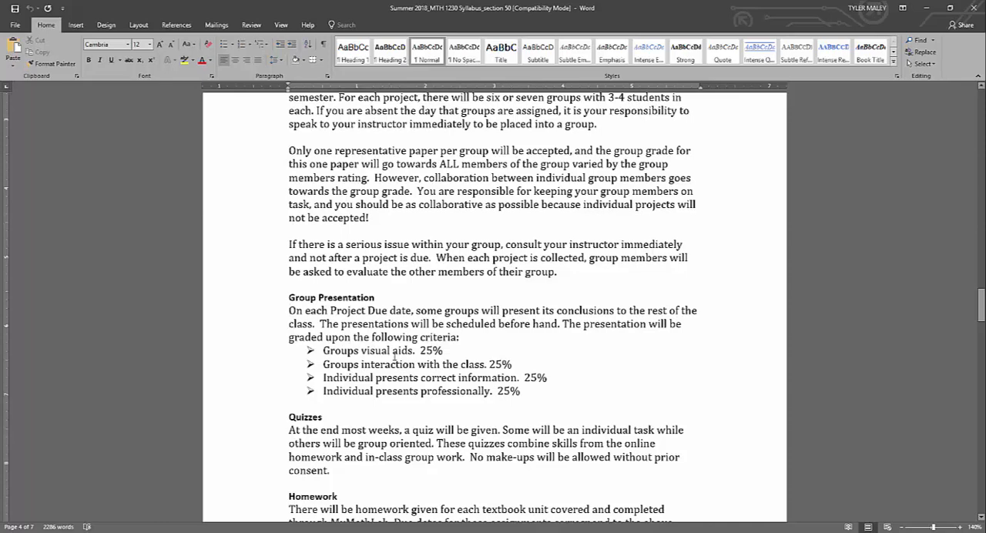
left_click(289, 311)
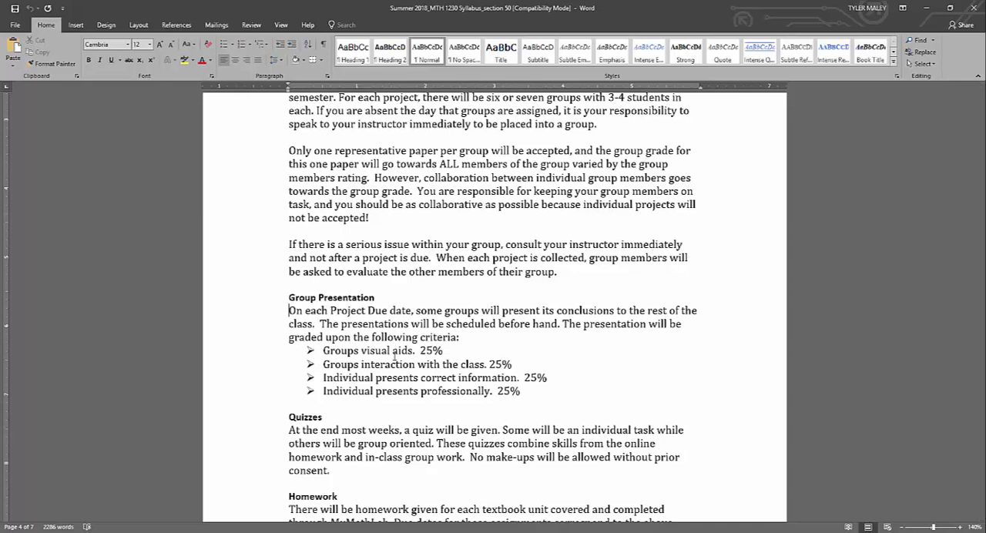
scroll("down", 3)
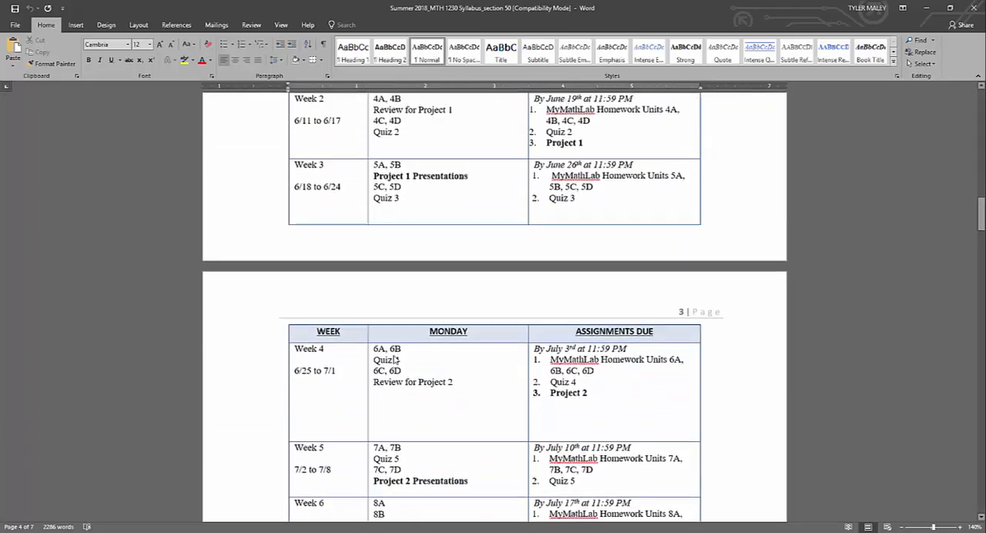
scroll("up", 3)
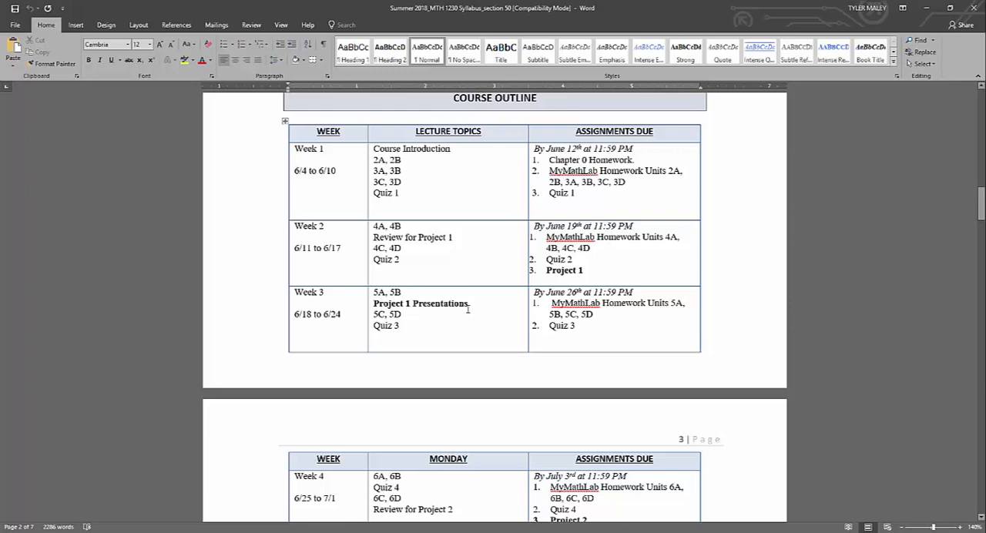
double_click(421, 302)
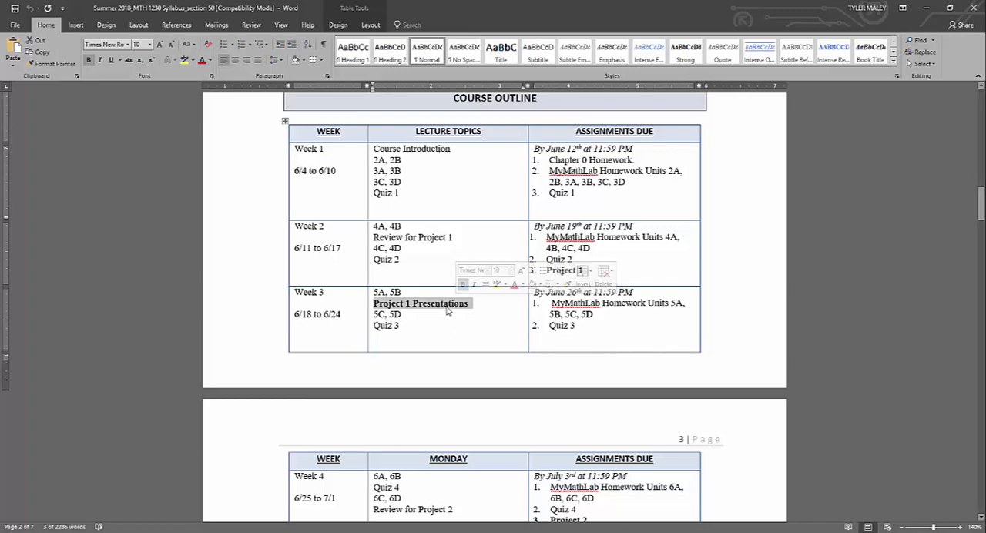
Move back down past the outline to the Quizzes and Homework policies and start of the final exam section.
scroll("down", 3)
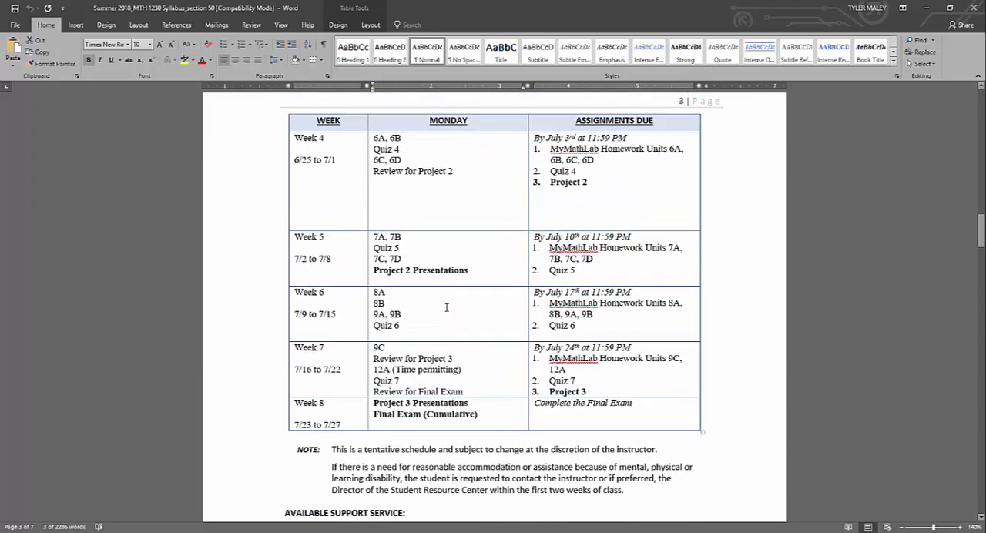
scroll("down", 3)
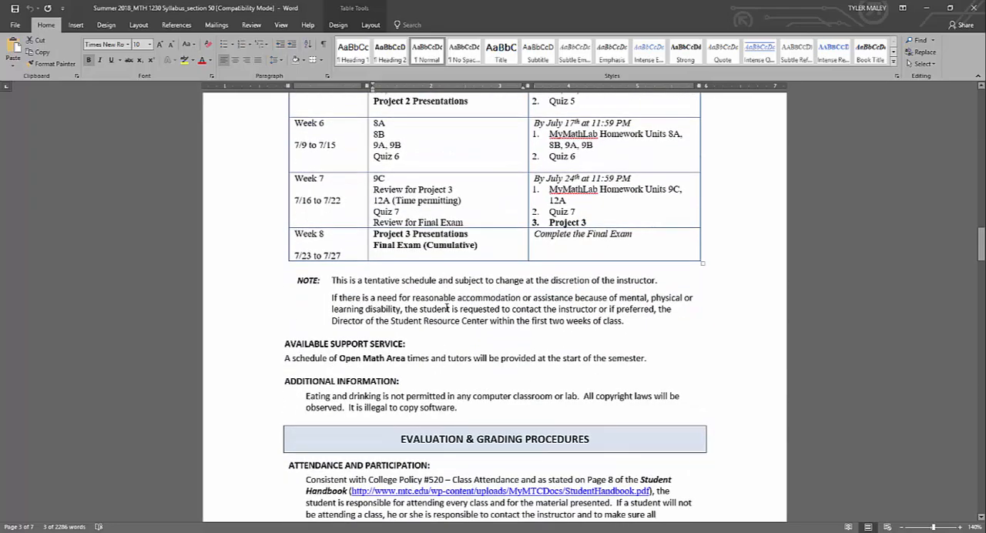
scroll("down", 3)
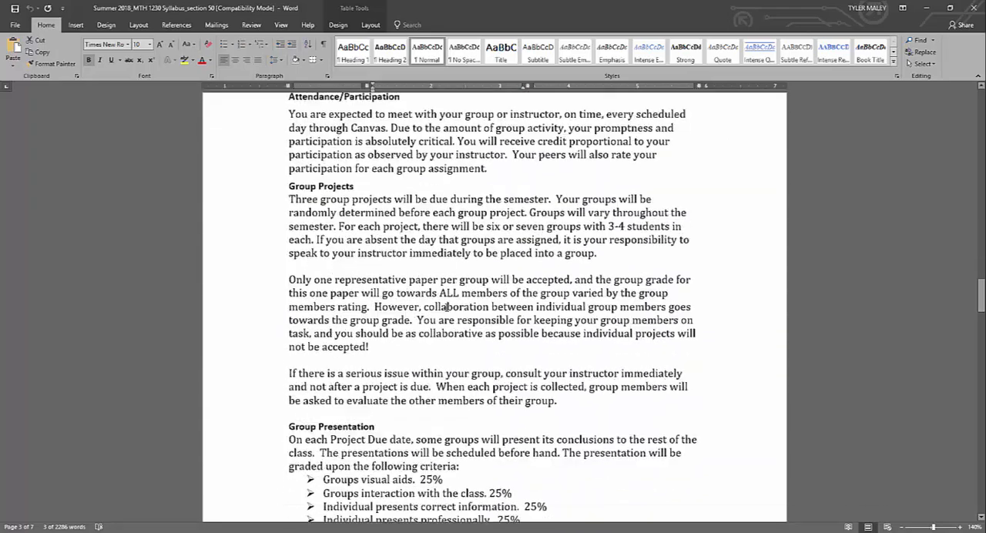
scroll("down", 3)
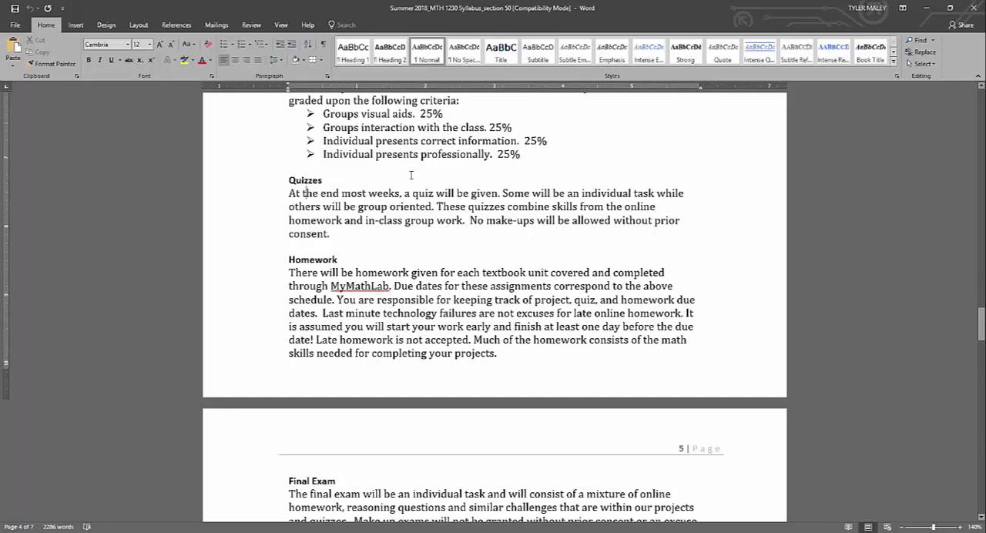
Highlight the group-oriented quizzes wording, clear it, and scroll to the Final Exam section.
left_click_drag(323, 206, 389, 206)
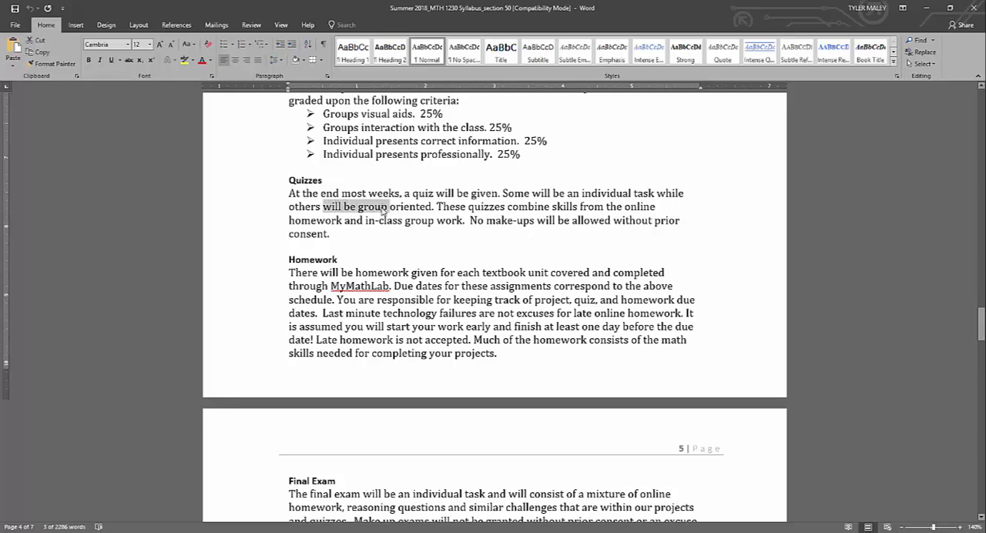
left_click(296, 194)
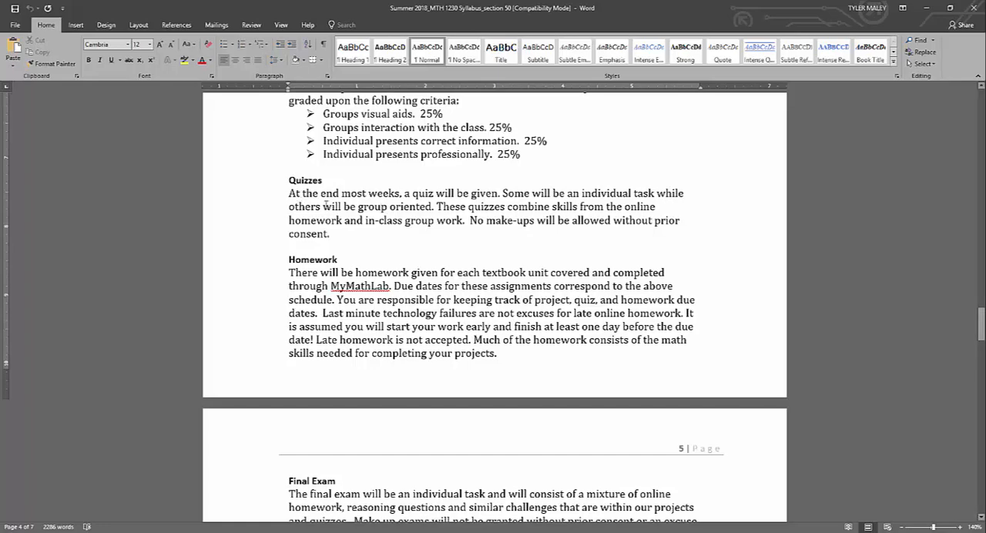
scroll("down", 3)
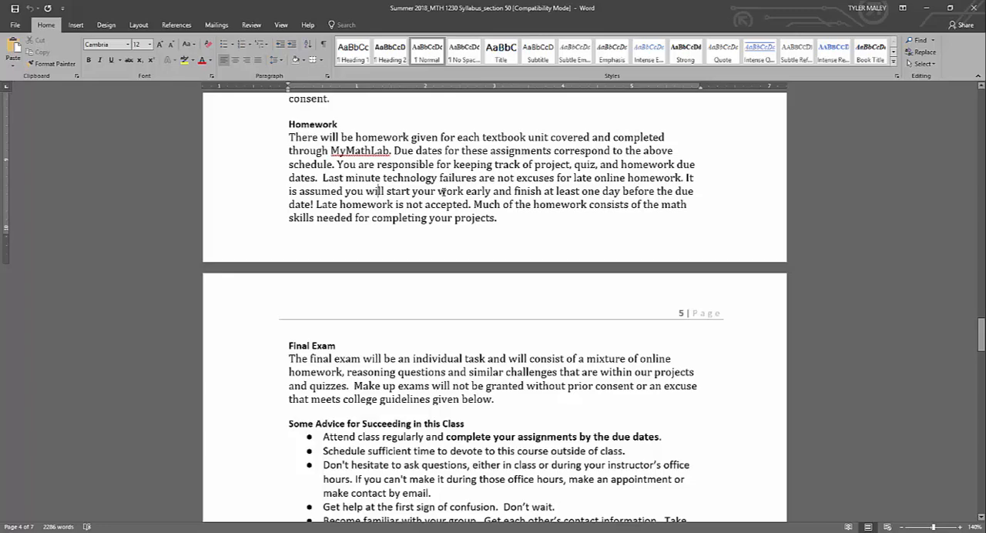
Scroll the syllabus down to the Grading Scale and Final Grade Criteria tables.
scroll("down", 3)
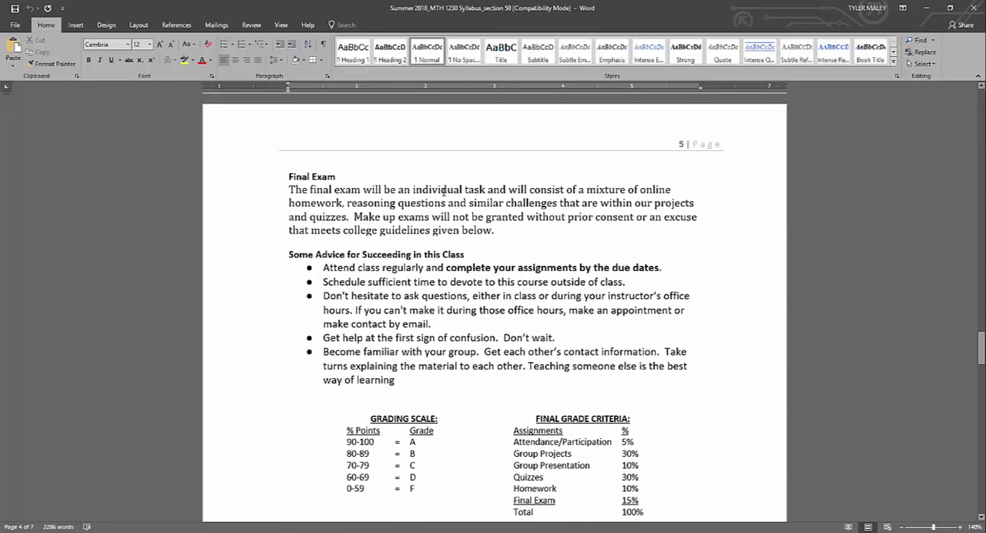
scroll("down", 3)
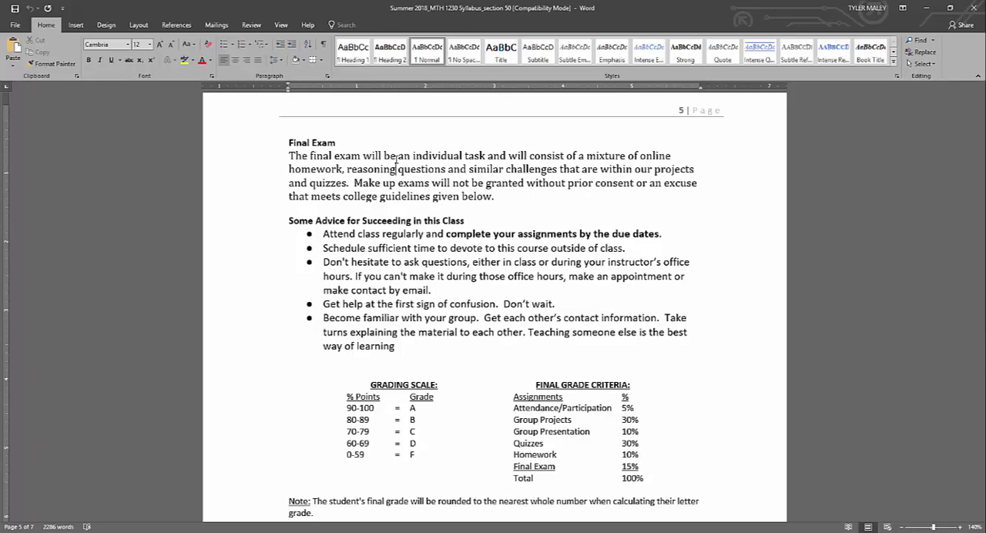
scroll("down", 3)
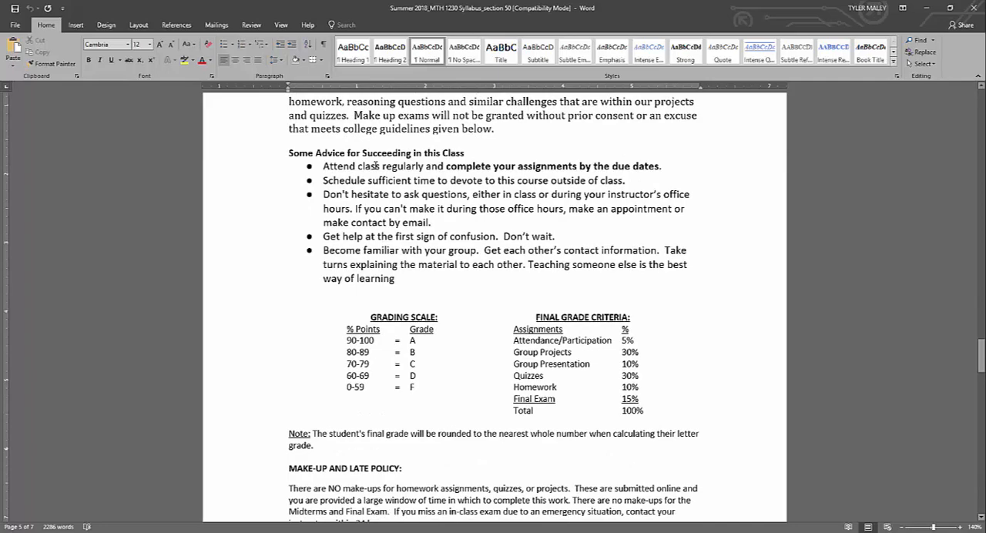
Scroll to the Credit Hour Definition tables and clear the homework-hours table selection.
scroll("down", 3)
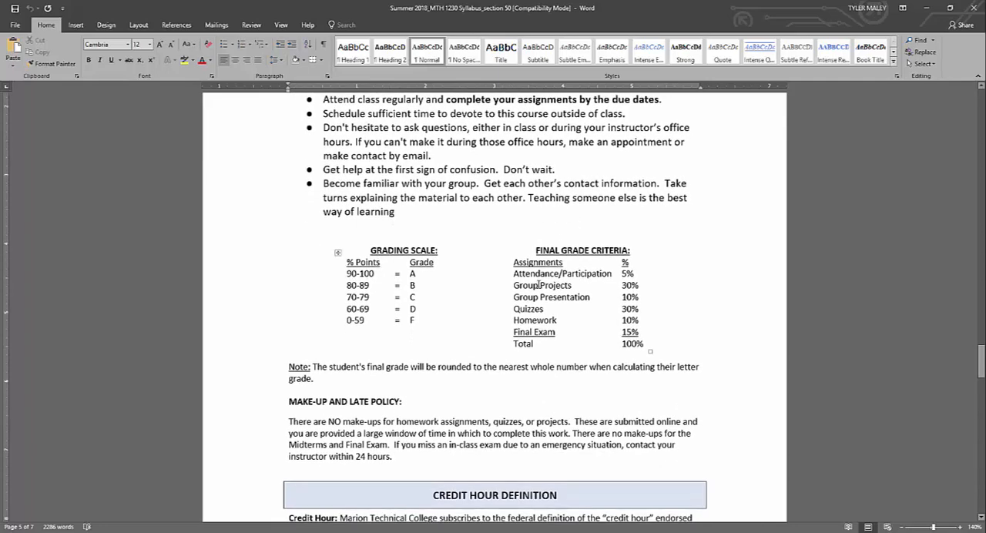
scroll("down", 3)
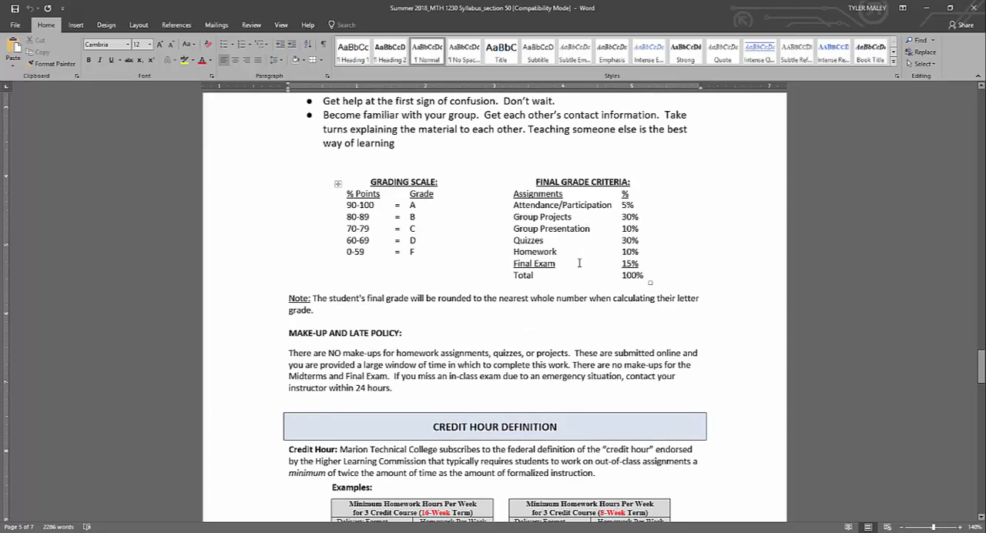
scroll("down", 3)
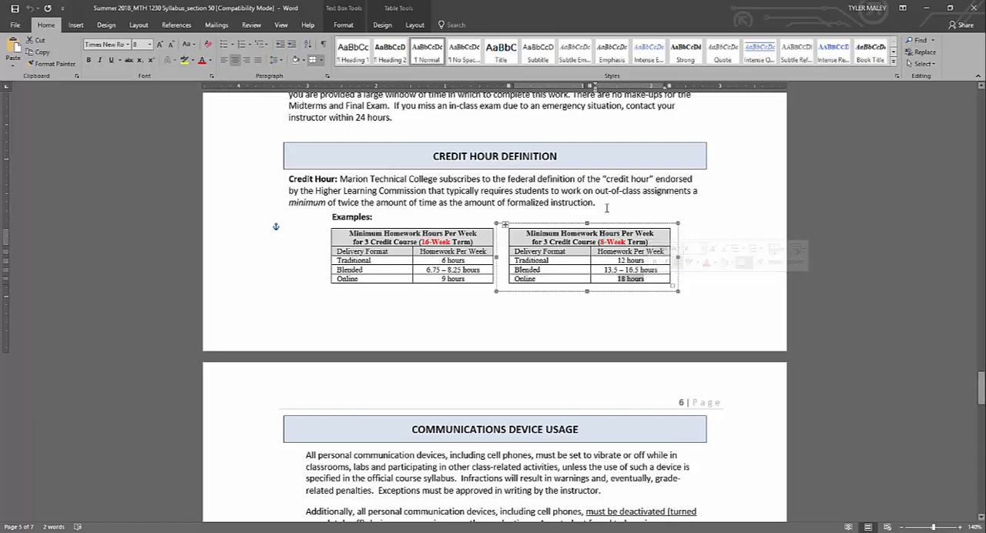
left_click(598, 203)
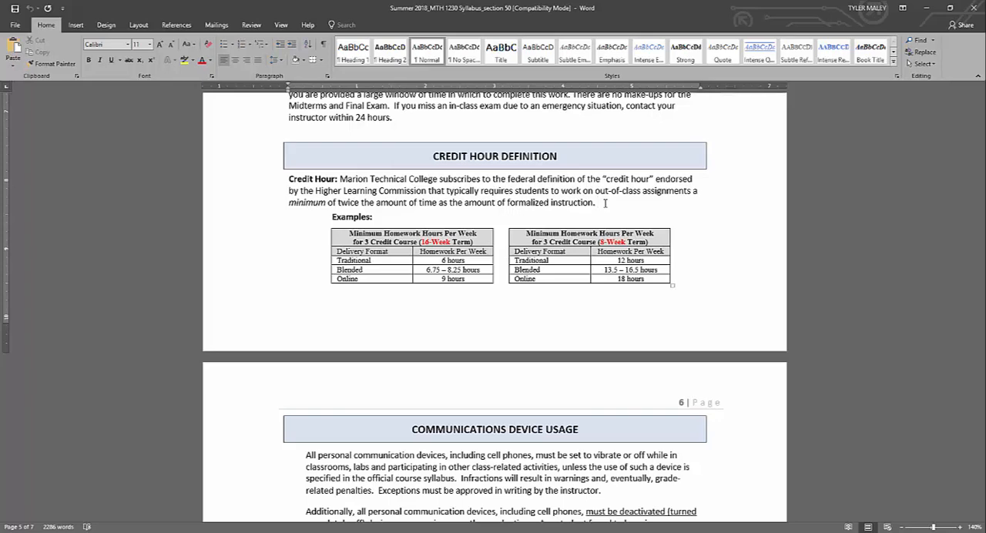
left_click(592, 203)
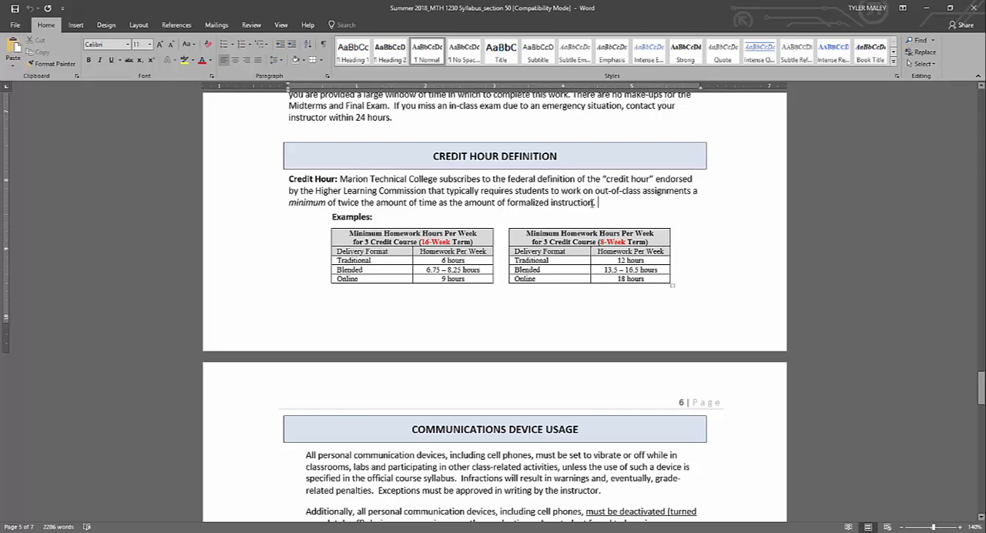
Scroll past Communications Device Usage and Academic Misconduct to Financial Aid Attendance Reporting.
scroll("down", 3)
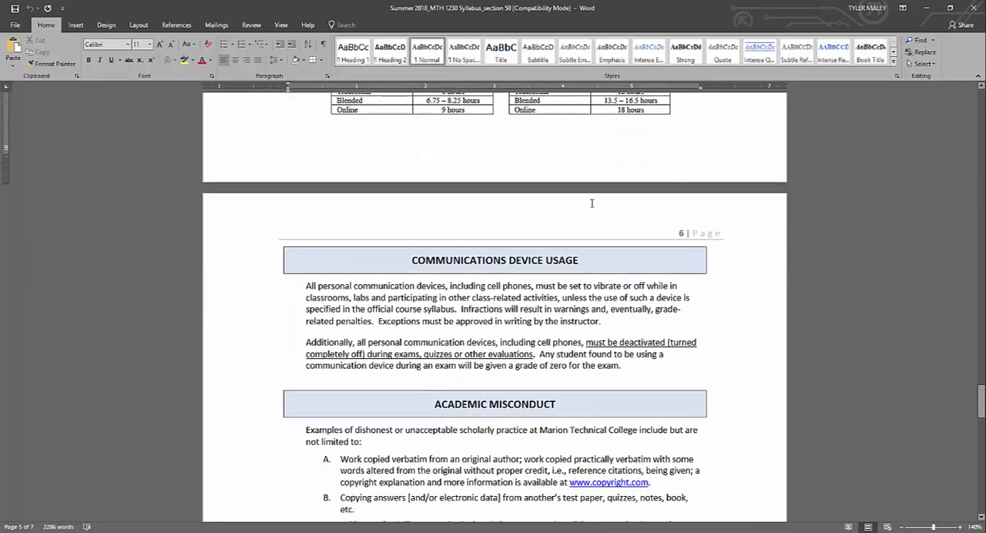
scroll("down", 3)
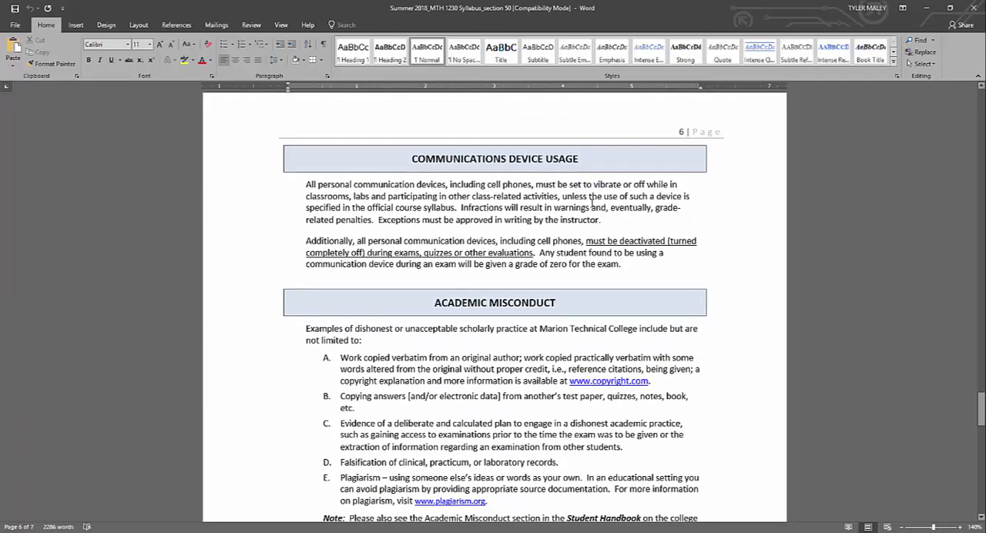
scroll("down", 3)
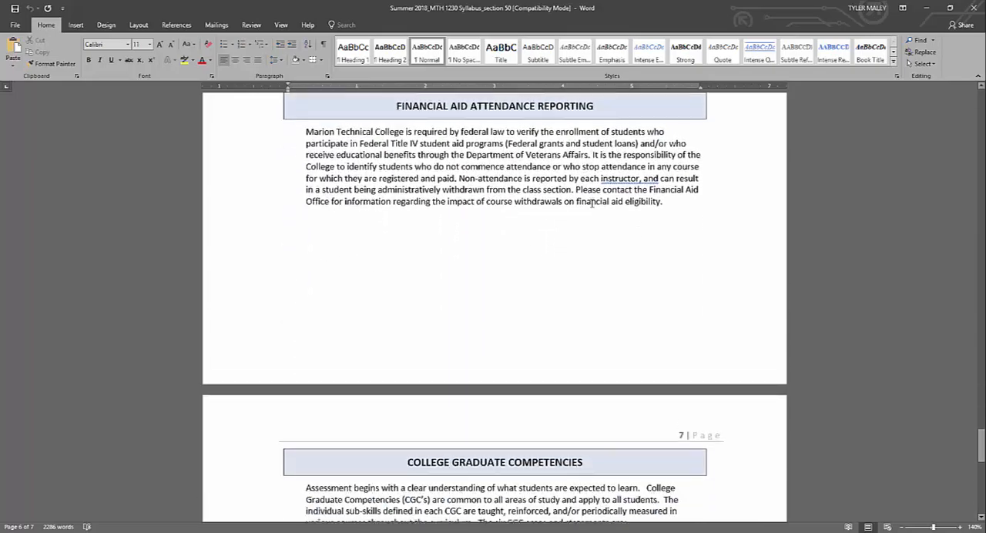
scroll("down", 3)
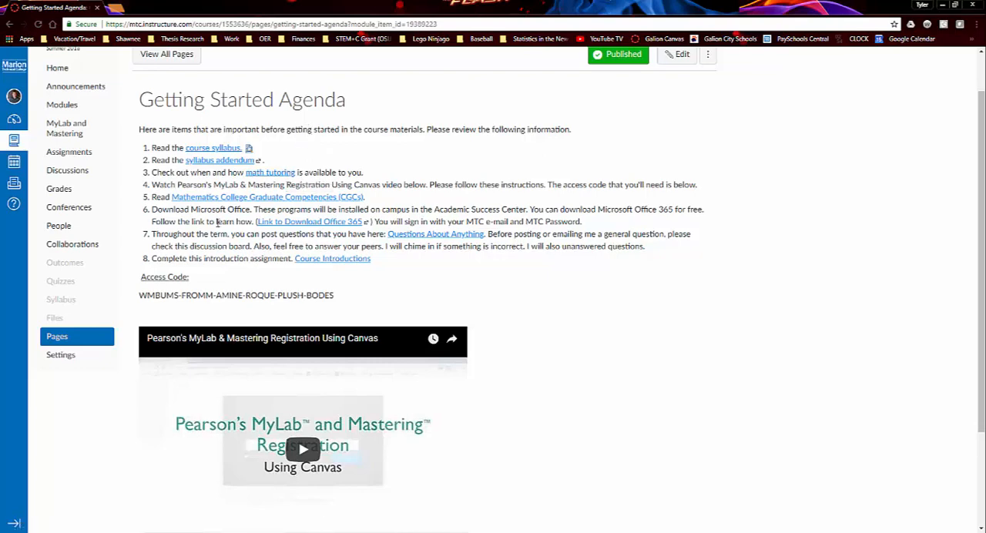
mouse_move(243, 184)
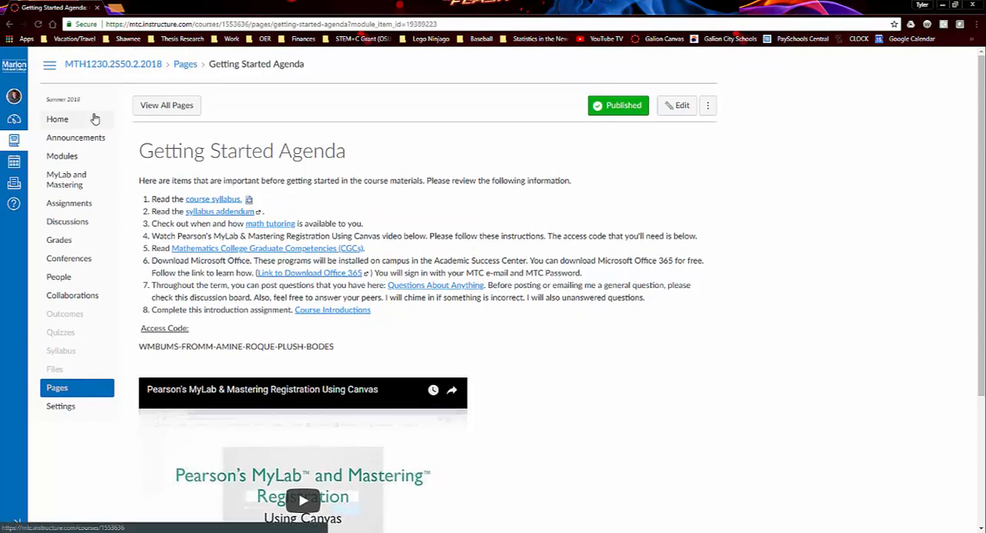
mouse_move(96, 120)
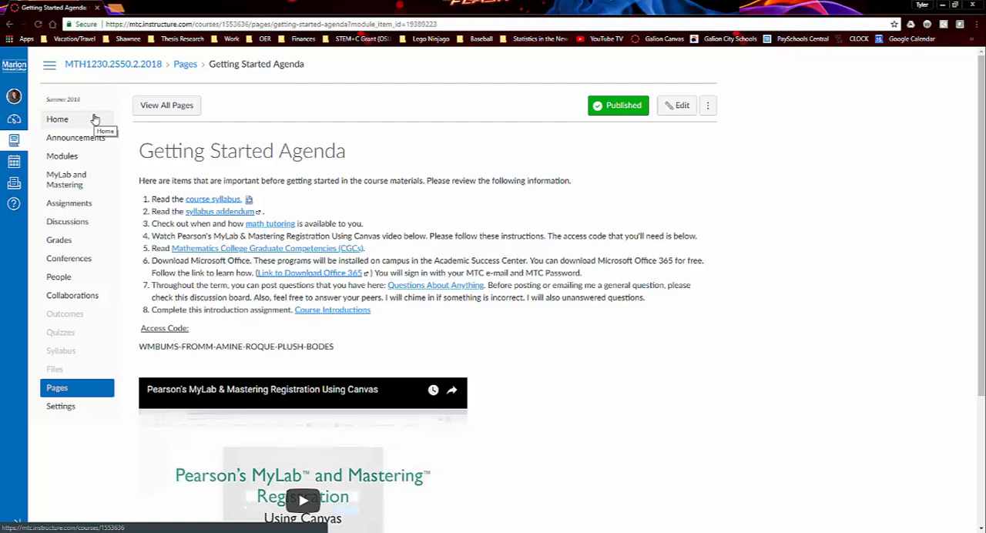
mouse_move(141, 191)
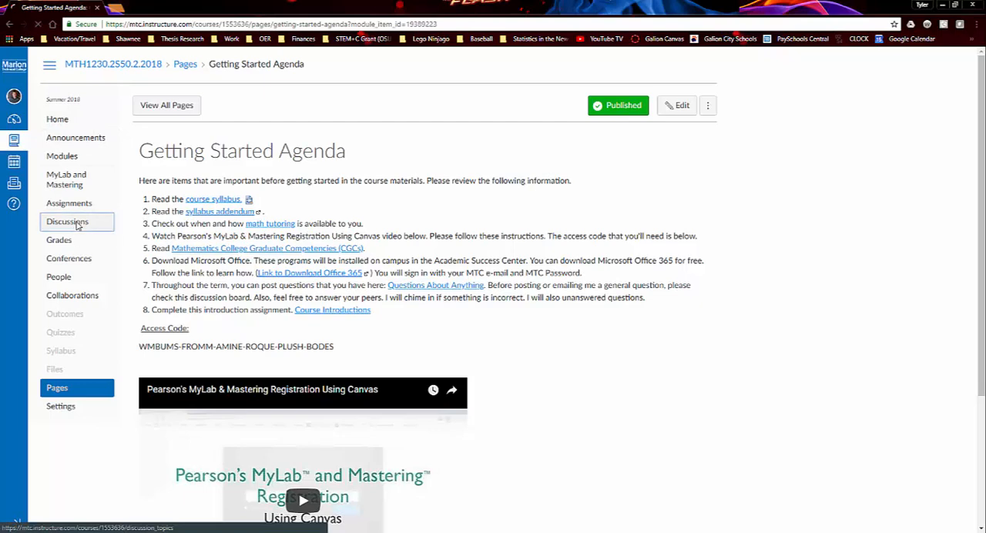
Open the course Discussions list from the Canvas navigation menu.
left_click(67, 222)
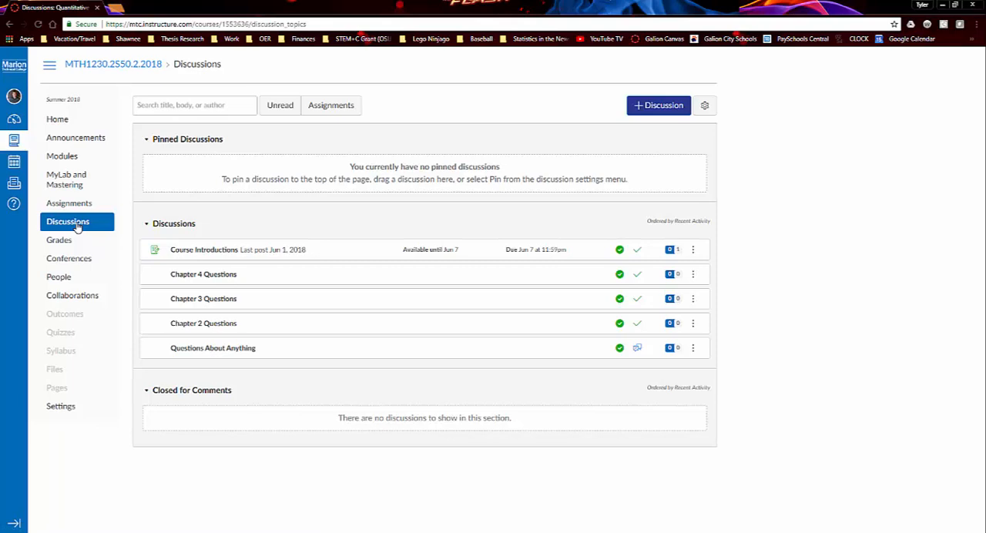
mouse_move(327, 355)
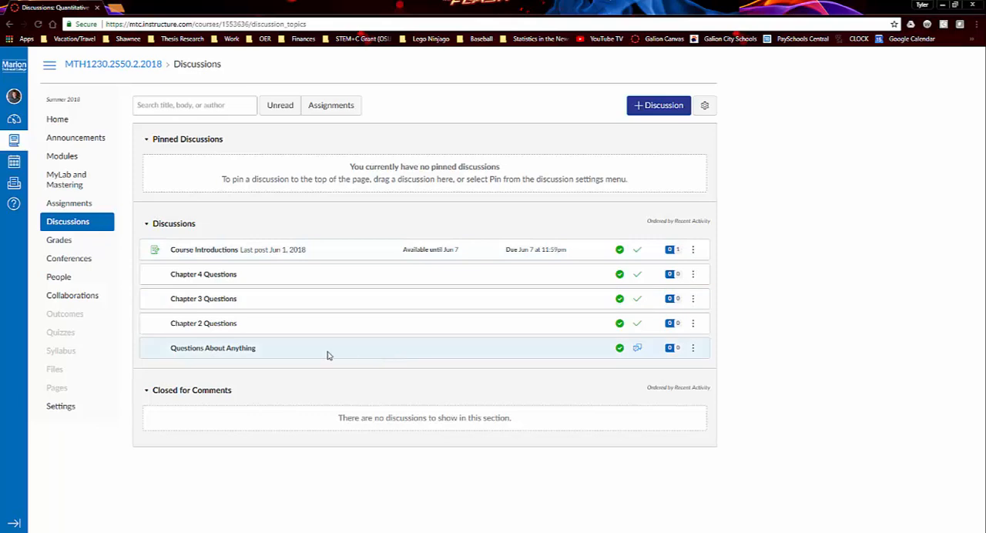
left_click(213, 348)
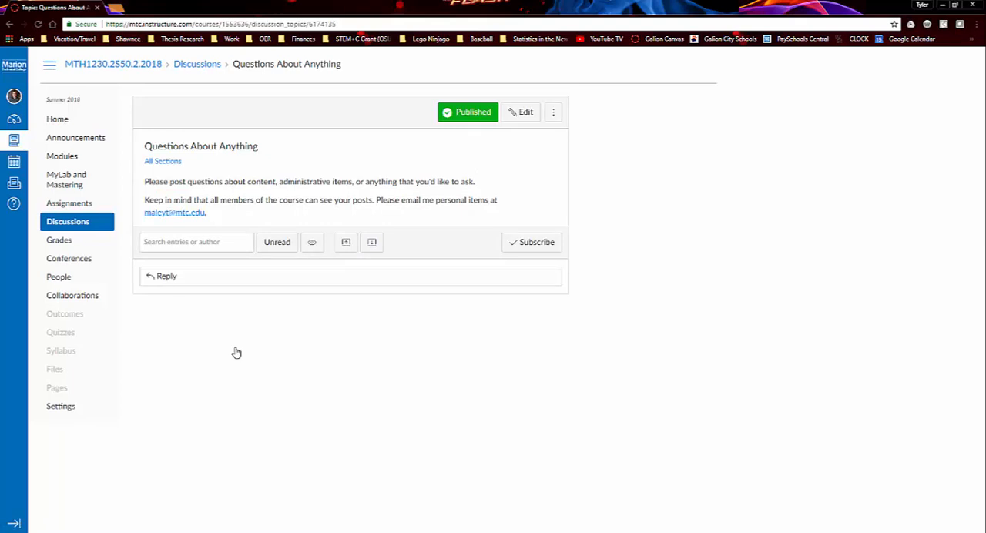
mouse_move(256, 216)
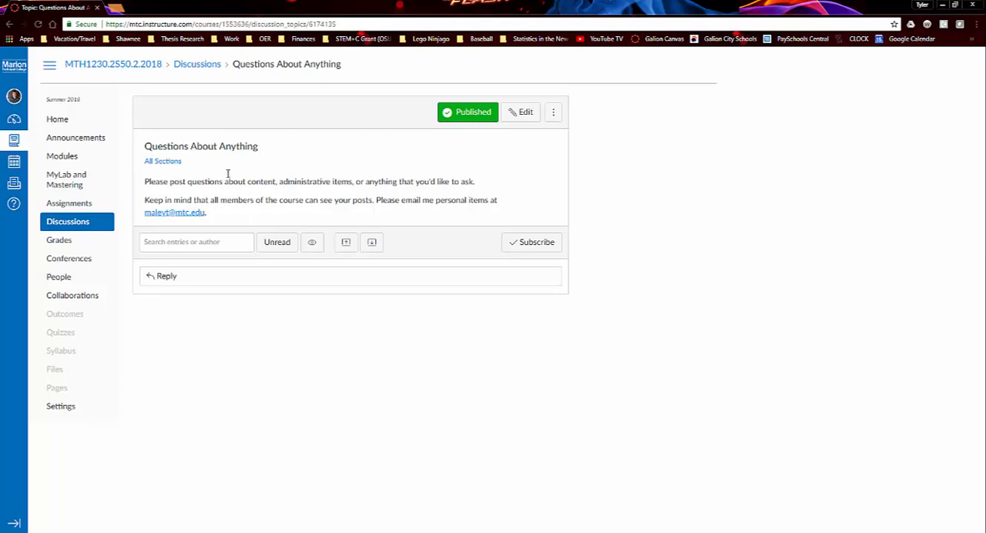
mouse_move(9, 25)
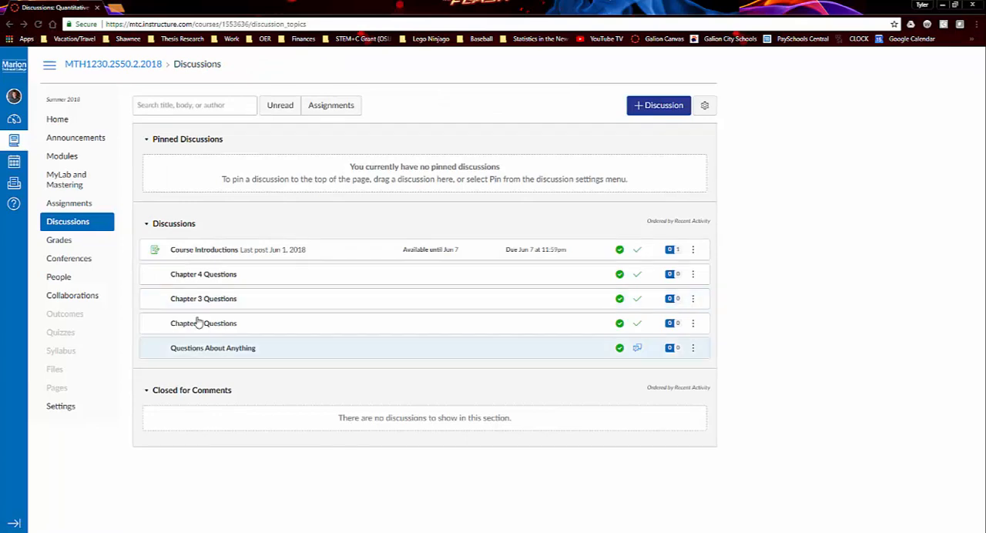
mouse_move(301, 336)
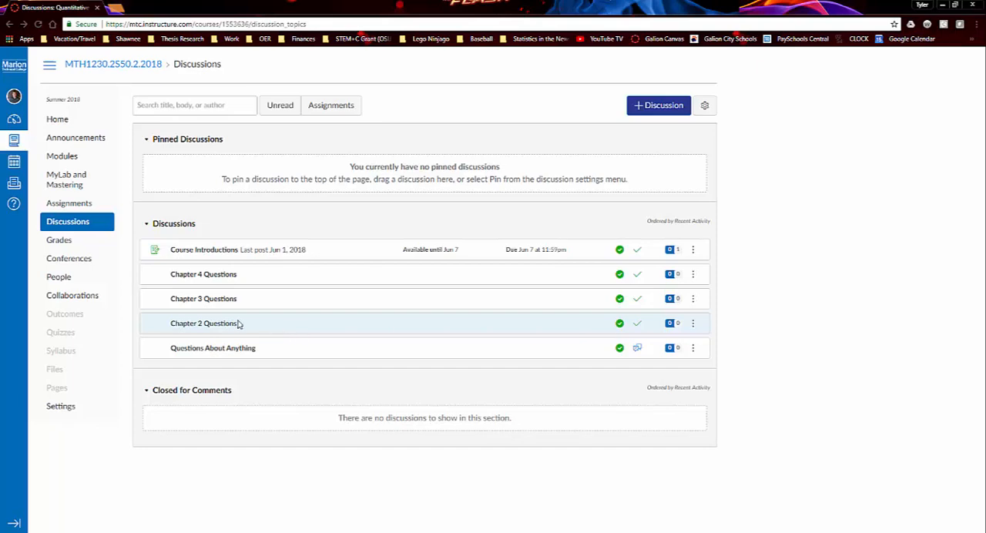
left_click(204, 324)
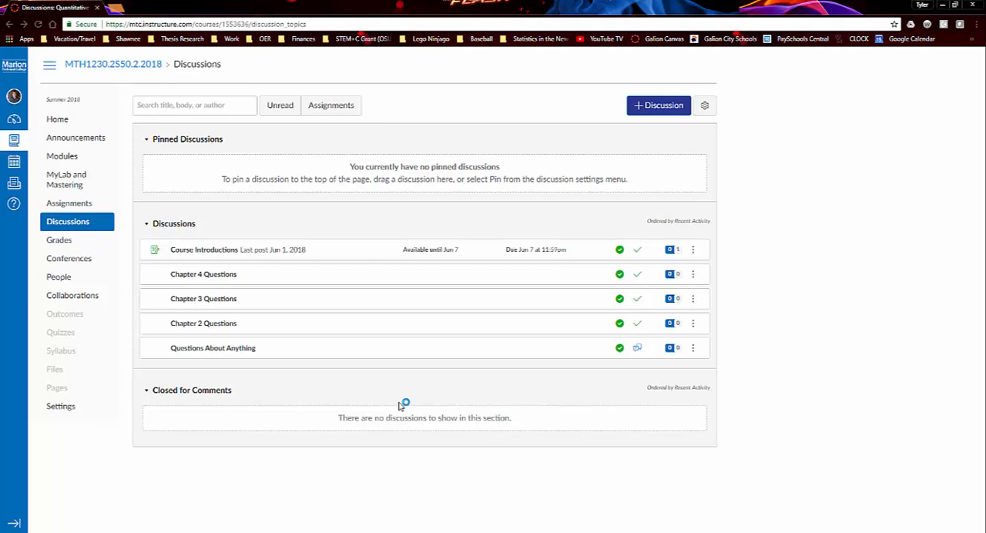
mouse_move(339, 299)
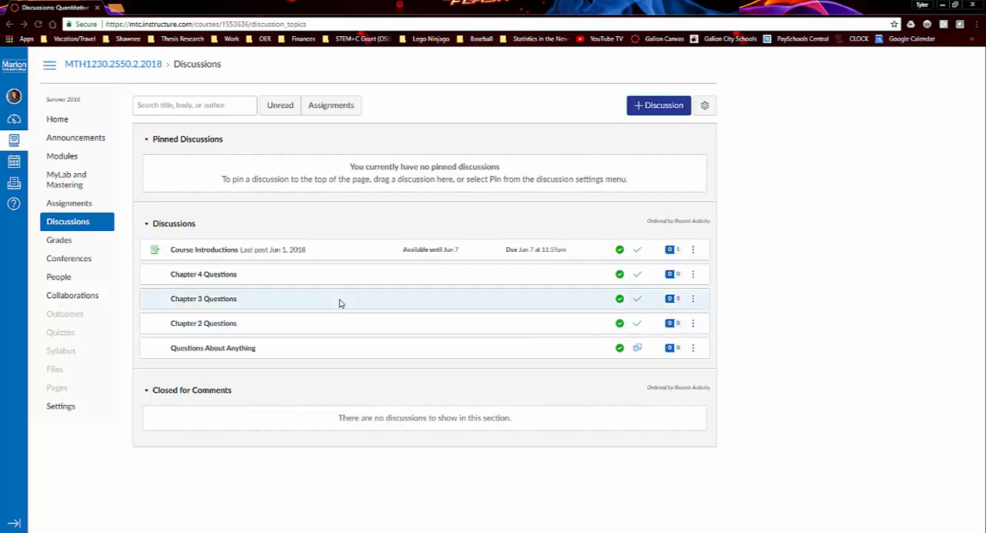
mouse_move(324, 294)
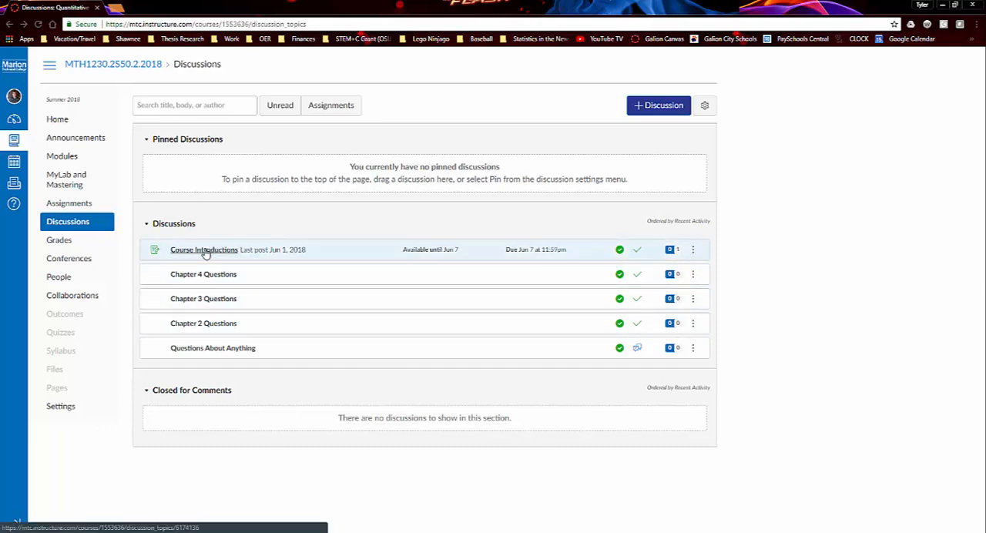
Read through the Course Introductions discussion, then return to the Modules page.
left_click(203, 249)
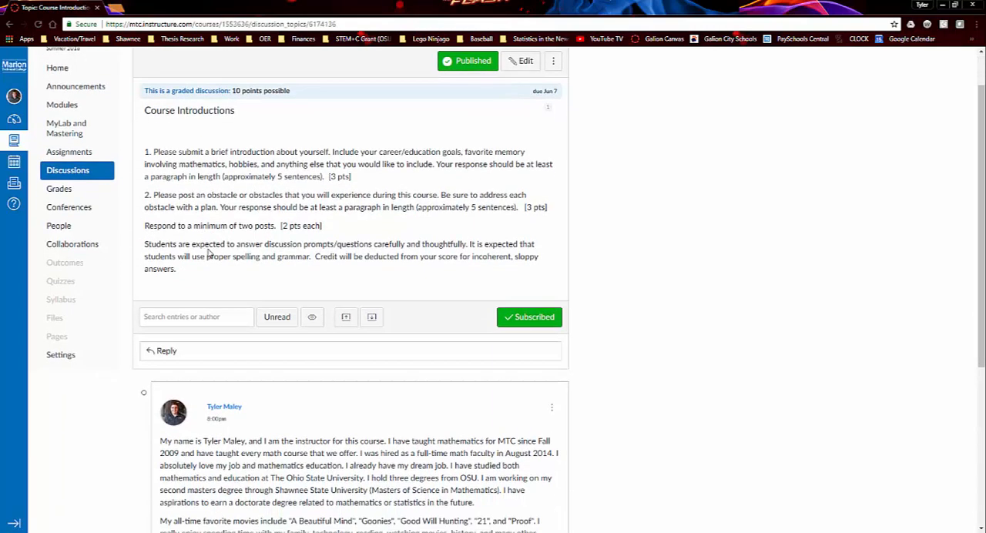
scroll("down", 3)
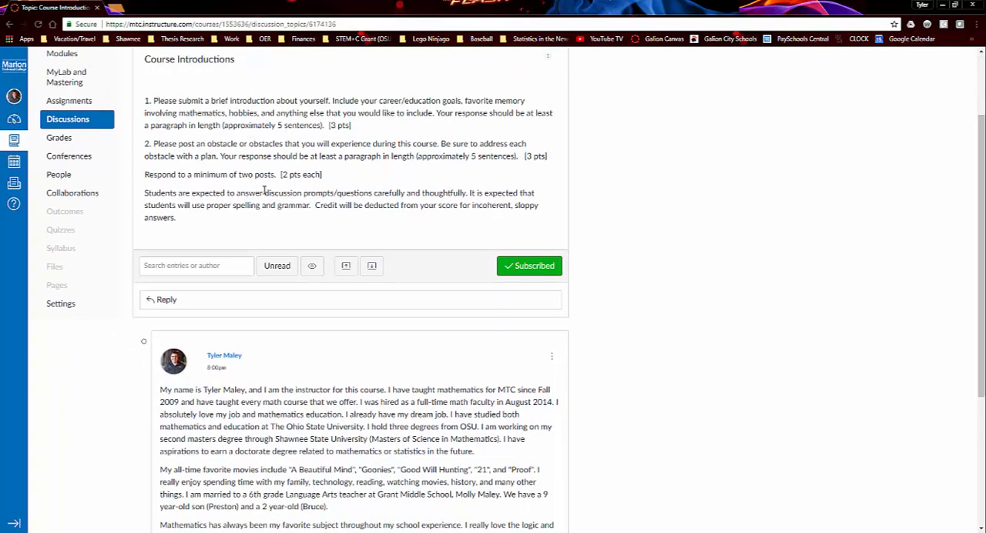
scroll("down", 3)
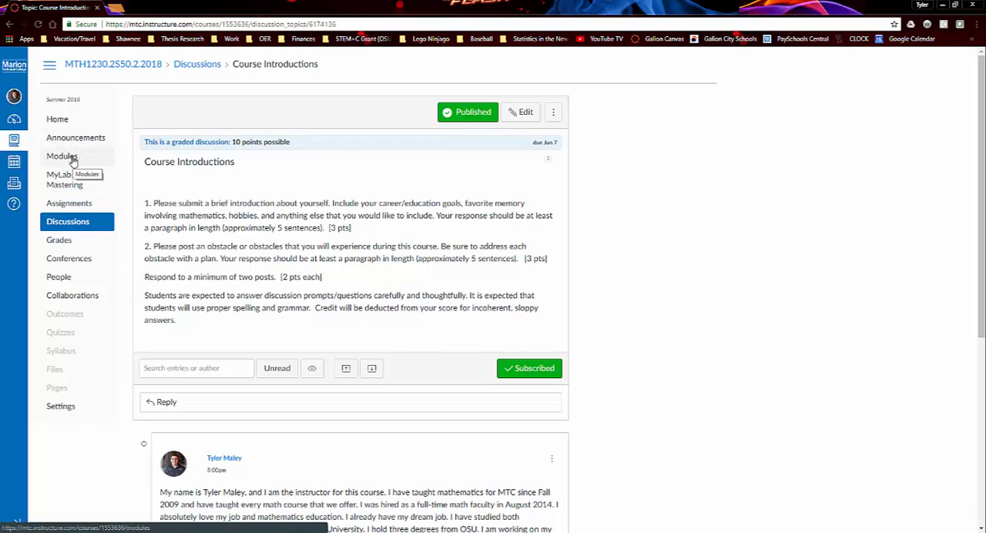
left_click(62, 156)
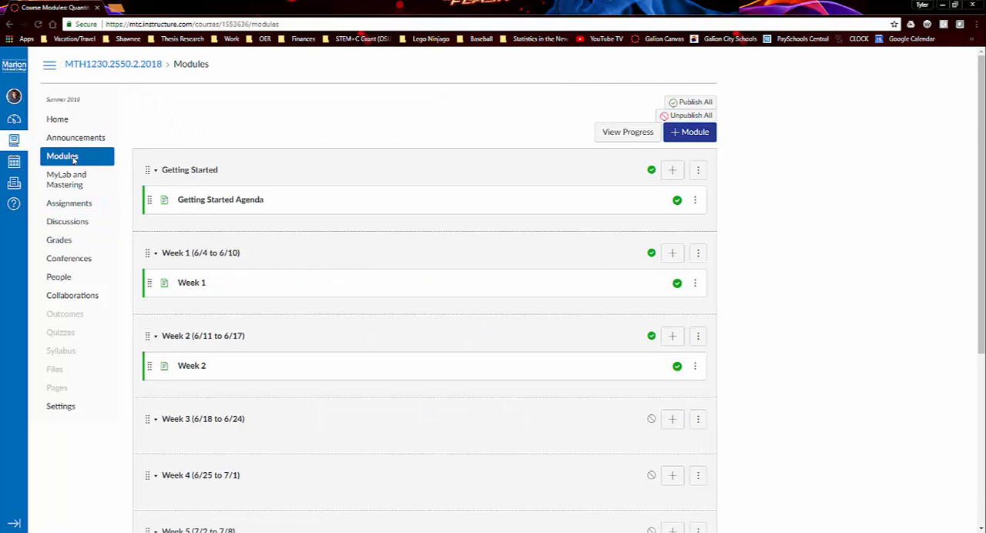
Open the Week 1 module page and highlight part of its heading text.
scroll("down", 3)
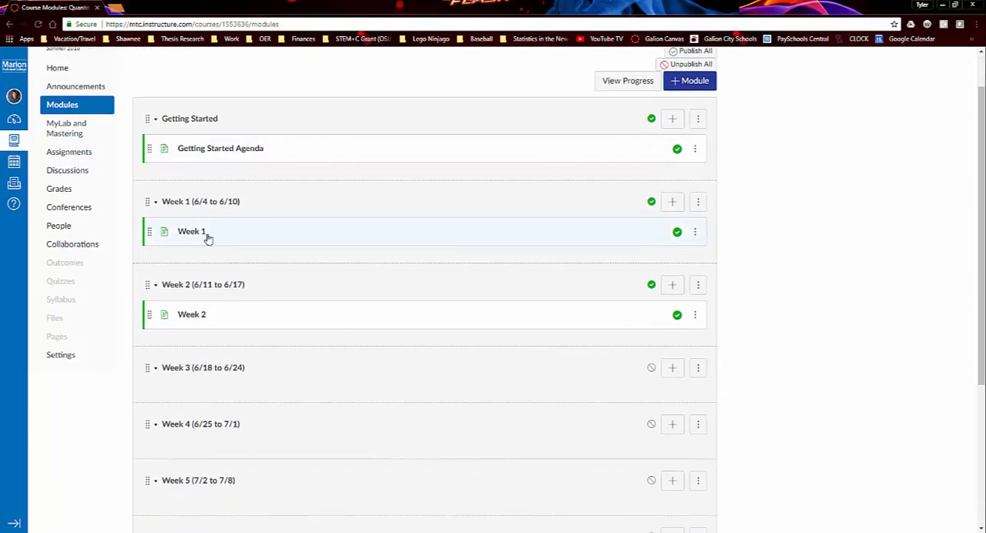
mouse_move(191, 231)
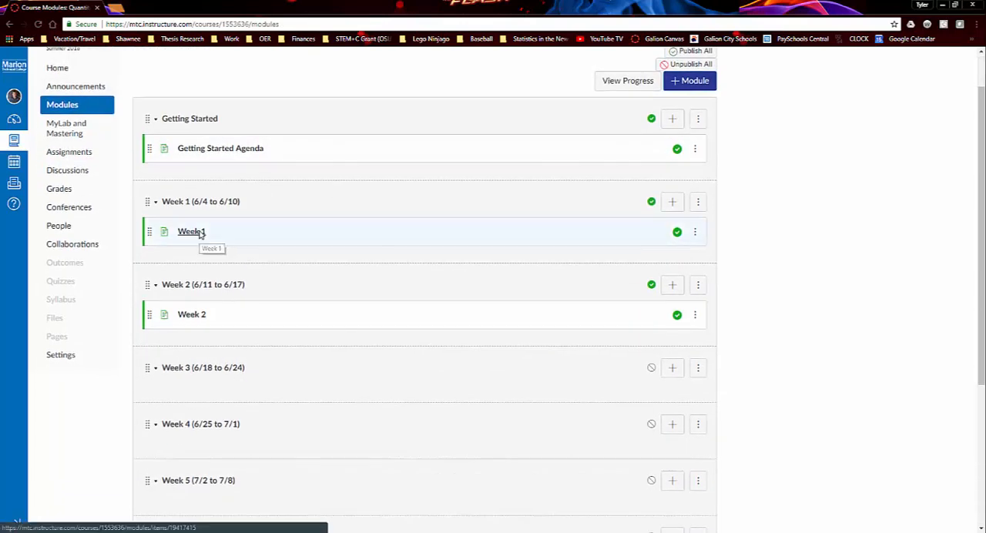
left_click(191, 231)
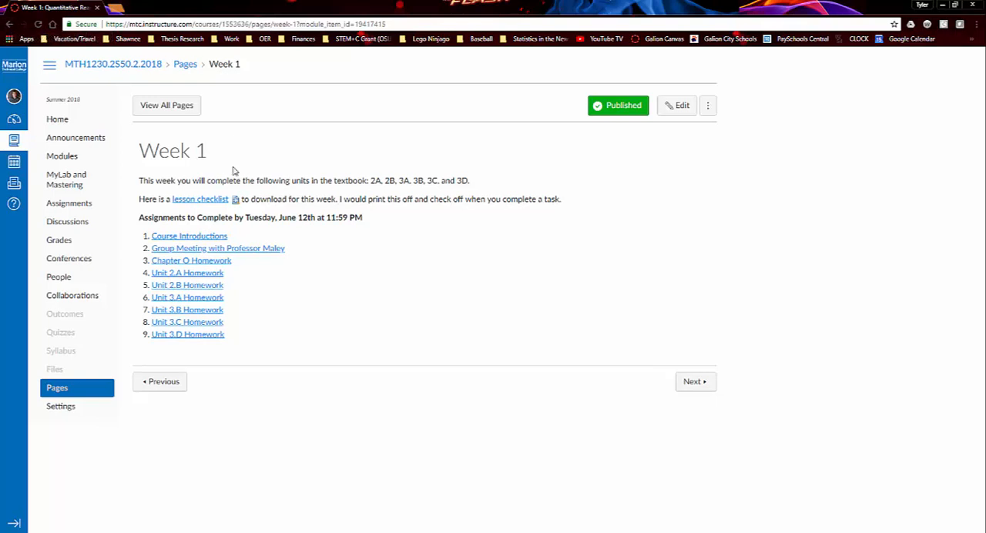
mouse_move(172, 189)
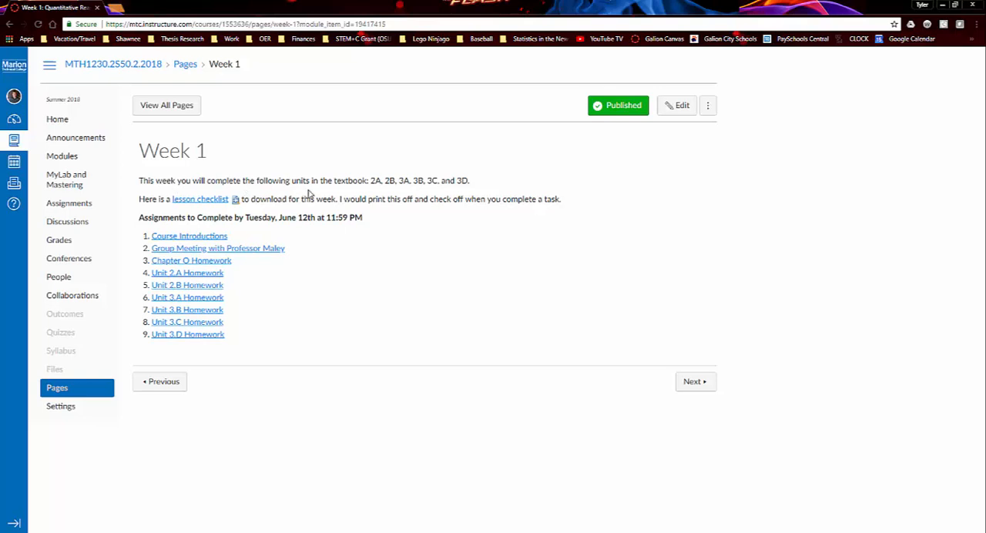
left_click_drag(370, 180, 469, 181)
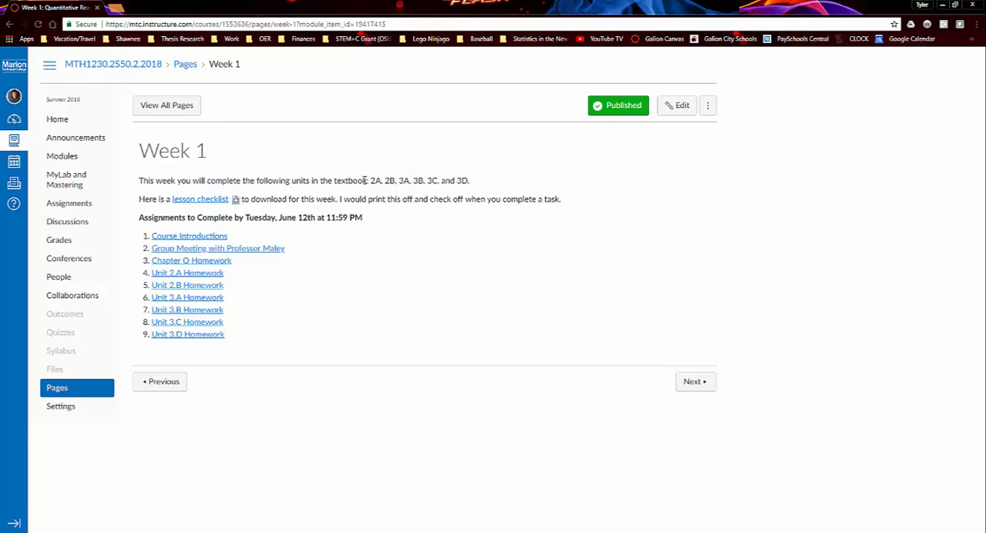
mouse_move(180, 206)
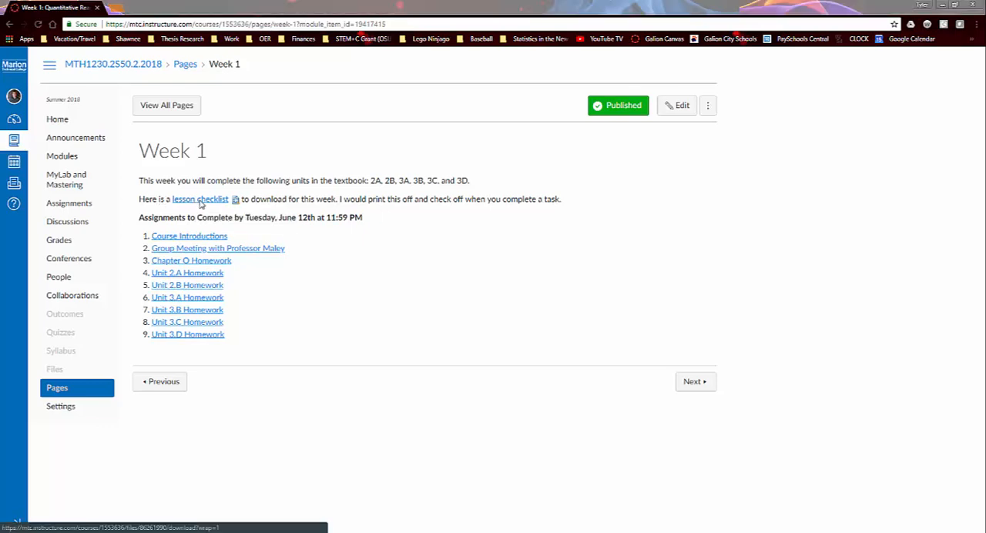
Download the Week 1 lesson checklist to Downloads and open it in Word.
left_click(200, 199)
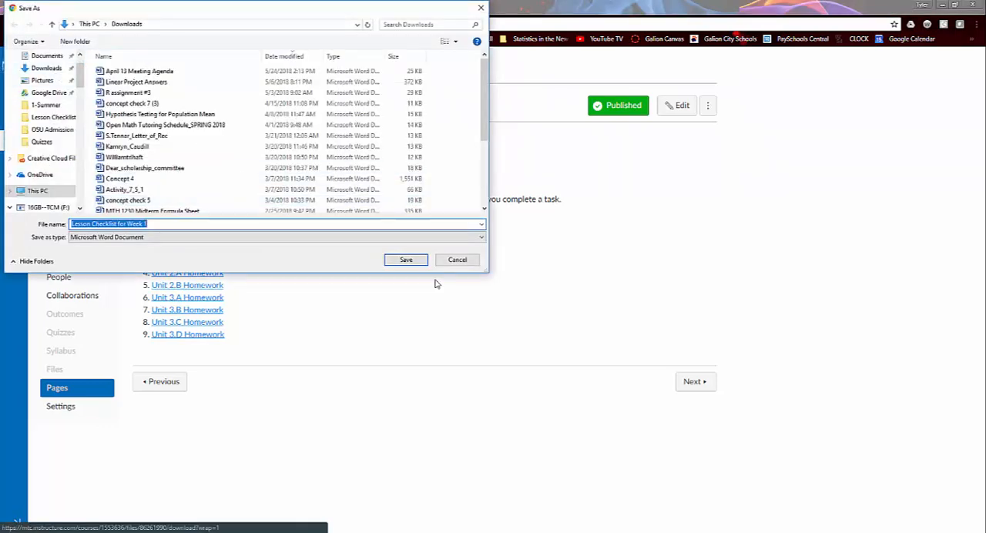
left_click(407, 259)
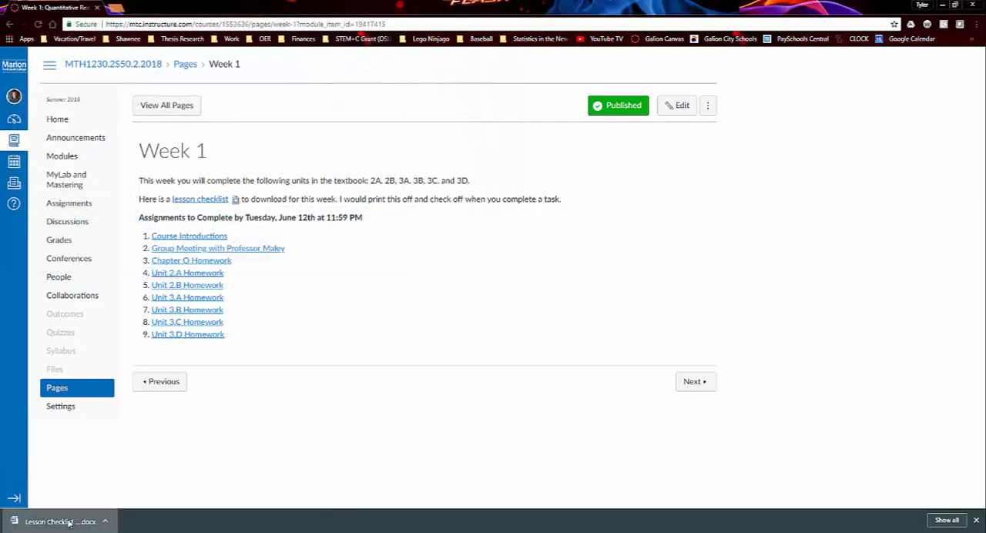
left_click(58, 521)
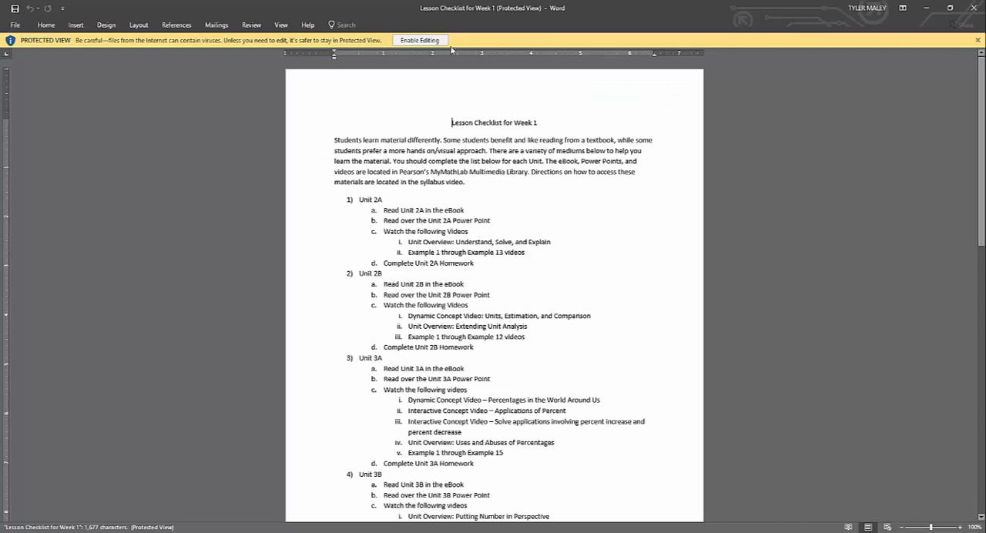
Enable editing on the checklist and place the insertion point around the introduction paragraph.
left_click(420, 40)
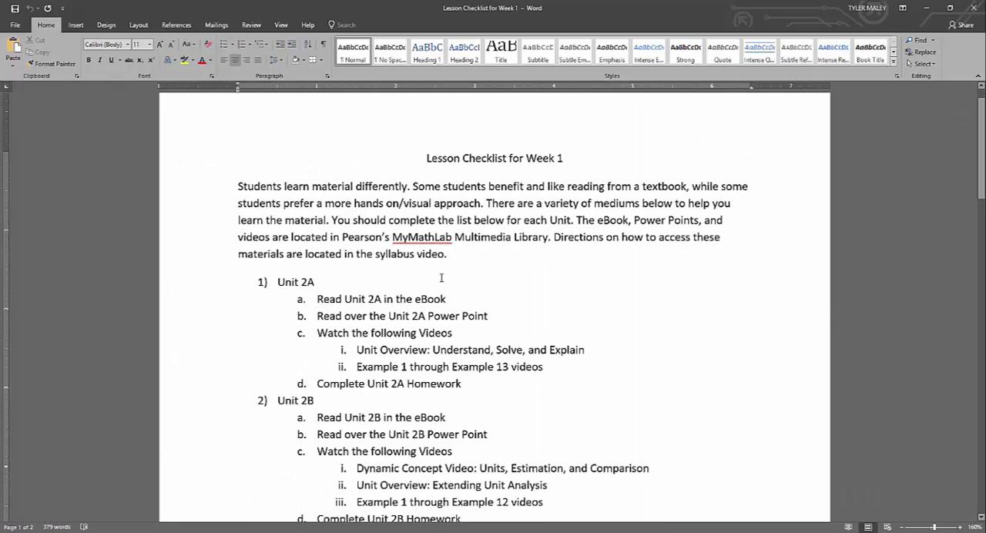
scroll("down", 3)
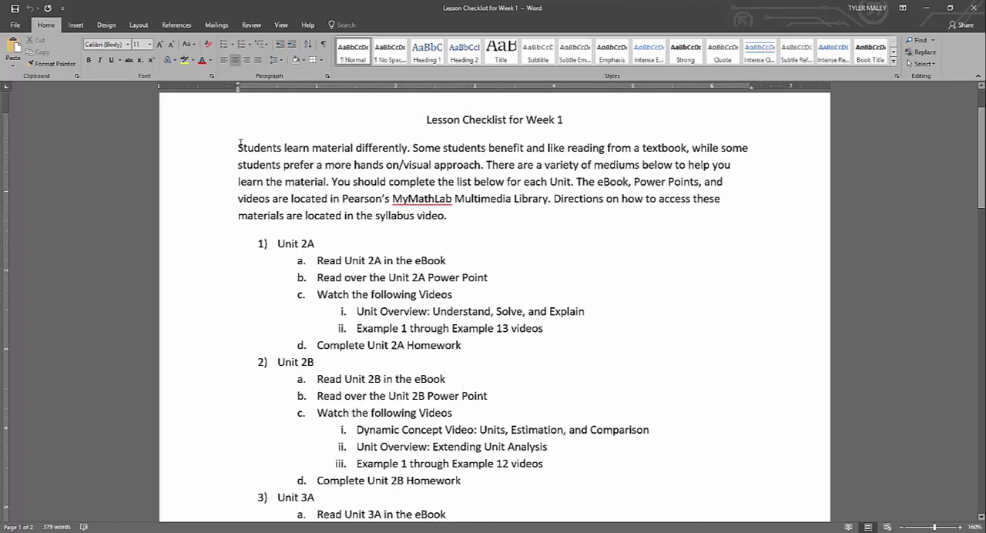
left_click(450, 216)
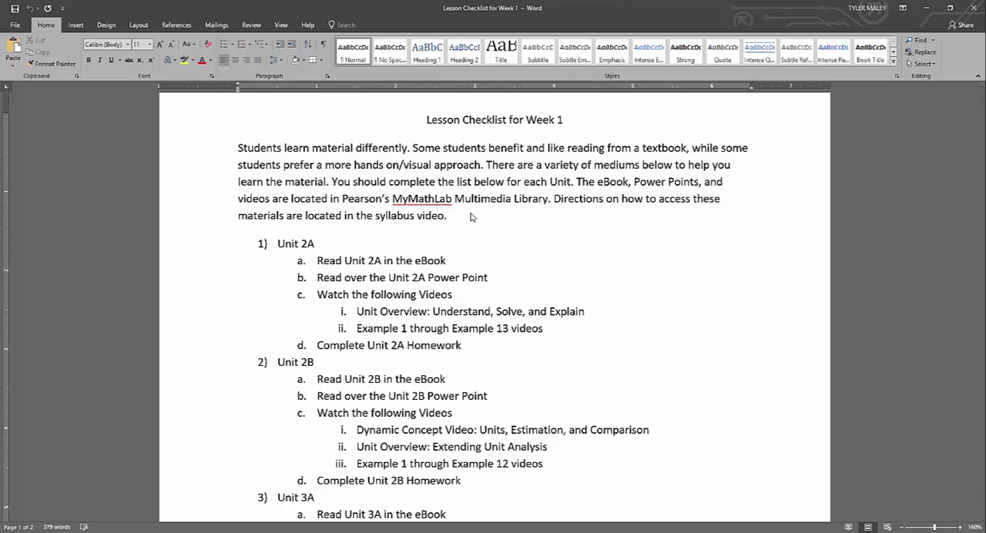
left_click(450, 216)
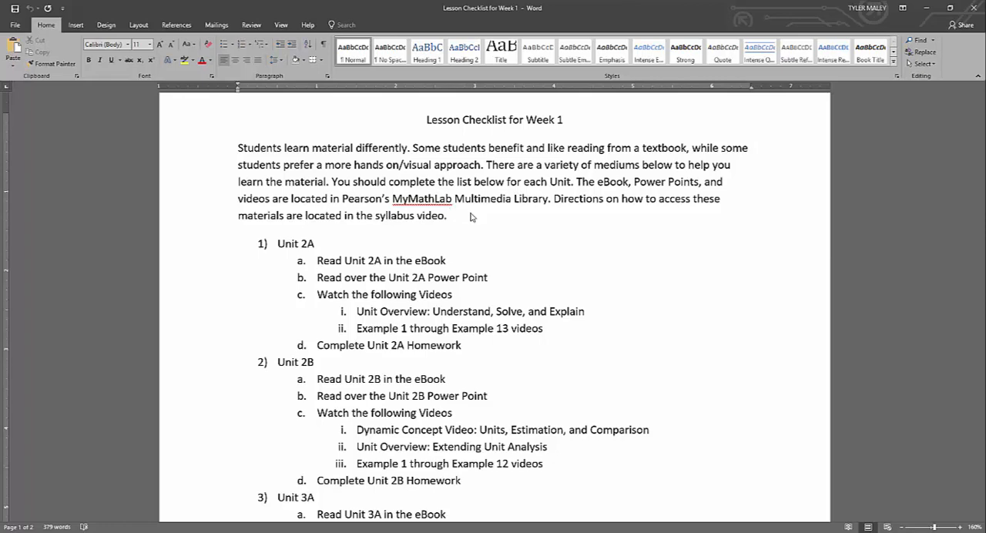
left_click(450, 216)
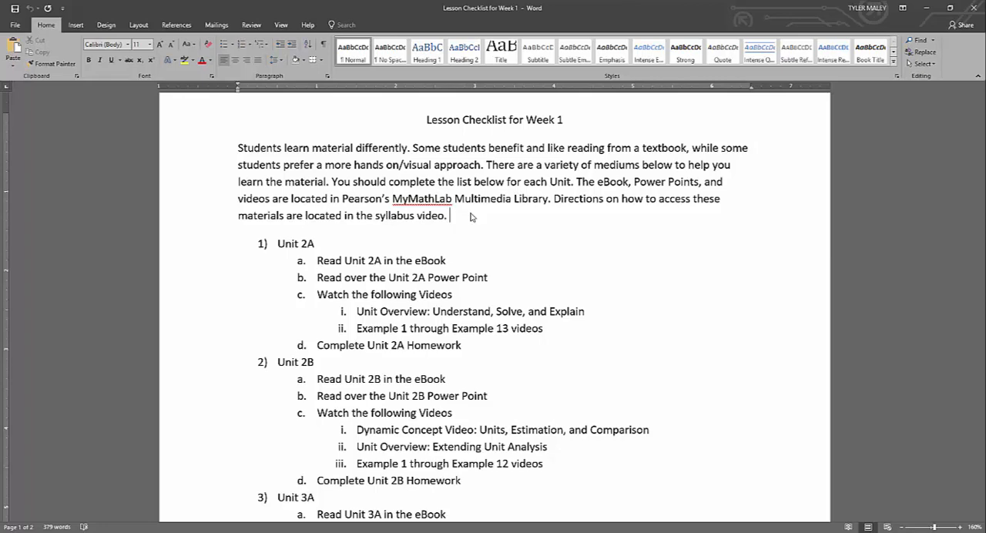
mouse_move(466, 228)
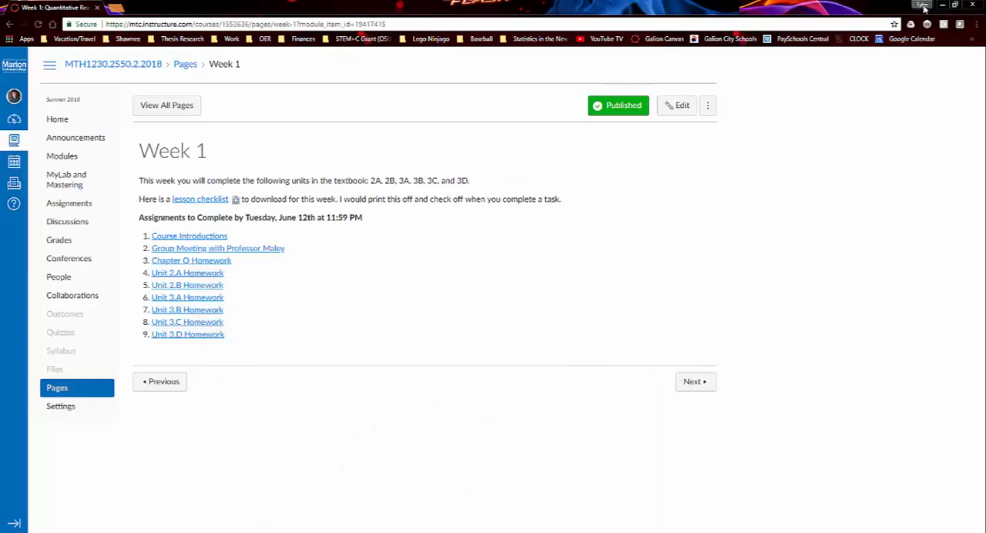
mouse_move(62, 156)
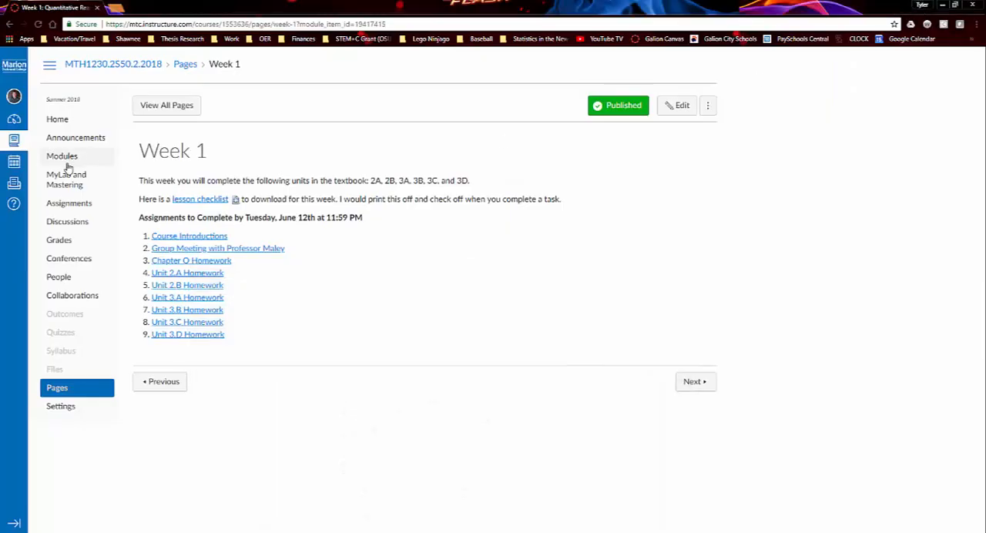
Launch the MyLab Math course home for MTH 1230 via MyLab and Mastering.
left_click(67, 179)
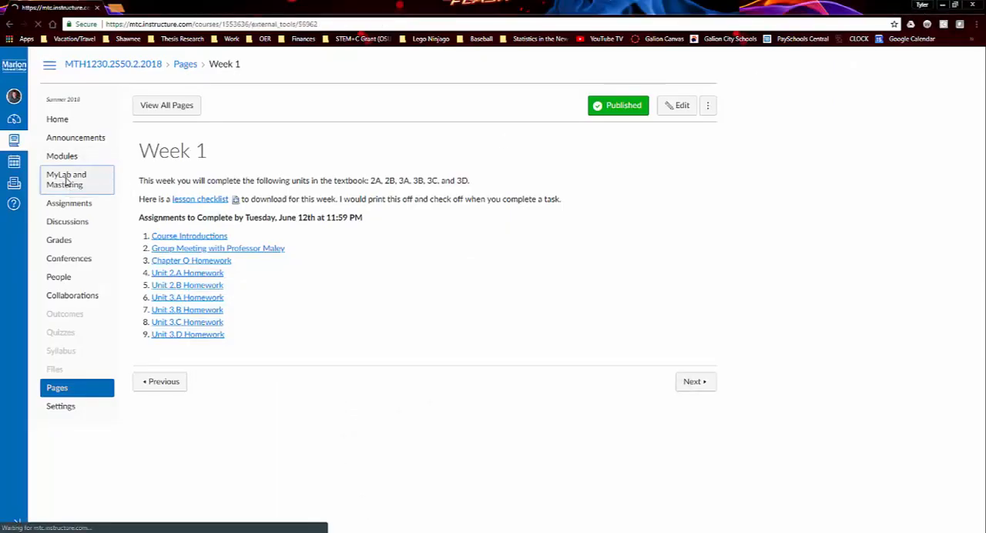
left_click(64, 179)
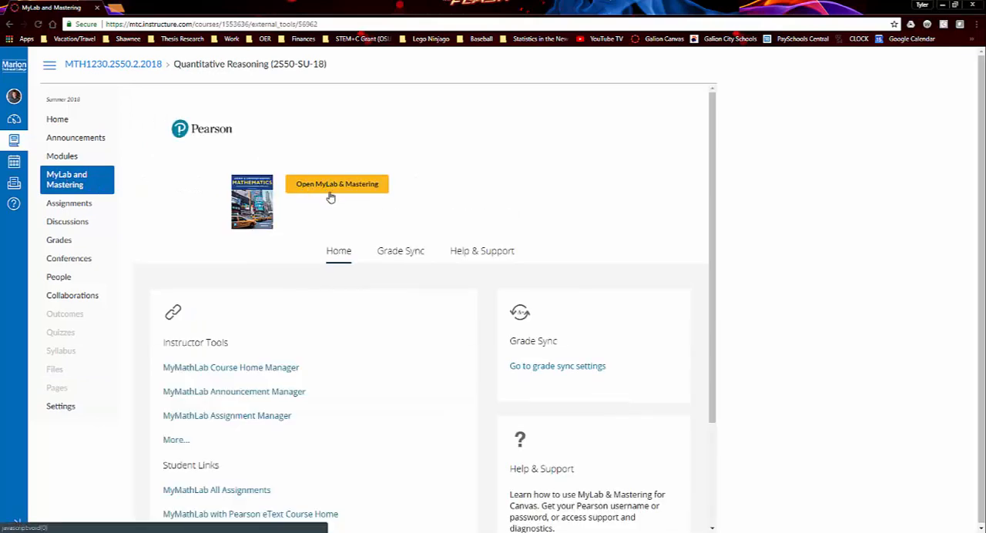
left_click(336, 183)
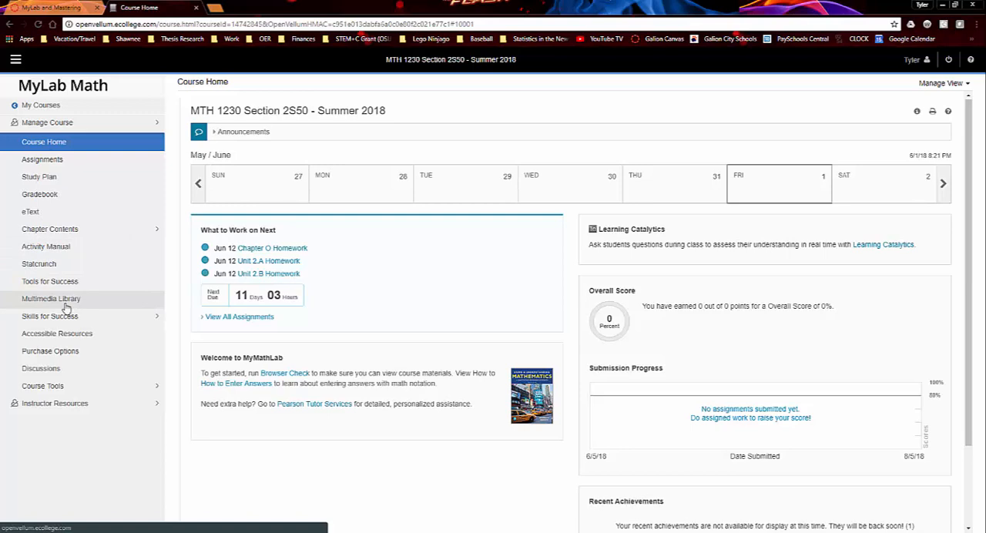
List every media type for Chapter 2, Section 2.A Understand, Solve, and Explain in the Multimedia Library.
left_click(51, 299)
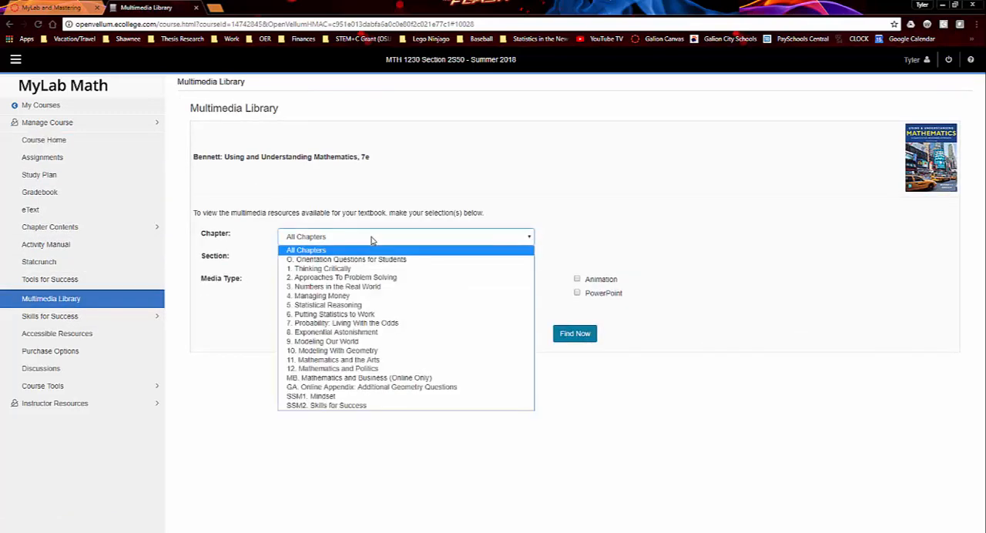
left_click(342, 277)
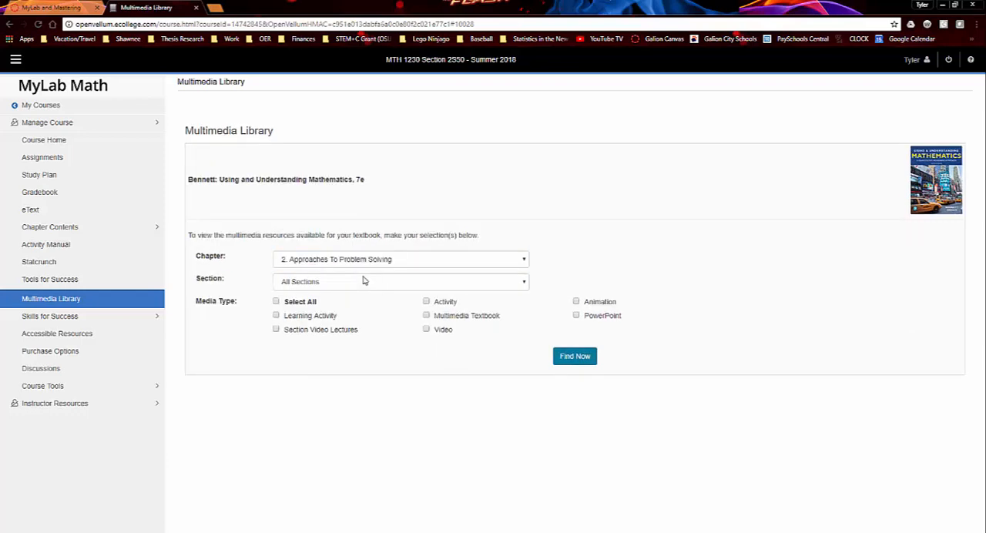
left_click(401, 281)
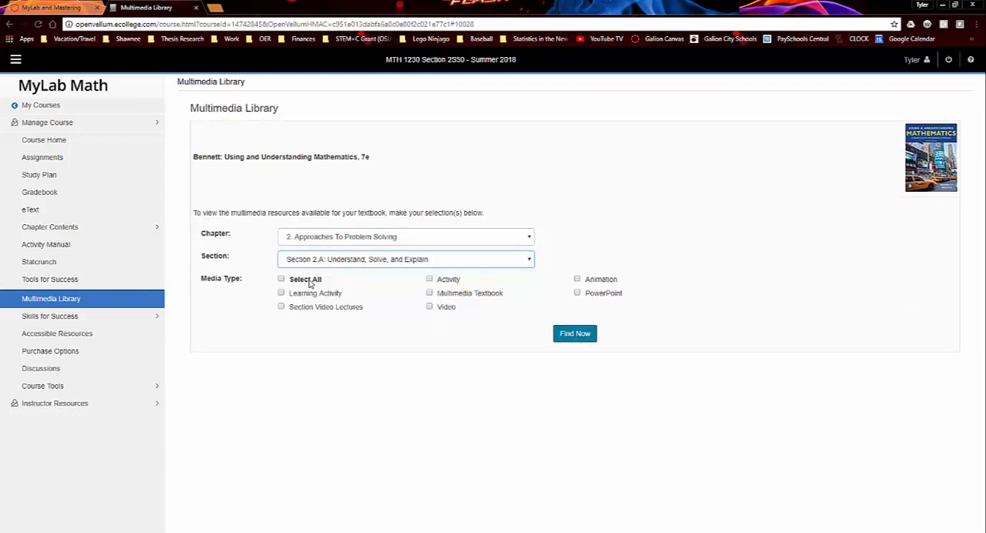
left_click(281, 279)
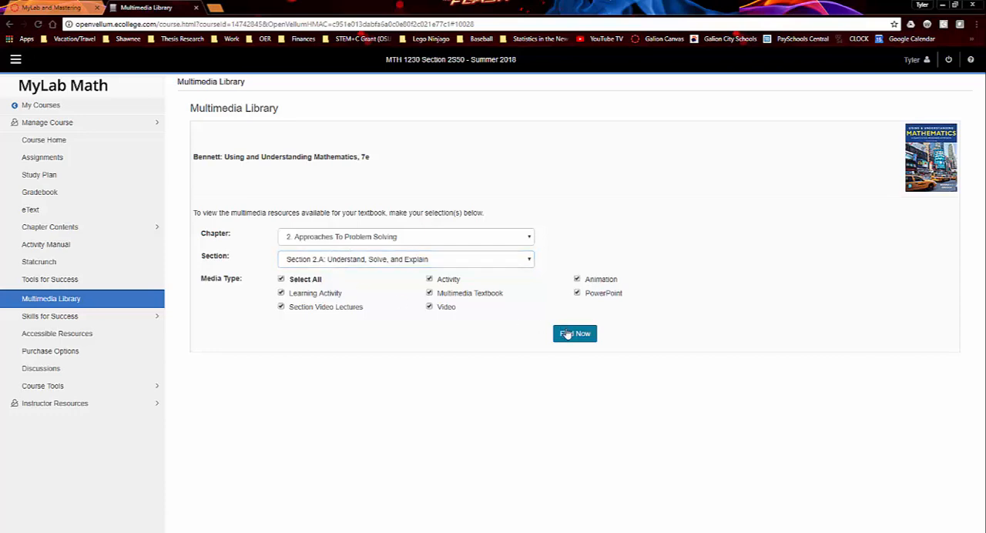
left_click(575, 333)
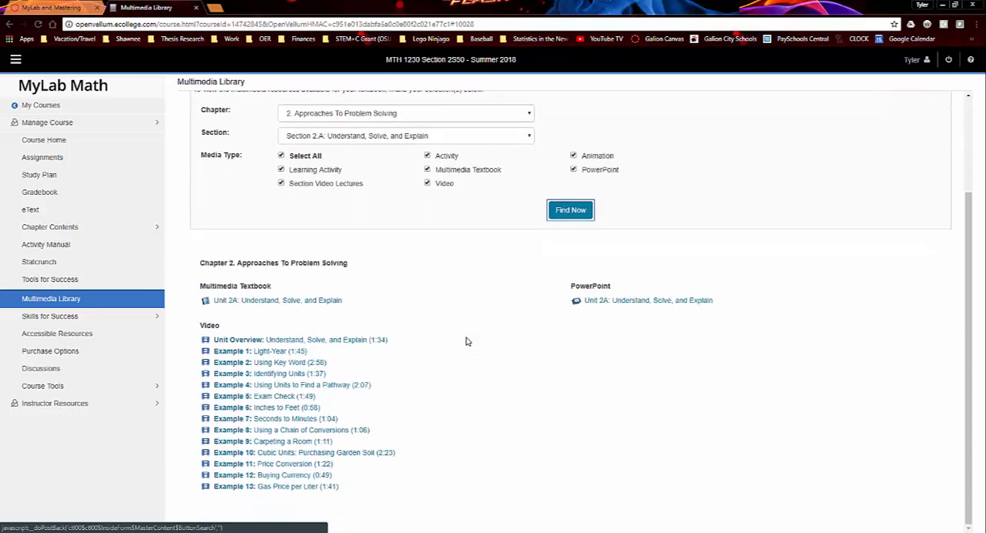
mouse_move(416, 273)
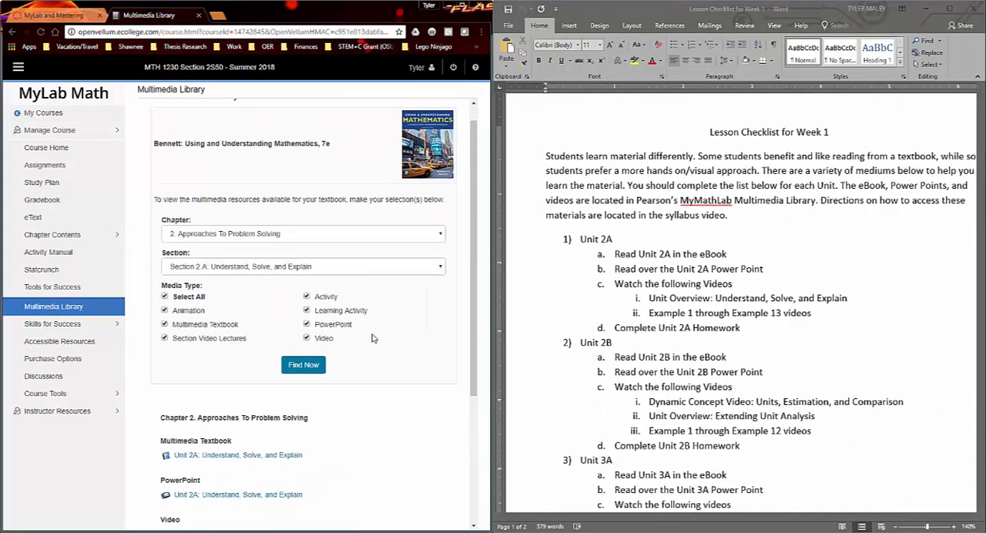
Open the Unit 2A multimedia textbook, landing on eText page 71.
scroll("down", 3)
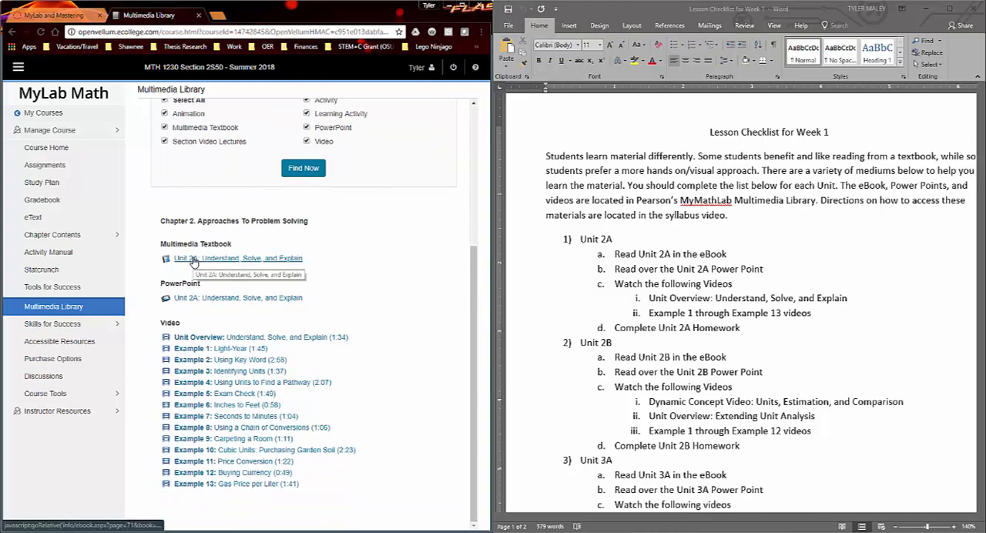
left_click(238, 259)
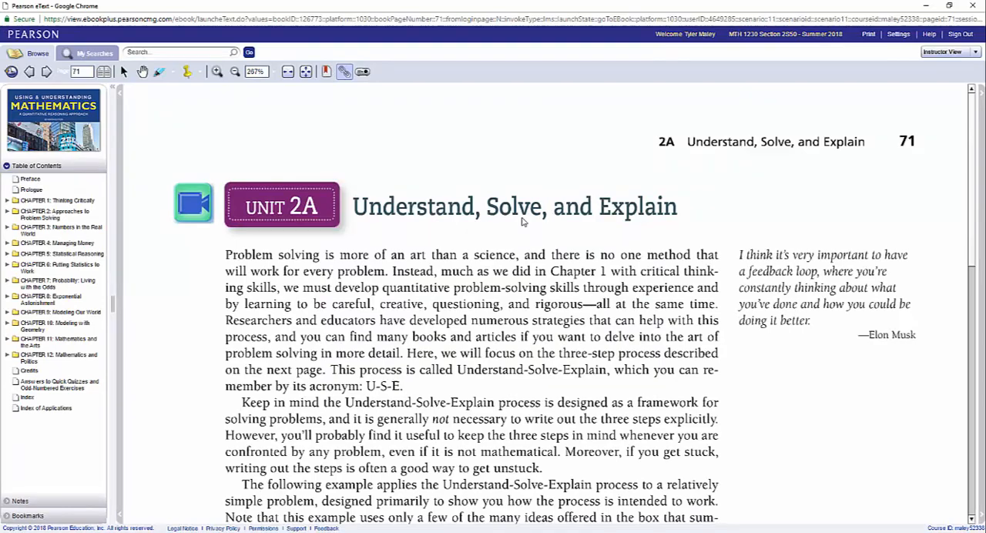
Browse page 71 and watch the Unit 2A overview video, then return to the eText.
scroll("down", 3)
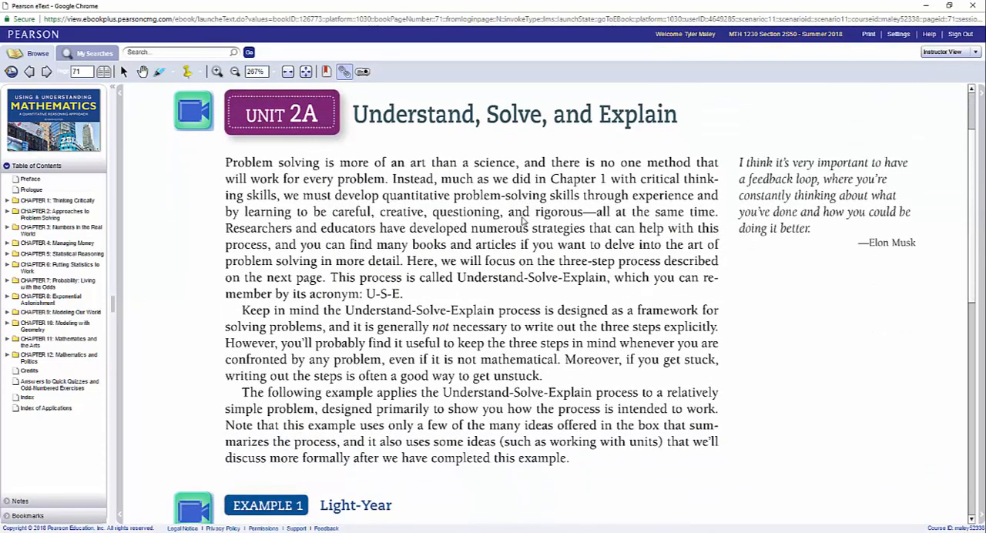
scroll("down", 3)
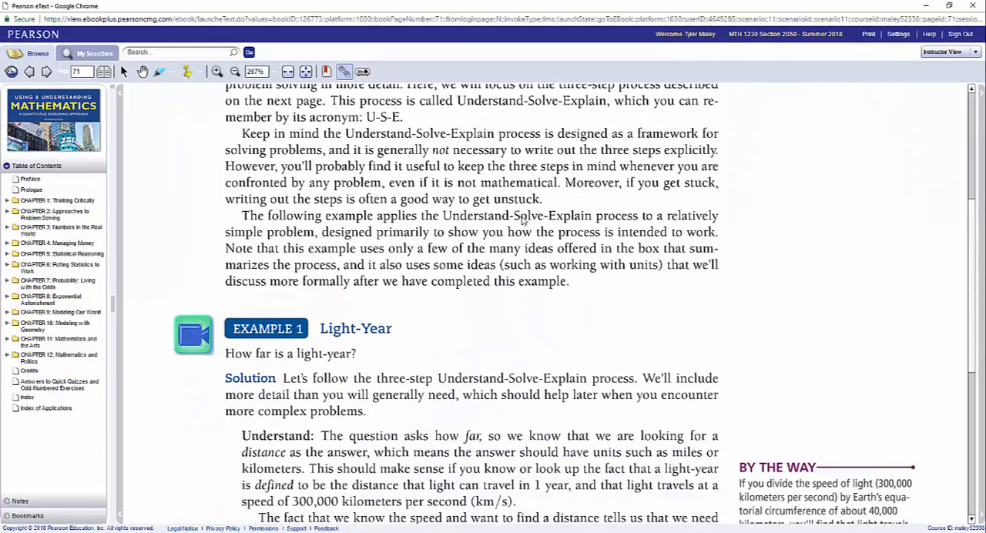
scroll("up", 3)
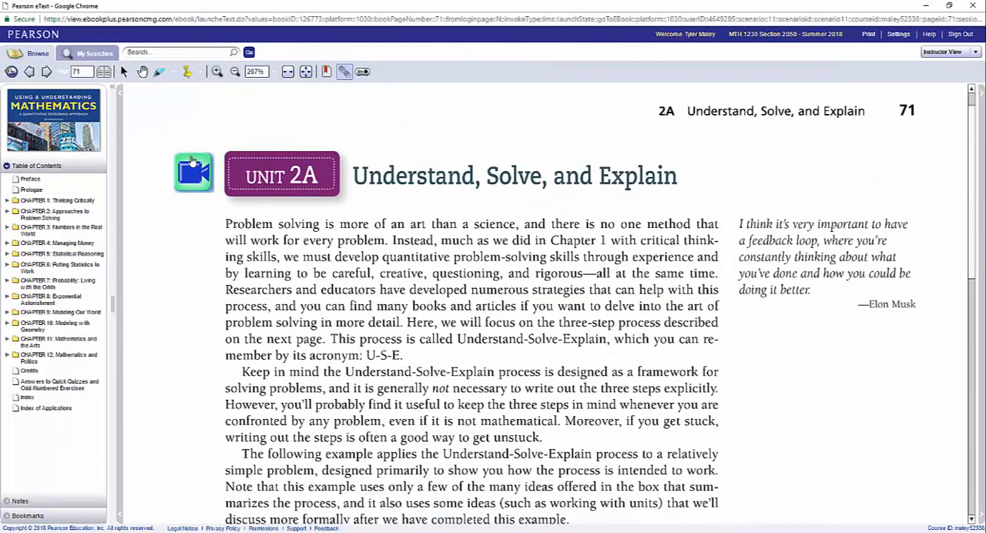
left_click(194, 173)
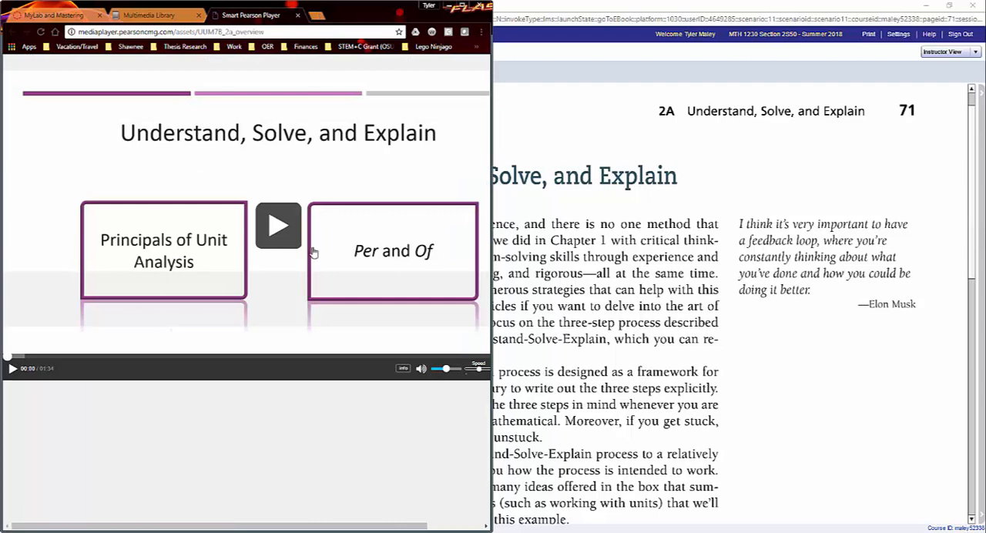
left_click(278, 225)
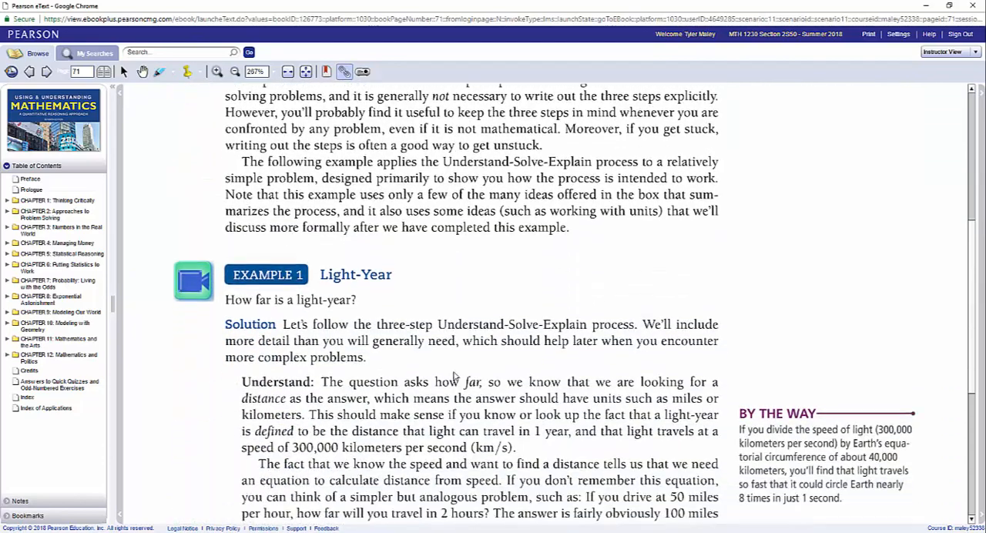
Watch the Light-Year Example 1 video and continue to page 72's Three-Step Problem Solving box.
scroll("down", 3)
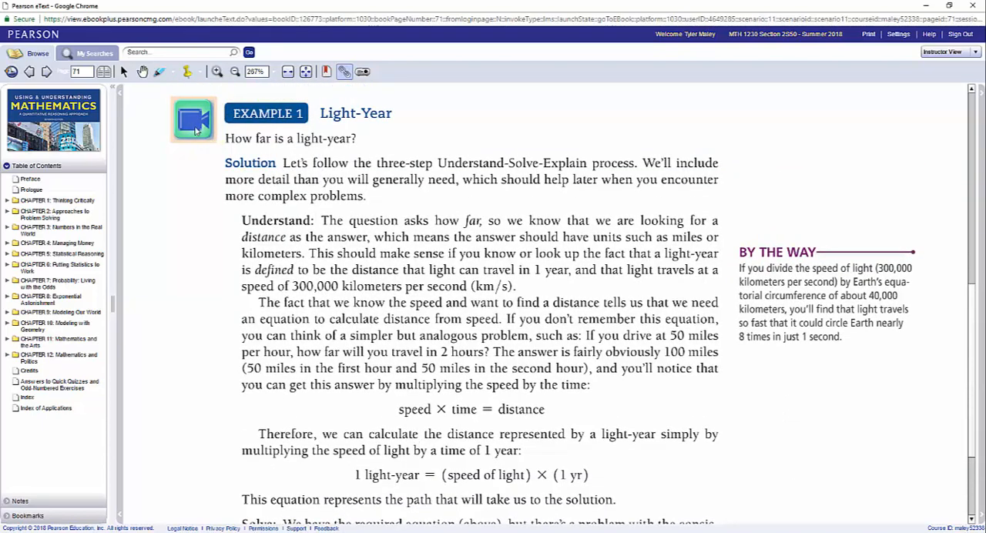
left_click(194, 120)
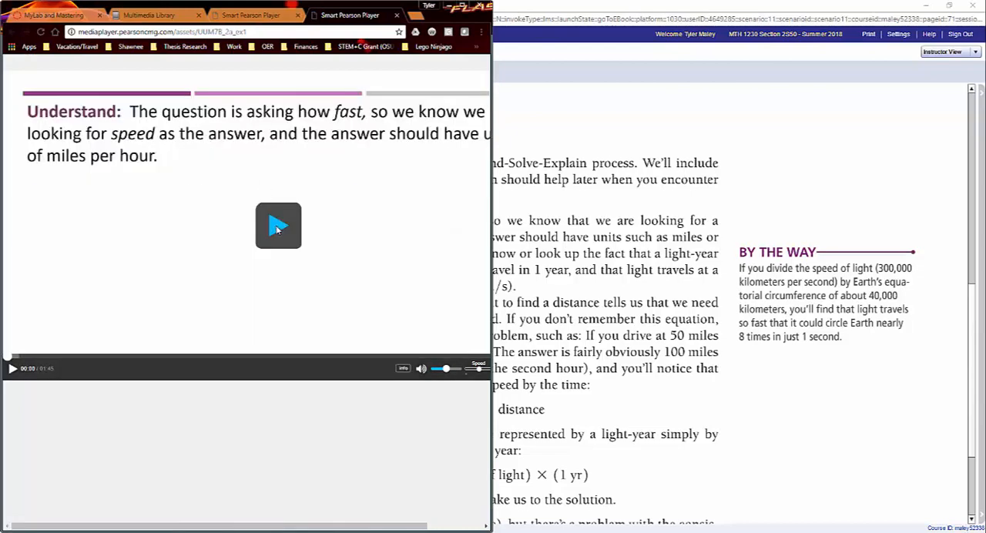
left_click(277, 225)
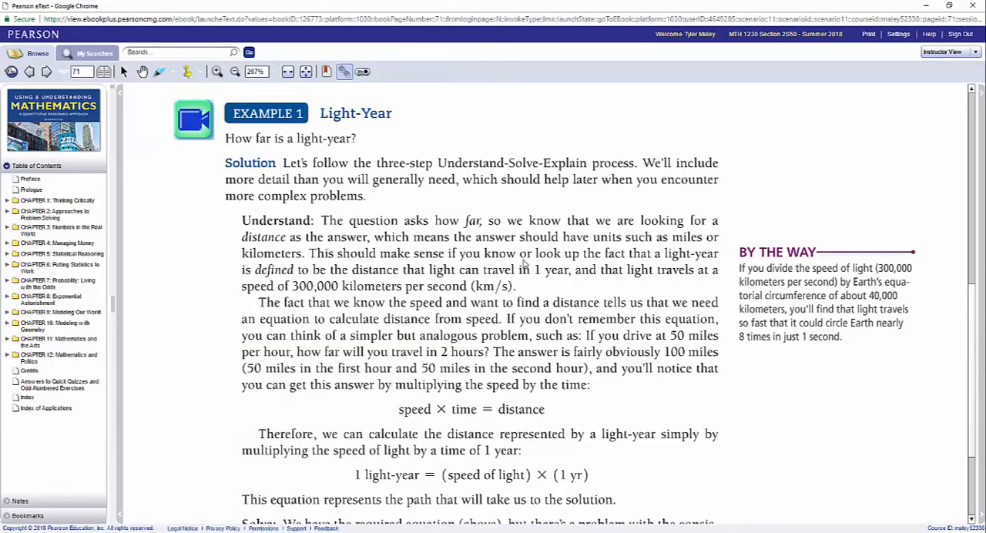
scroll("down", 3)
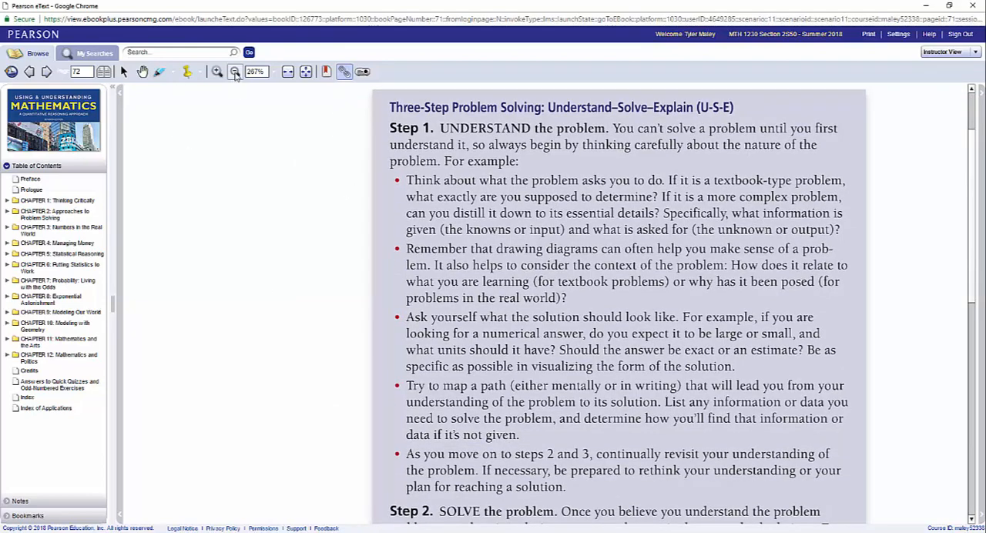
Zoom out to 192% to see the whole Three-Step box, then leave the eText window.
left_click(236, 71)
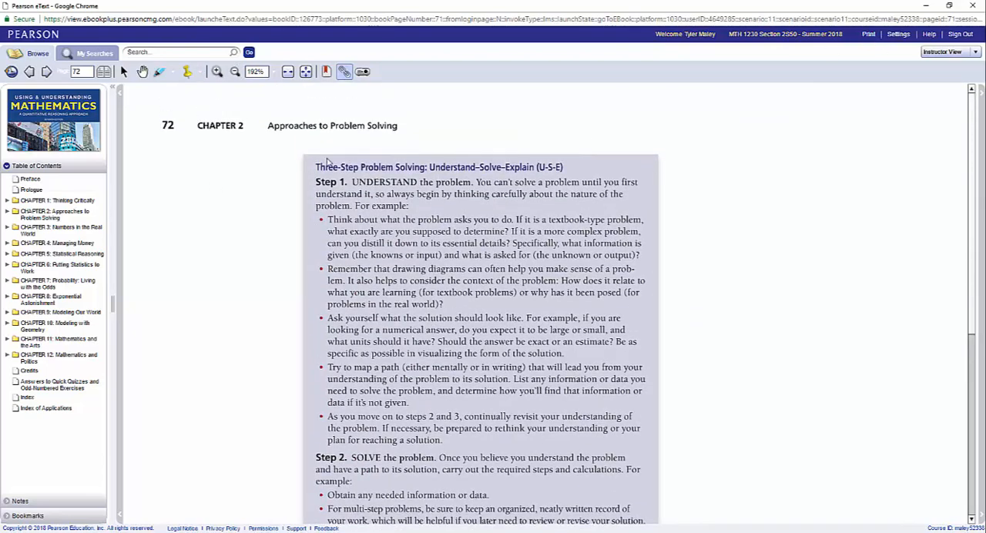
mouse_move(121, 74)
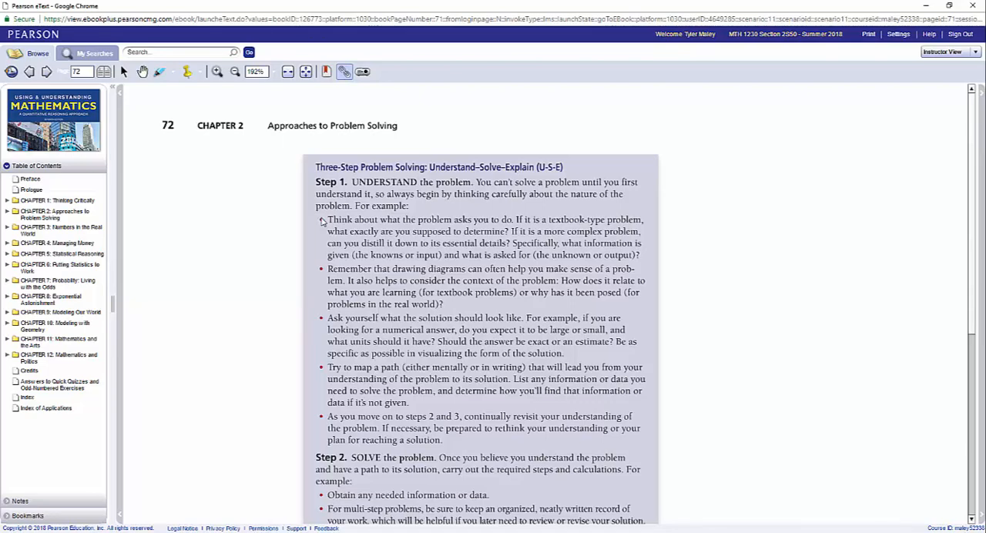
mouse_move(500, 286)
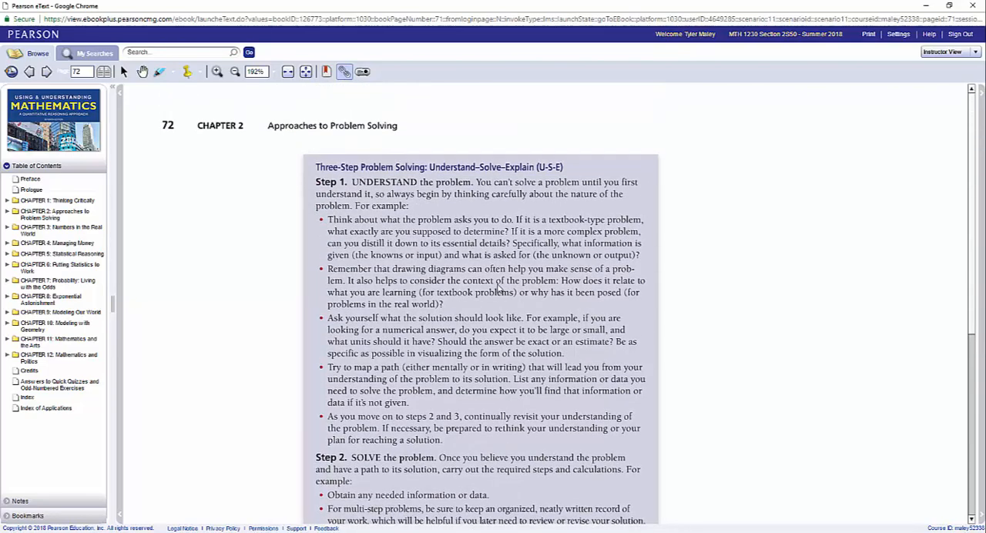
left_click(177, 52)
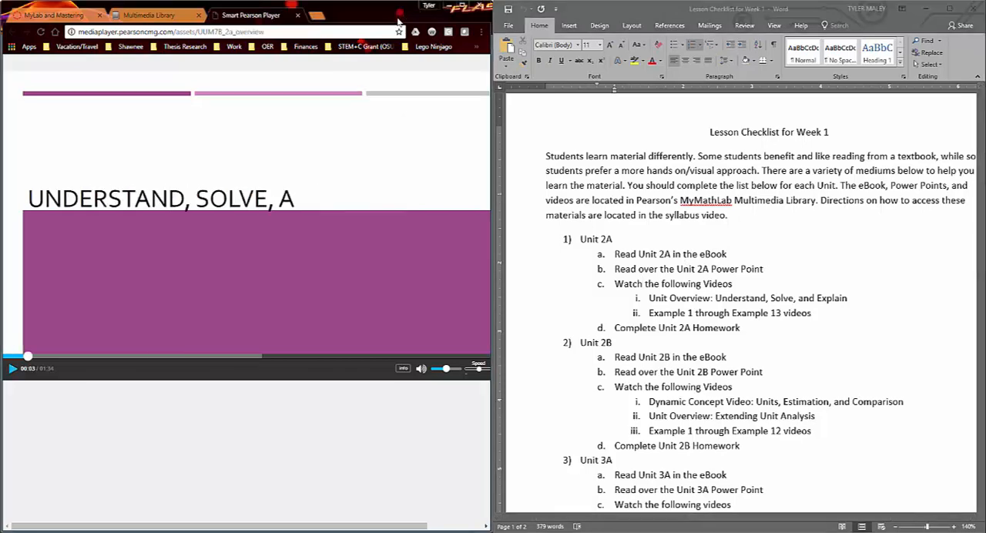
Close the overview video and save the Unit 2A PowerPoint to Downloads.
left_click(148, 15)
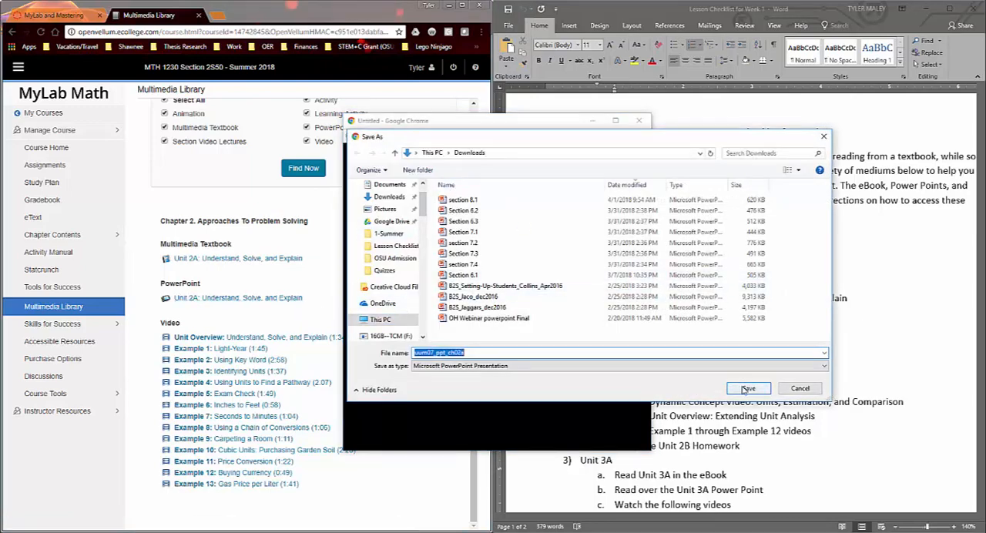
left_click(747, 389)
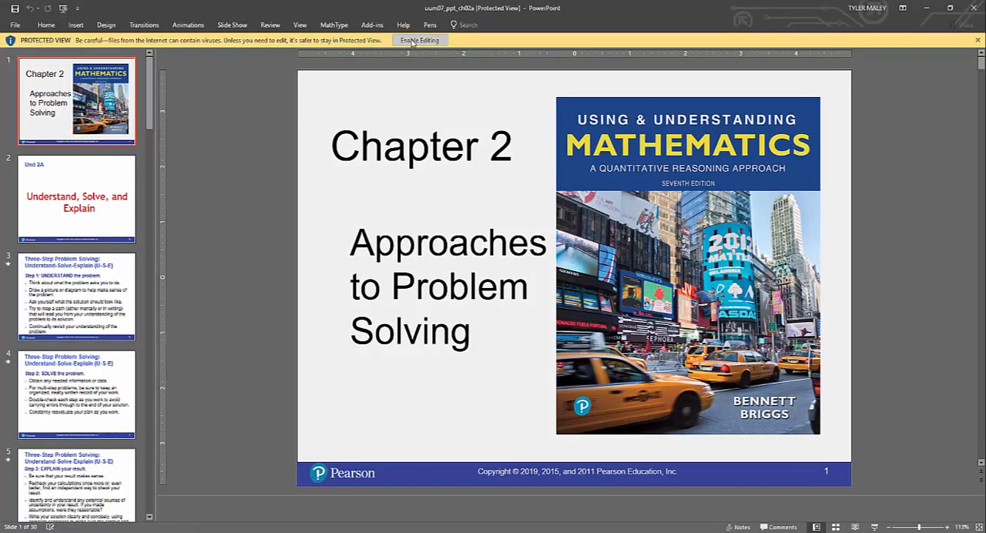
Enable editing on the Chapter 2 deck and browse its slides down to slide 13.
left_click(419, 41)
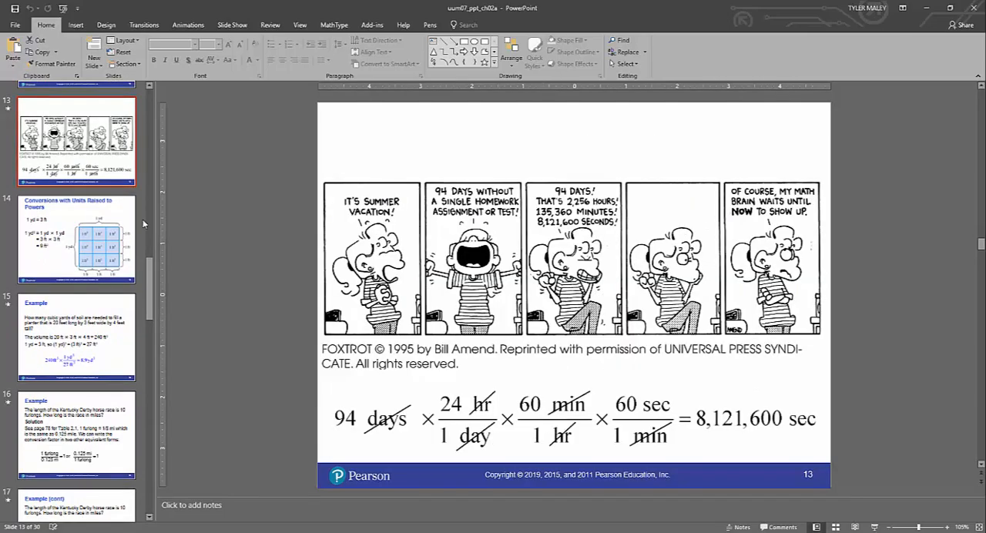
scroll("down", 3)
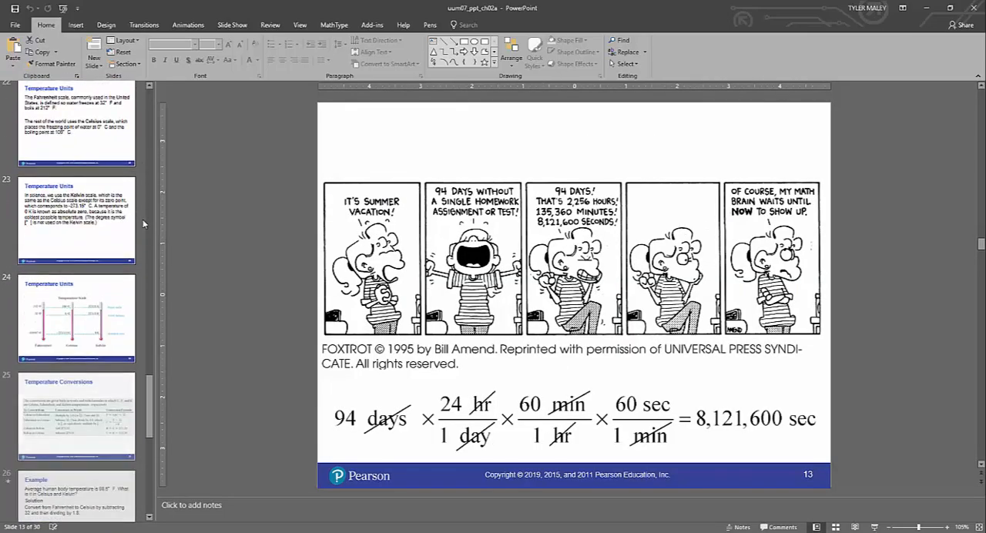
scroll("down", 3)
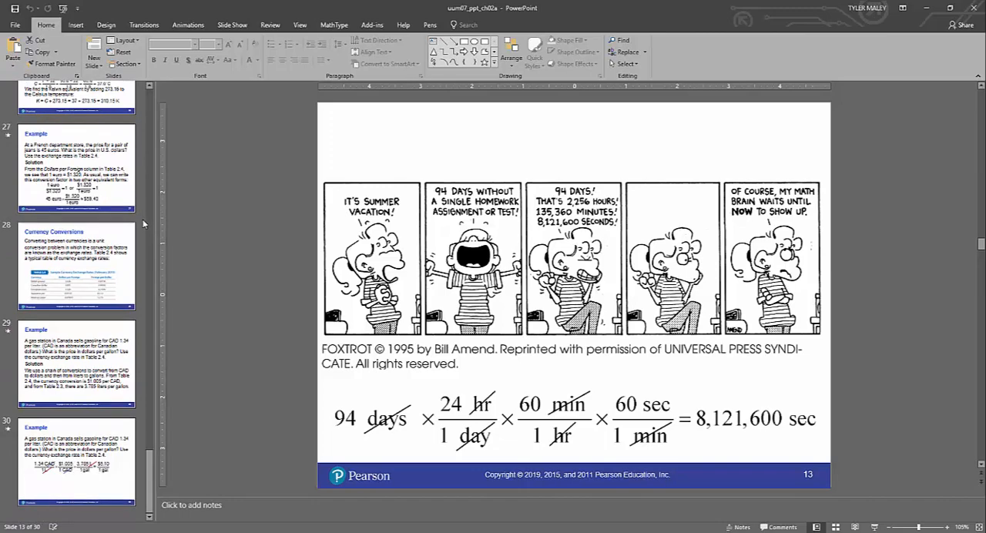
mouse_move(805, 84)
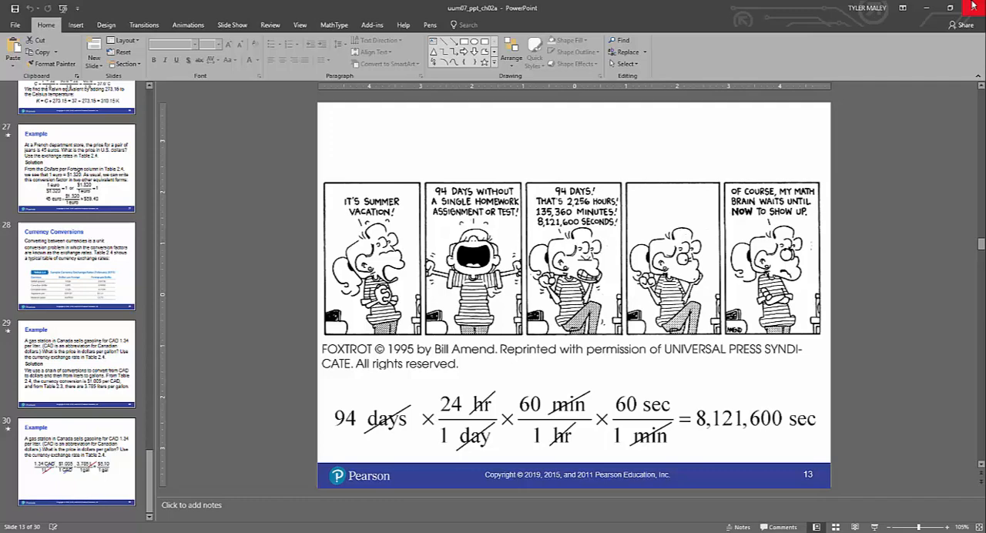
mouse_move(764, 138)
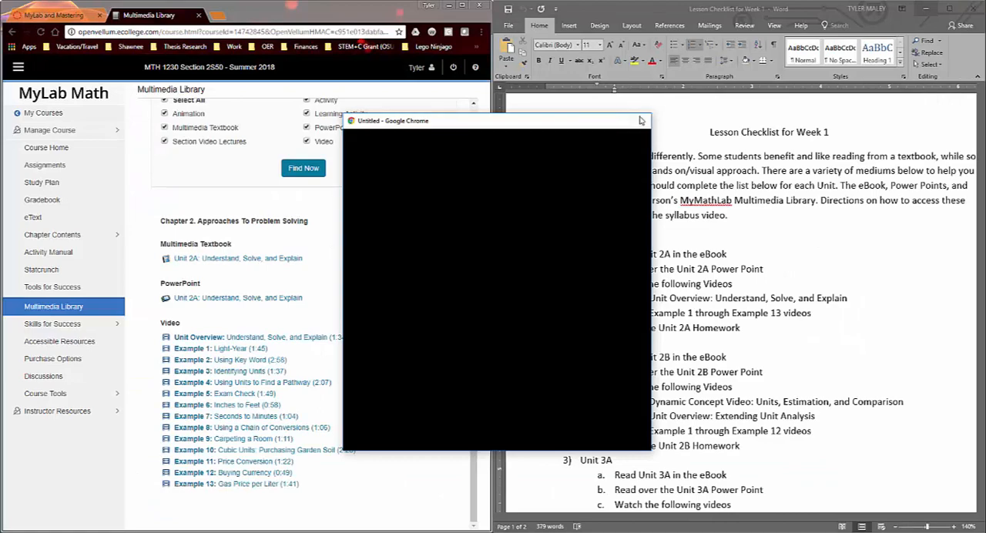
Close the blank Untitled Chrome window and return to the Canvas MyLab and Mastering page.
left_click(641, 121)
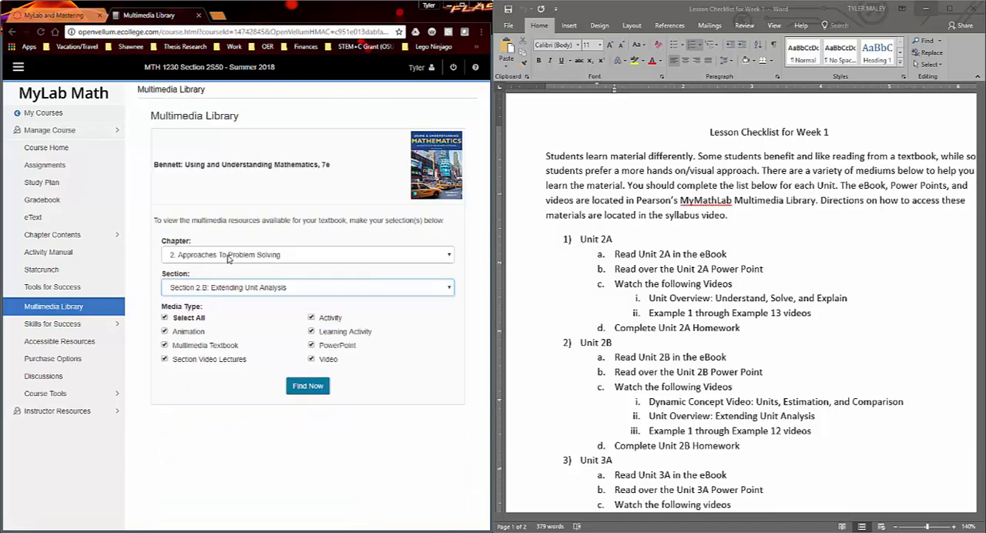
left_click(309, 385)
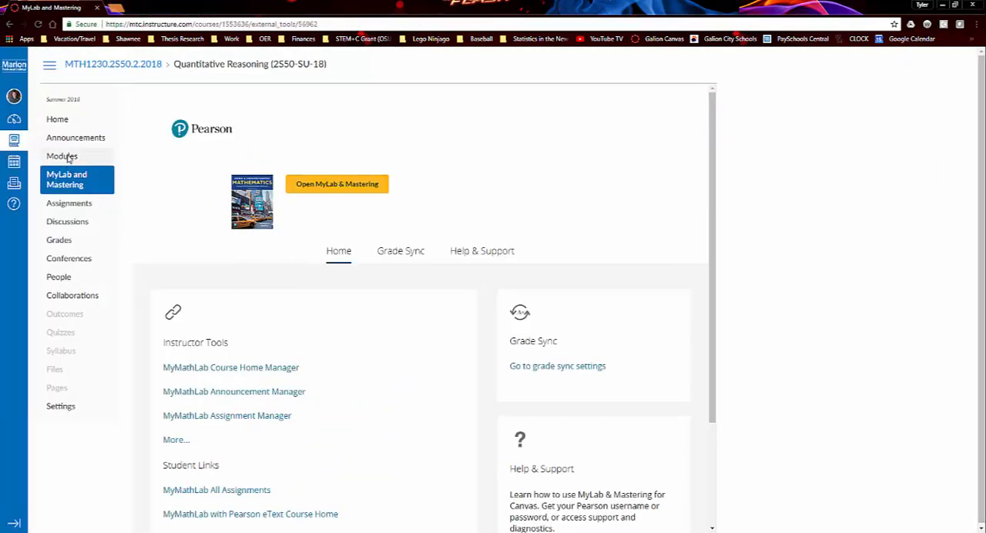
Open the Week 1 page from the Canvas Modules list.
left_click(61, 155)
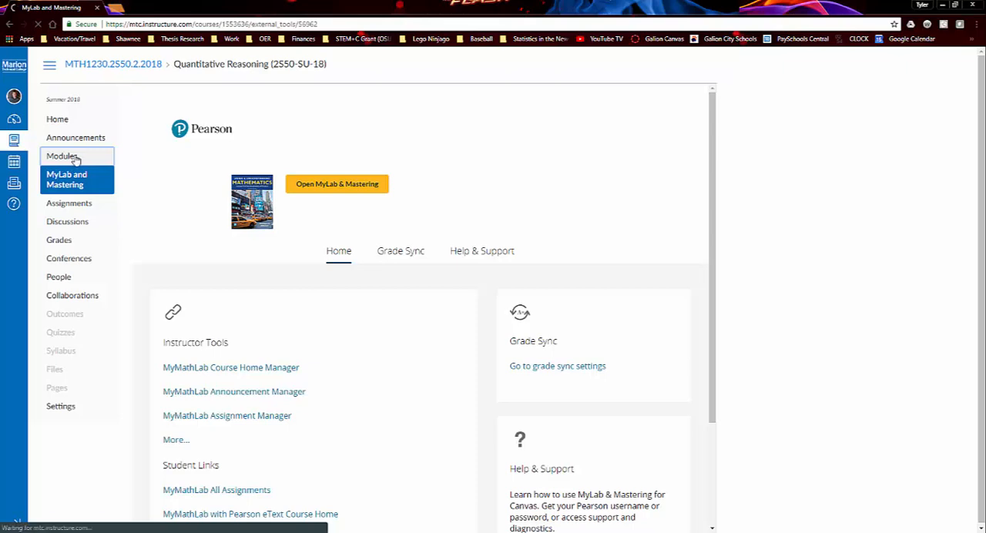
left_click(62, 156)
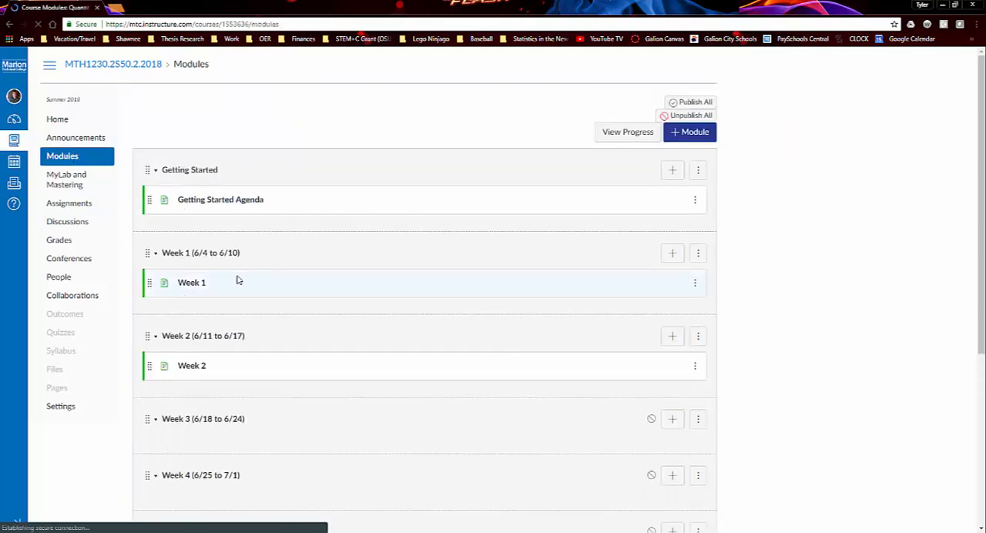
left_click(191, 284)
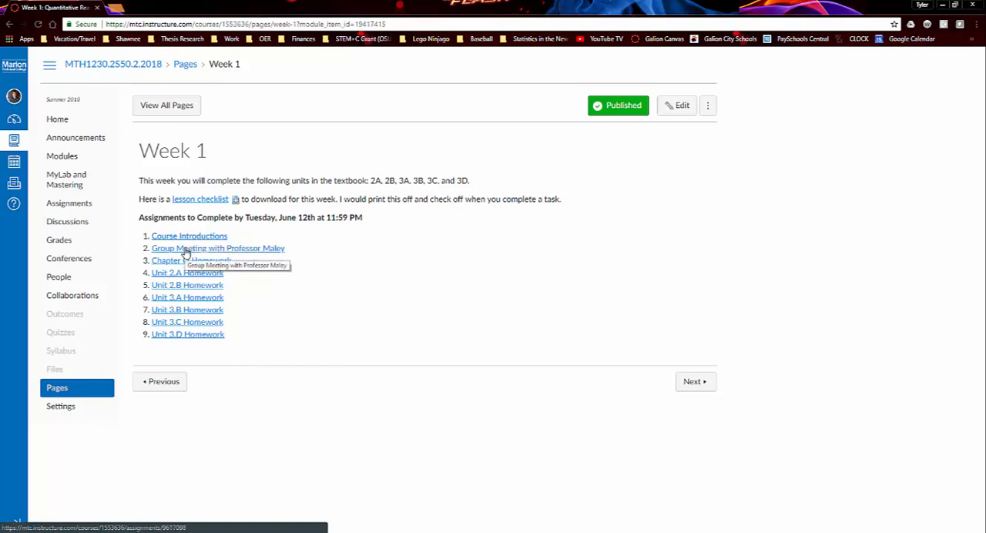
Open the Group Meeting with Professor Maley assignment, worth 100 points, due June 12.
left_click(219, 248)
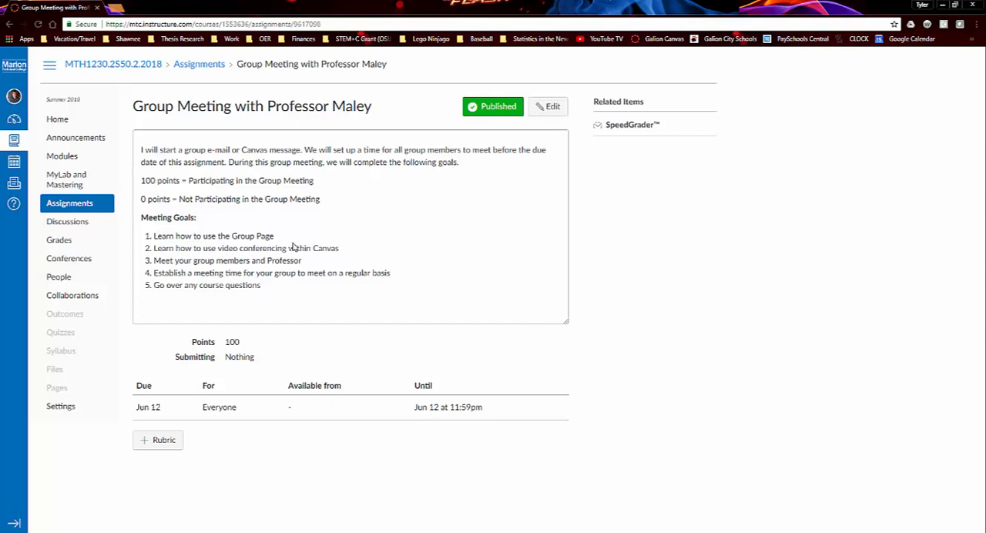
mouse_move(290, 247)
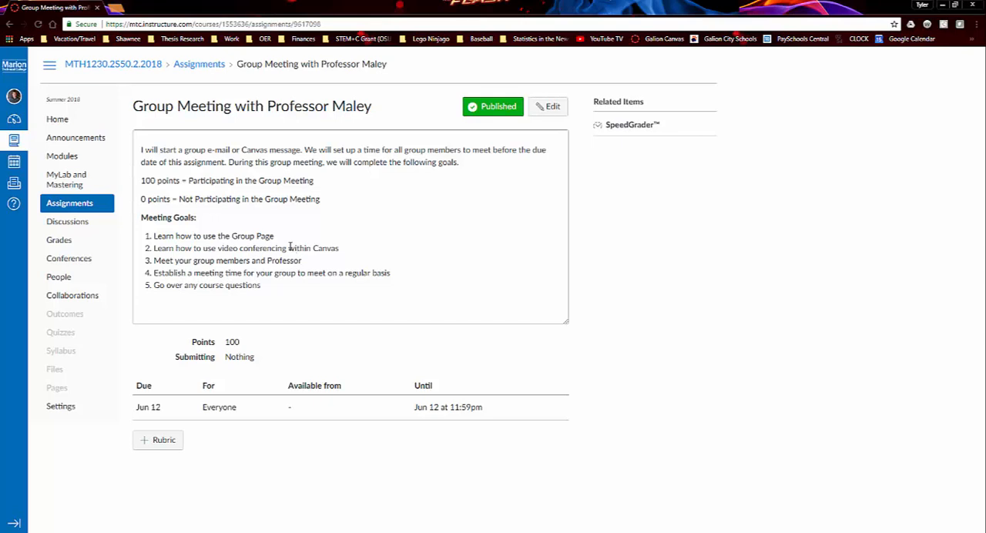
mouse_move(69, 204)
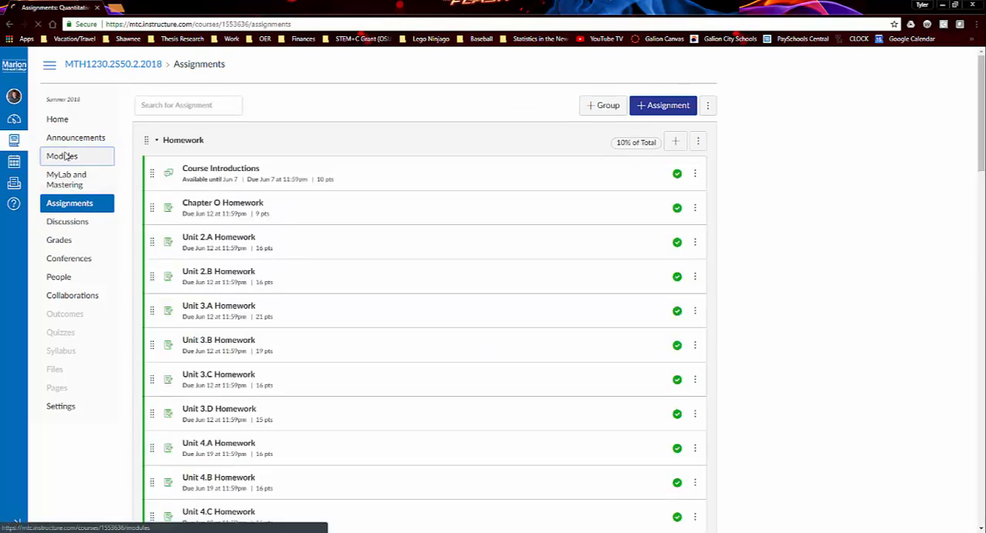
View the Unit 3.A Homework assignment from Week 1, then return to the MyLab and Mastering page.
left_click(62, 156)
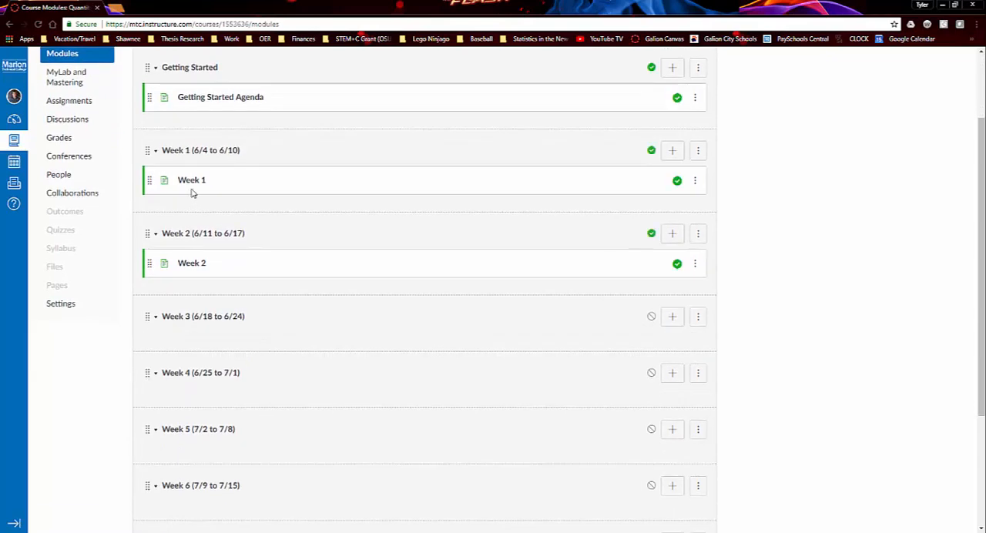
left_click(191, 178)
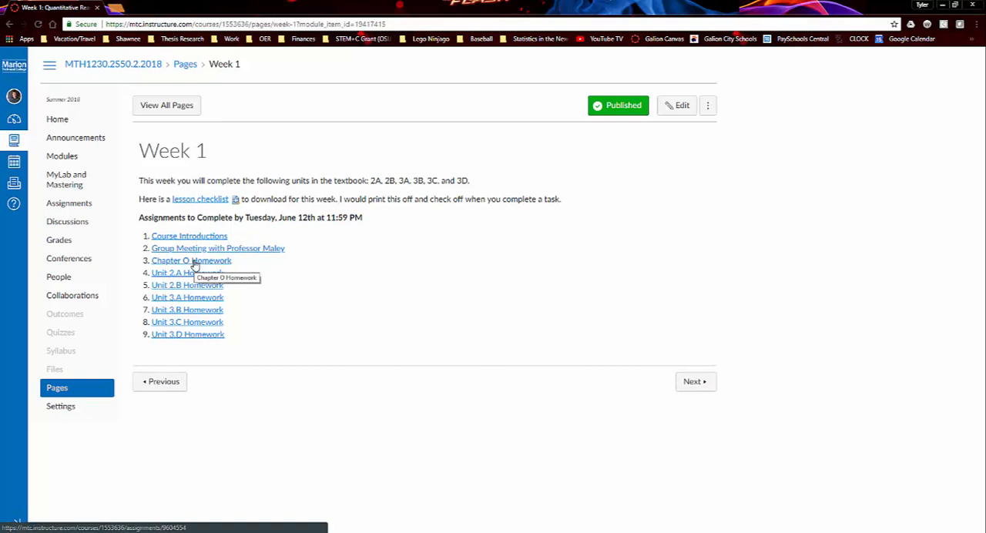
mouse_move(192, 273)
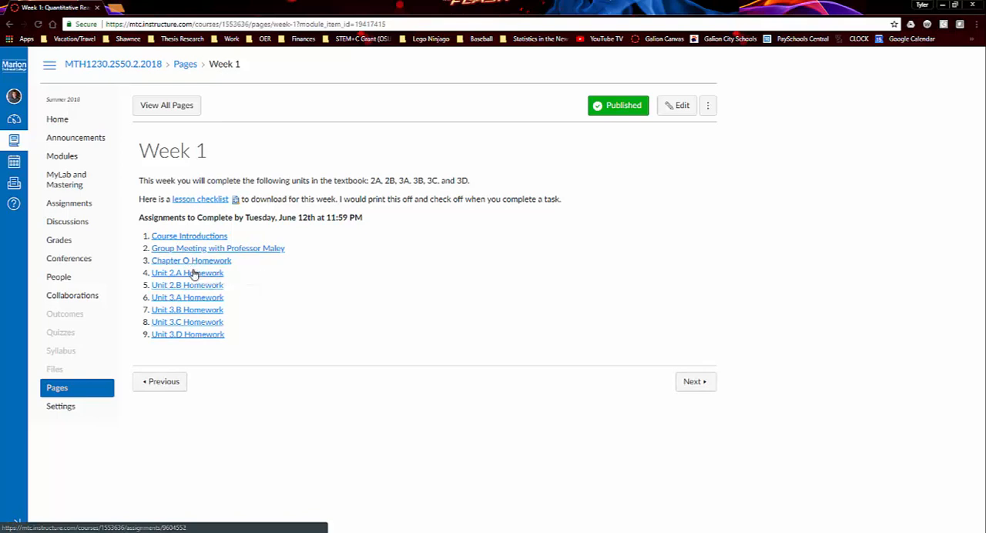
mouse_move(197, 293)
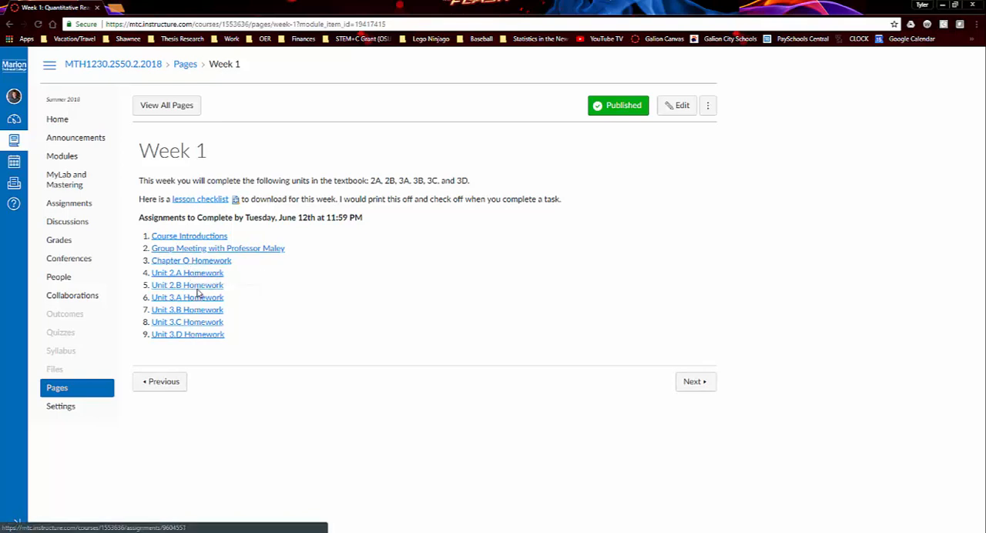
mouse_move(188, 297)
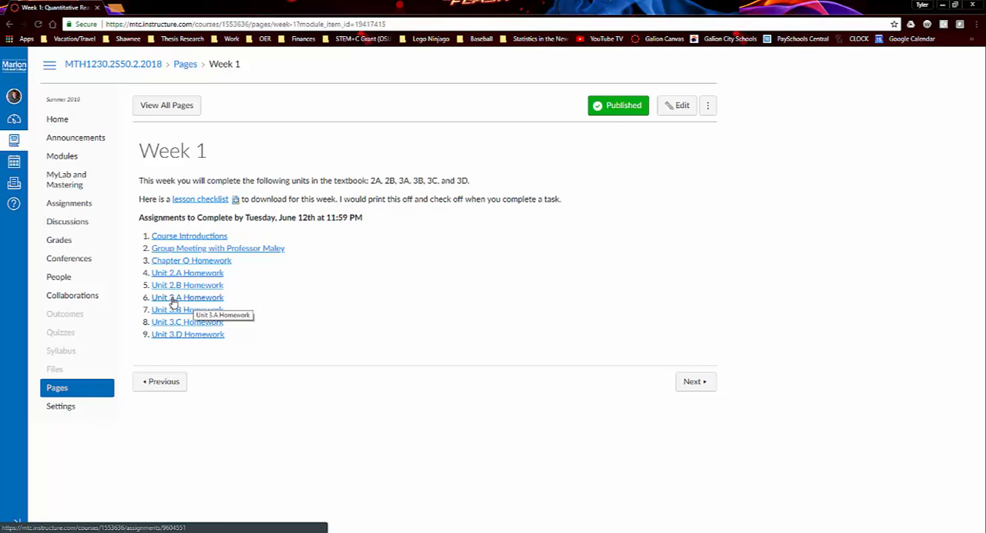
left_click(188, 297)
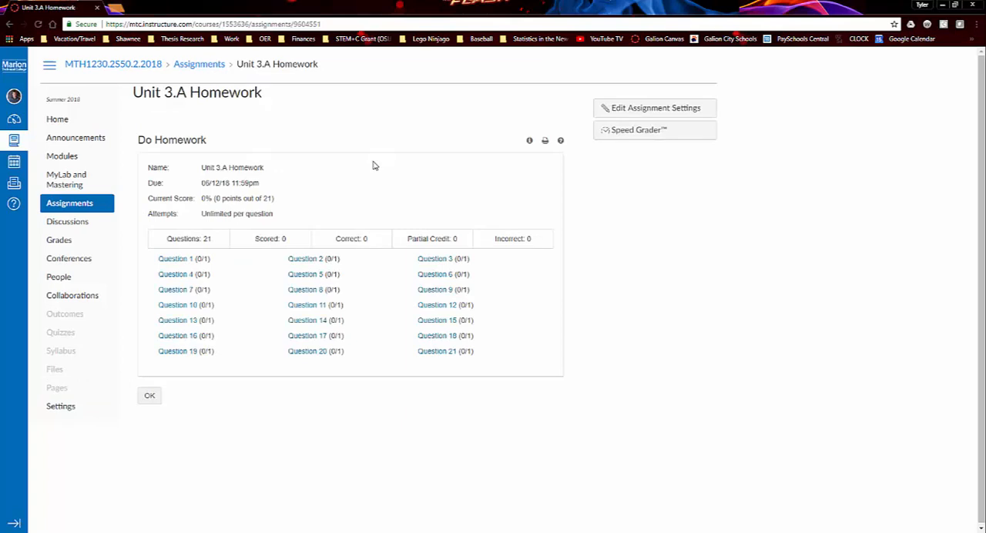
mouse_move(193, 165)
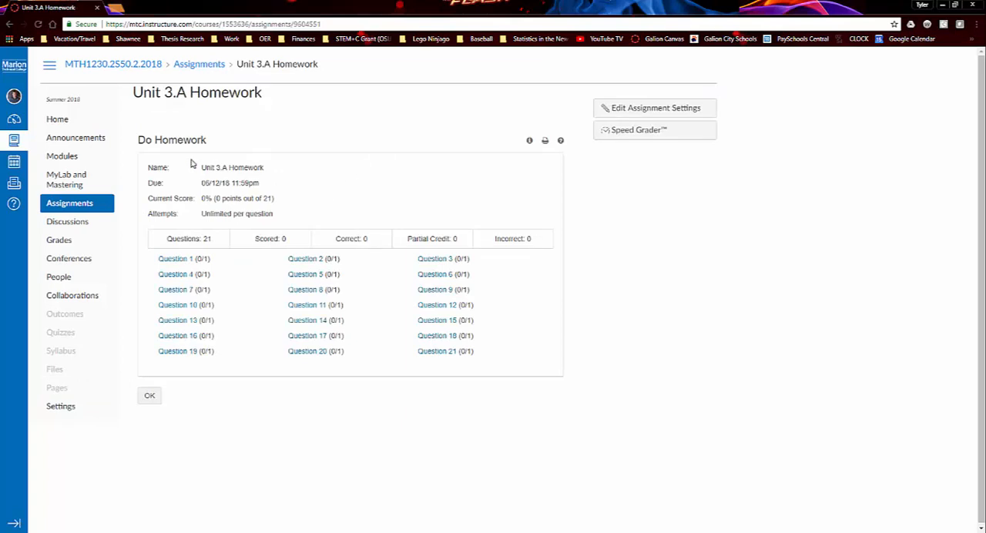
left_click(66, 179)
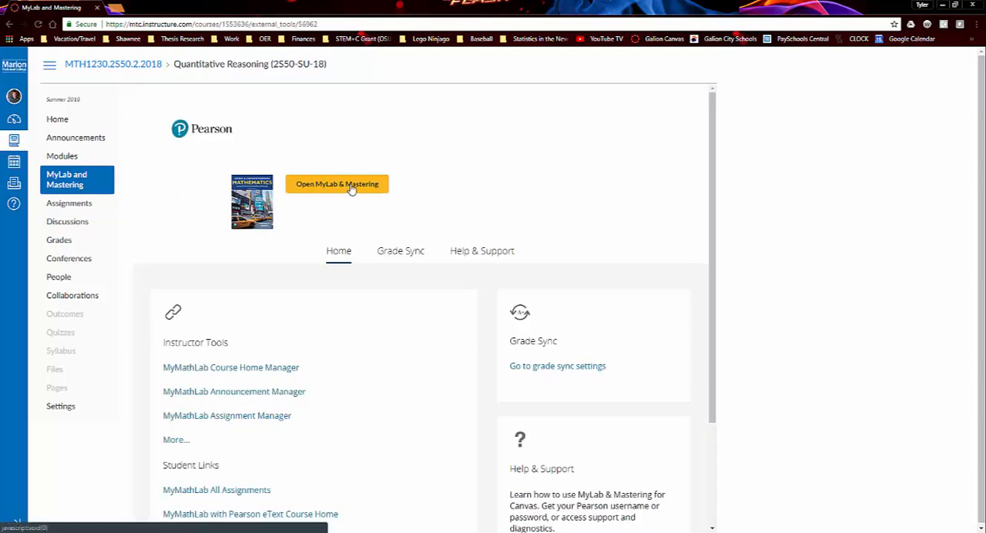
Launch the MyLab Math course and view its Assignments from the sidebar.
left_click(336, 185)
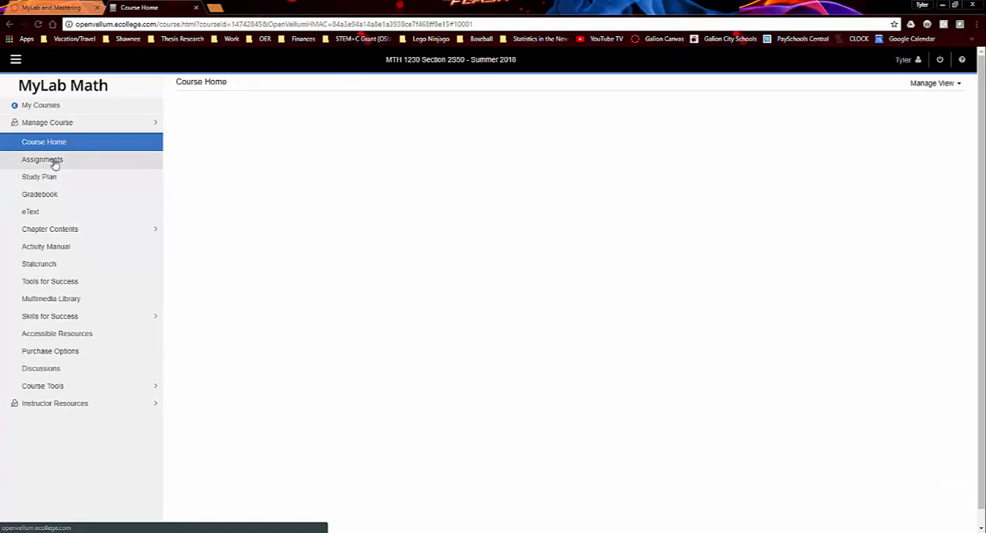
left_click(43, 160)
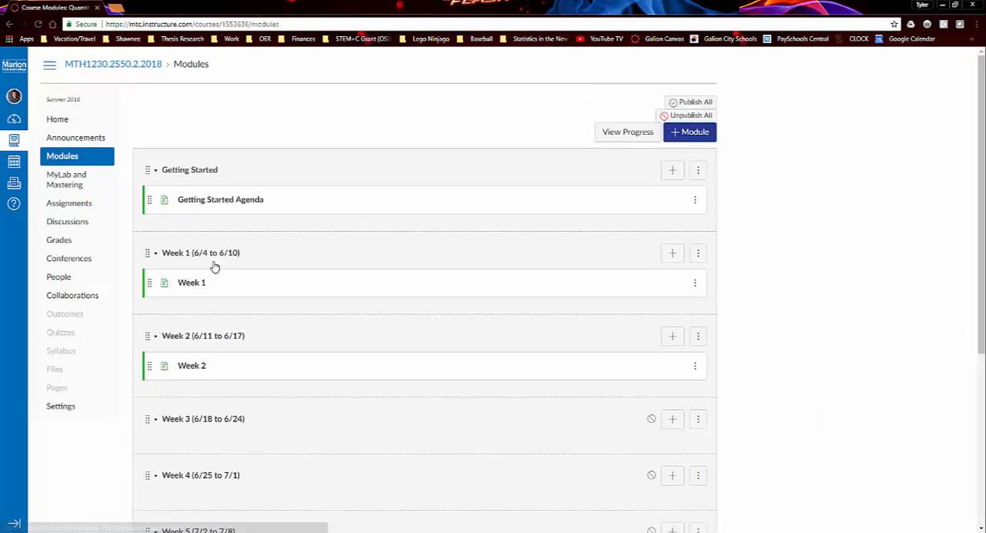
Revisit the Week 1 page and the Assignments list with its Homework group, then go to People.
left_click(191, 283)
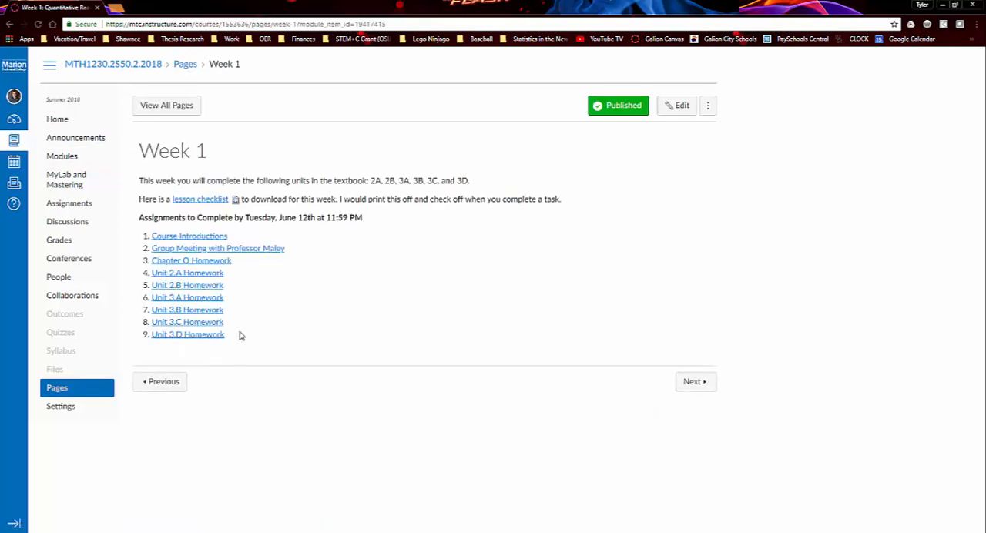
mouse_move(65, 179)
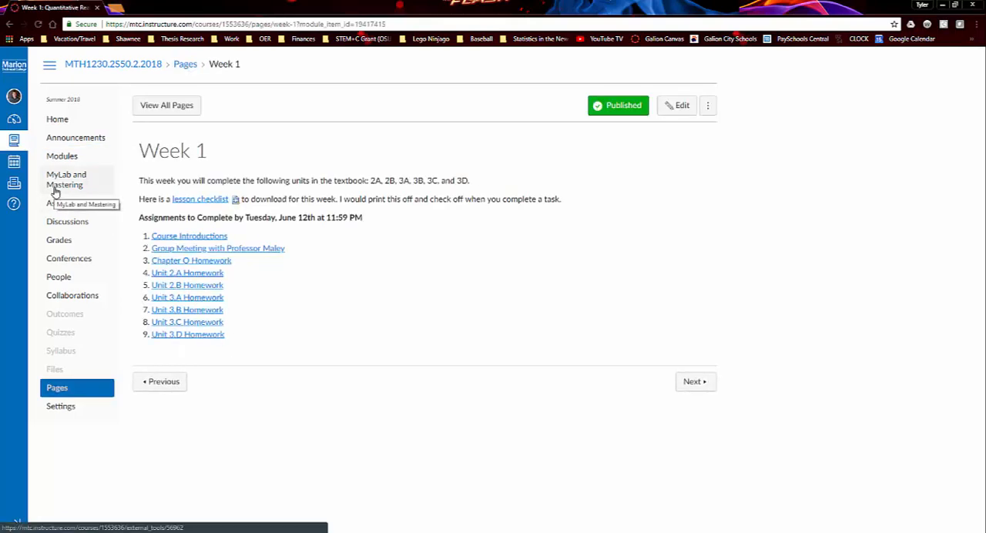
left_click(69, 204)
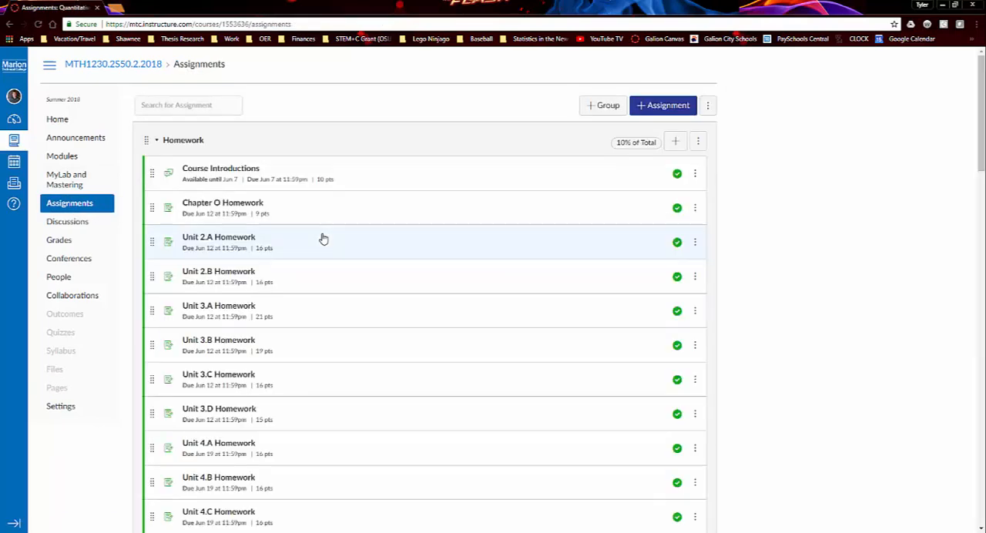
scroll("down", 3)
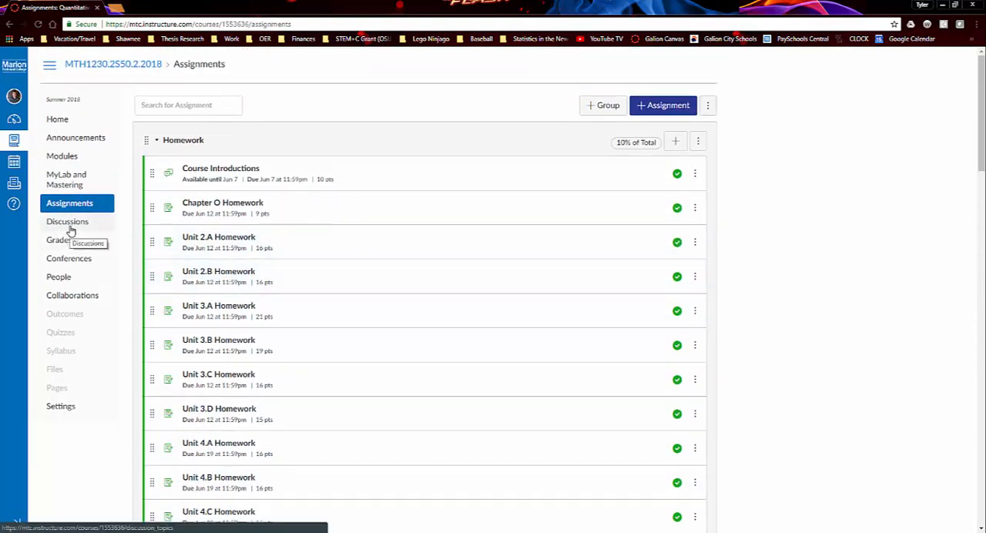
mouse_move(59, 240)
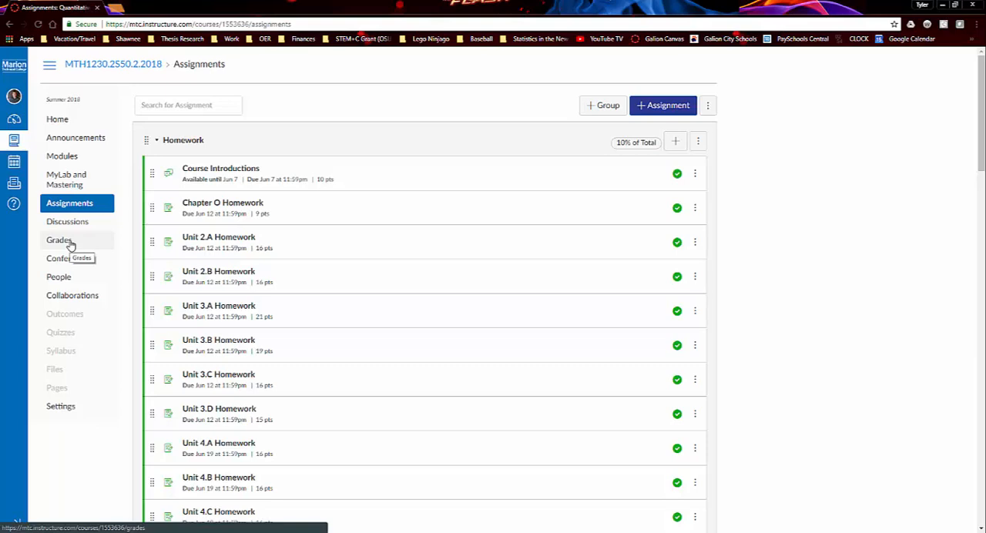
mouse_move(68, 259)
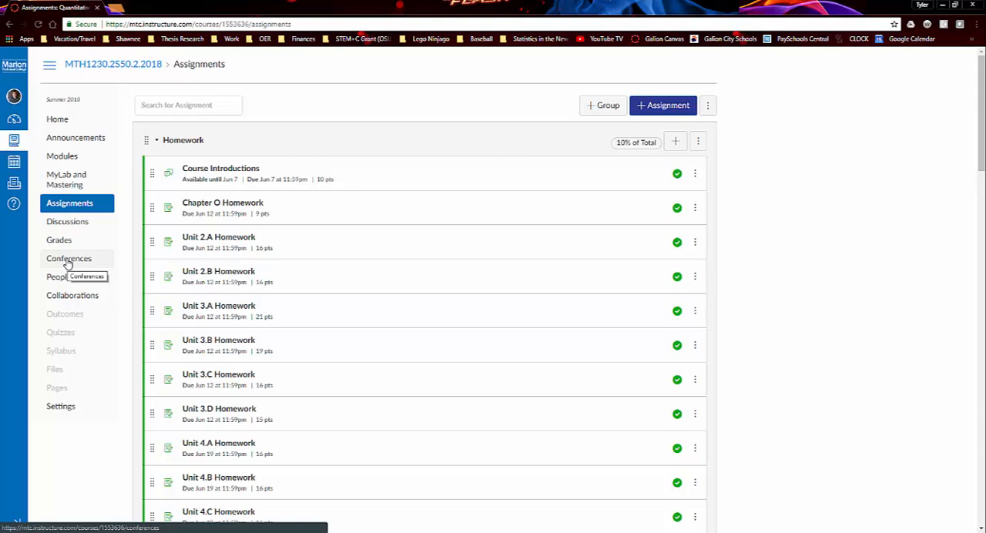
left_click(58, 277)
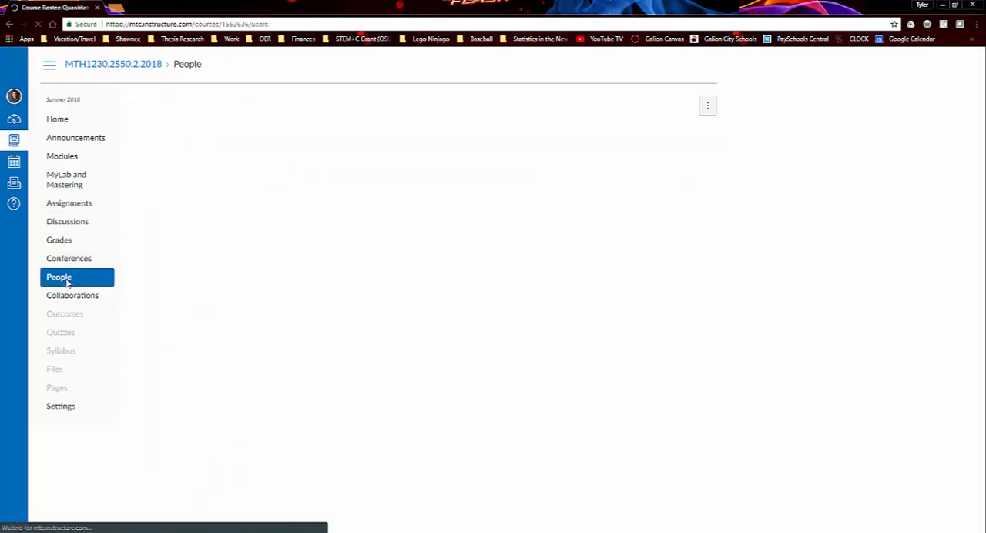
Review the six Group Work groups and their members on People, then return Home.
left_click(59, 277)
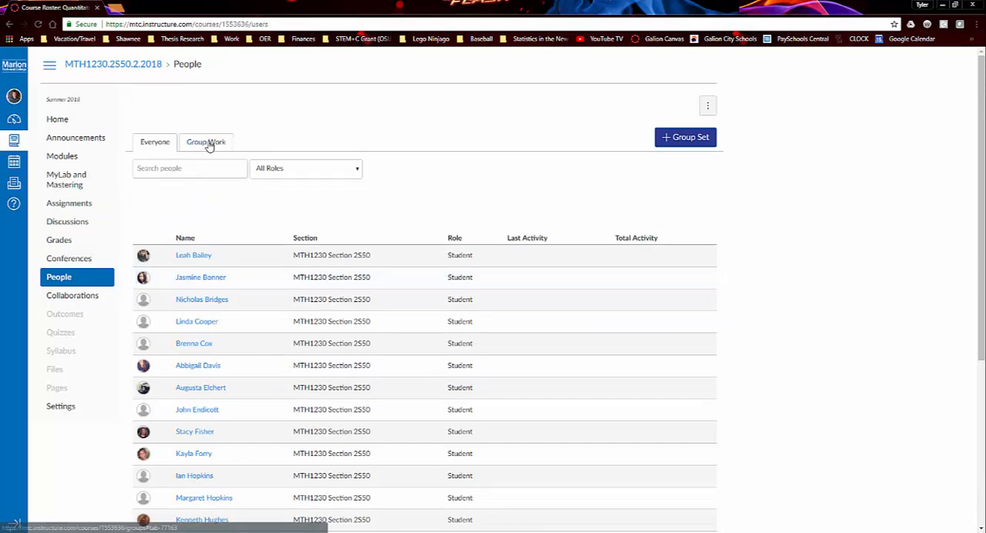
left_click(206, 142)
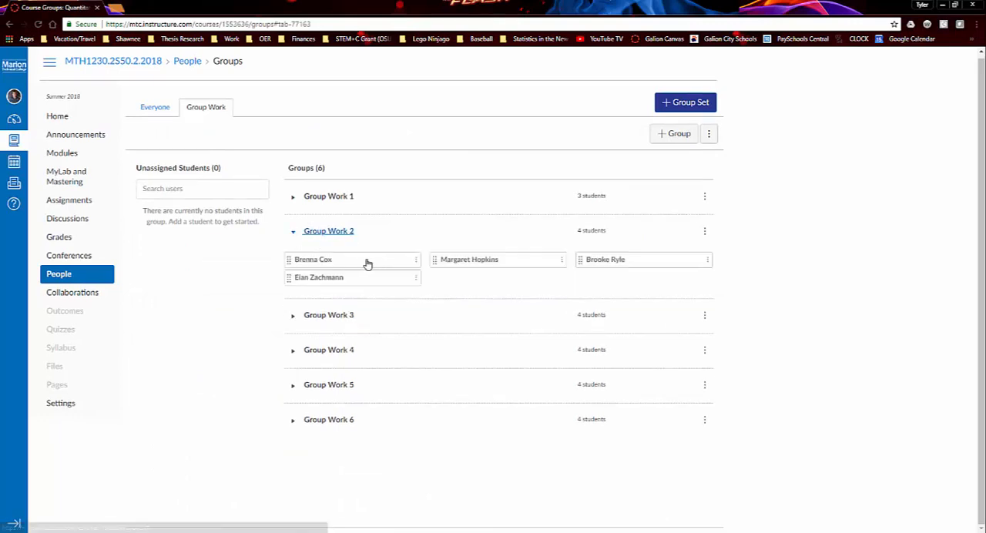
mouse_move(630, 284)
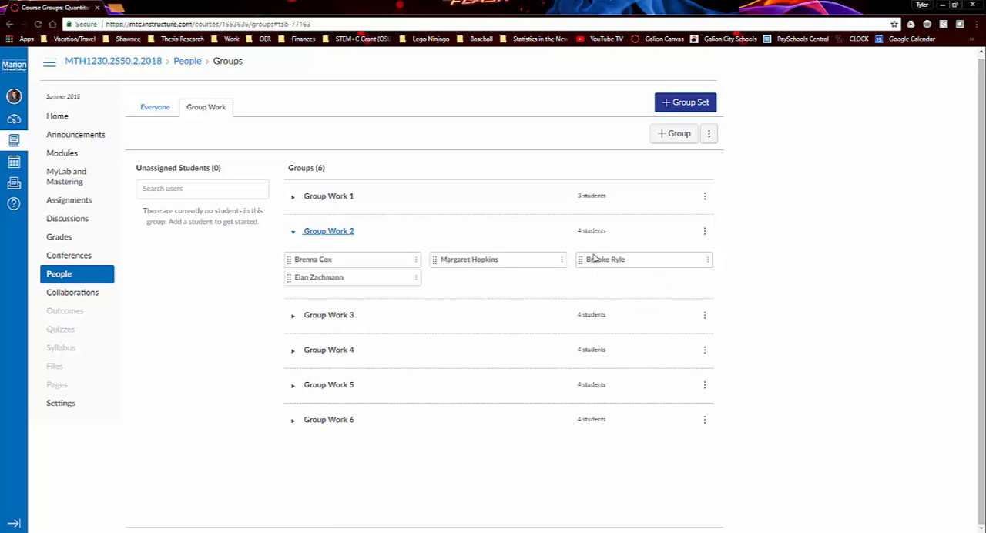
mouse_move(393, 222)
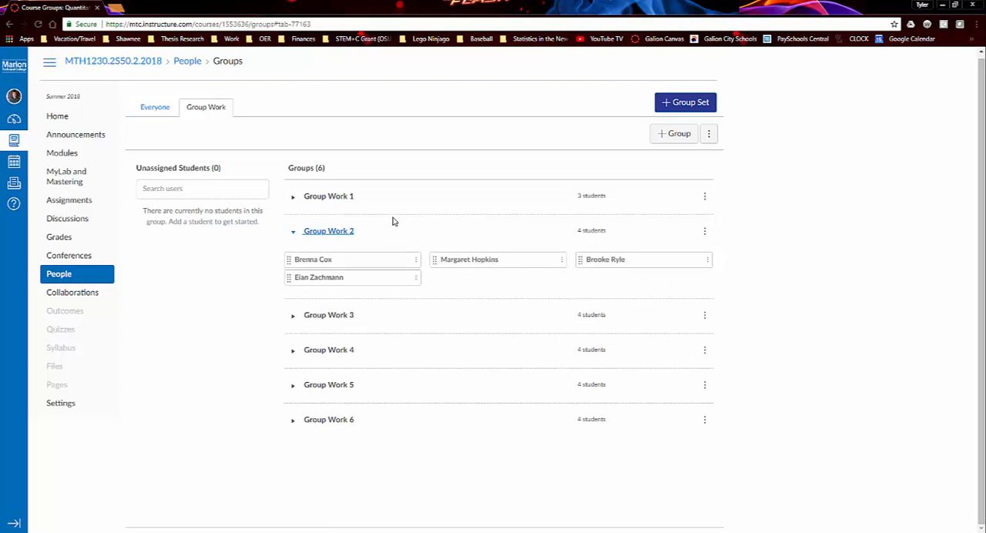
mouse_move(212, 284)
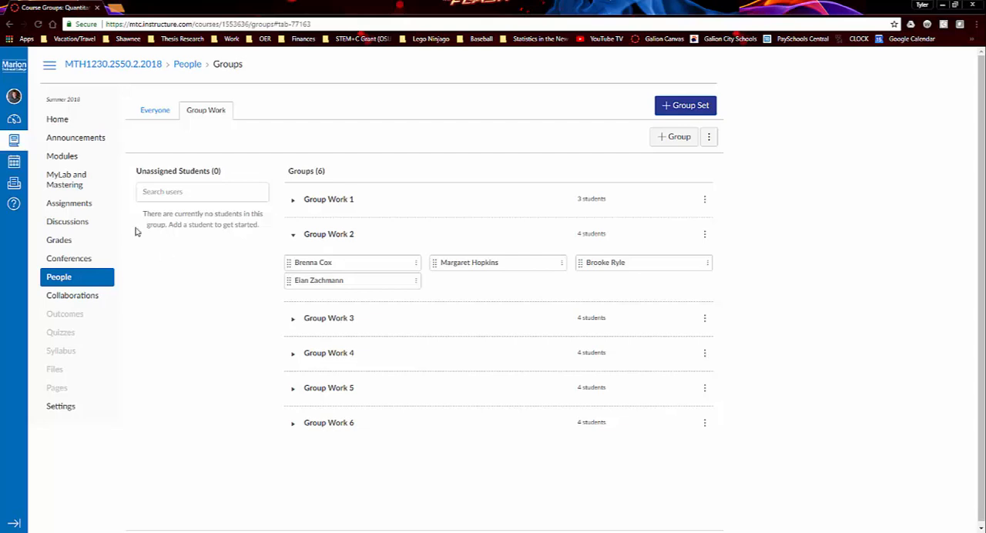
left_click(57, 119)
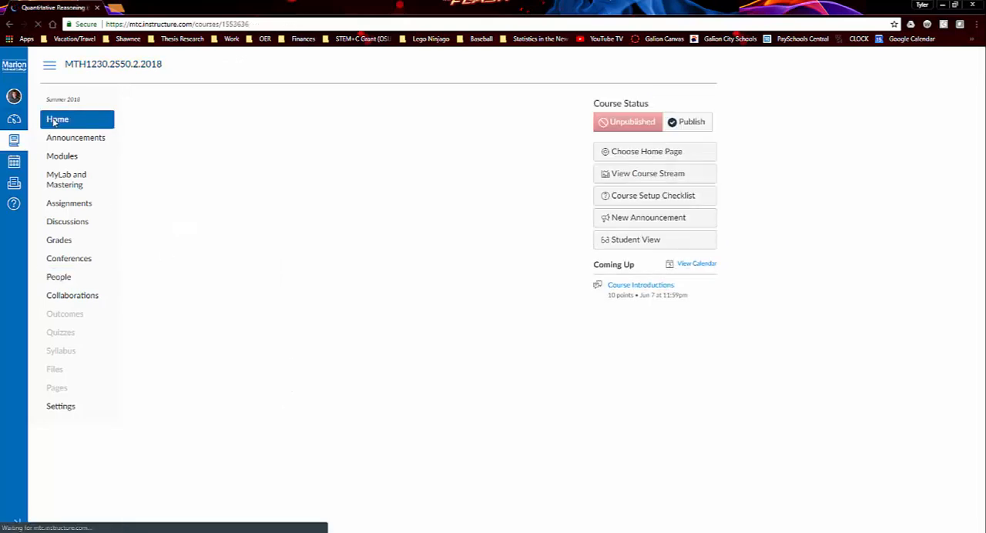